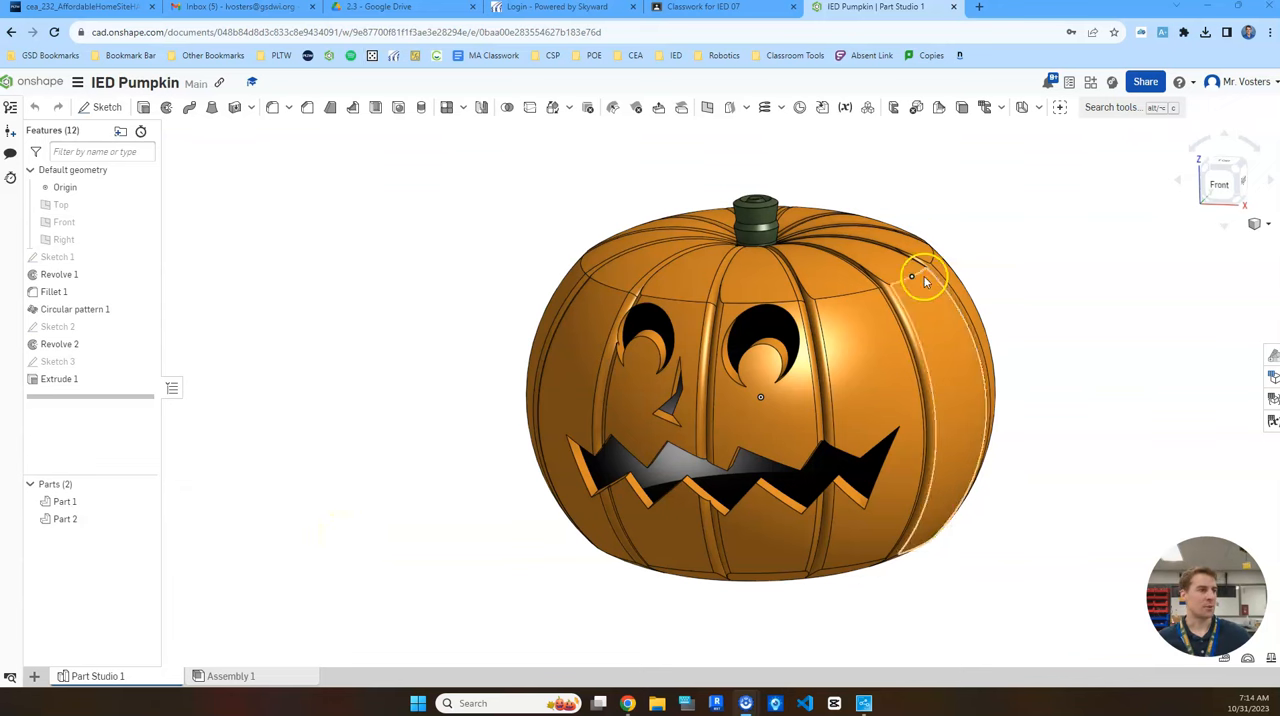
pyautogui.moveTo(1070, 276)
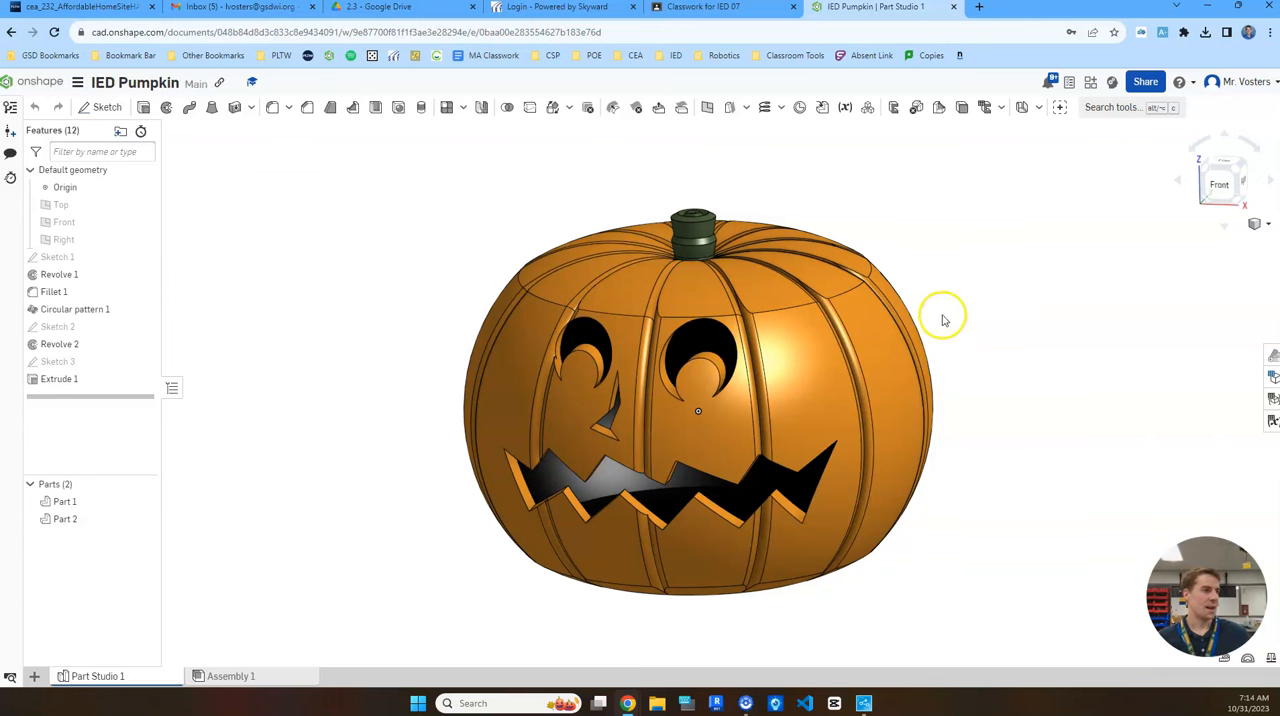
pyautogui.moveTo(948, 326)
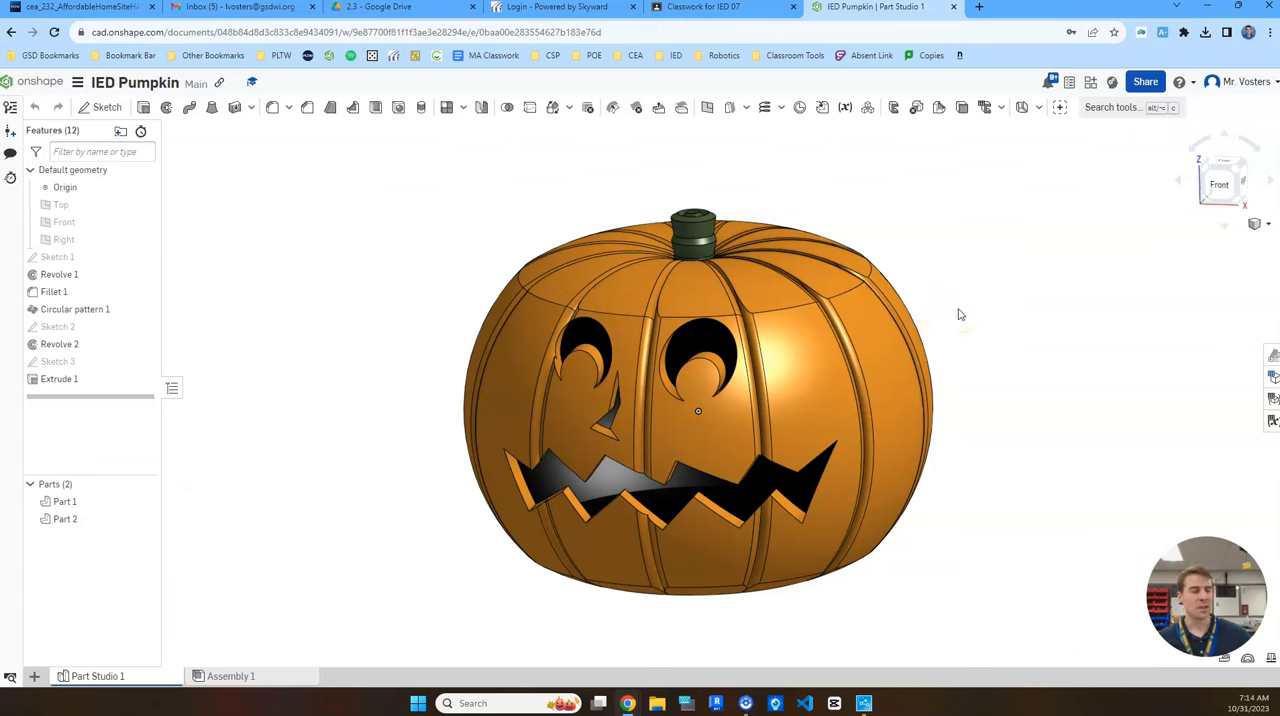
pyautogui.moveTo(962, 268)
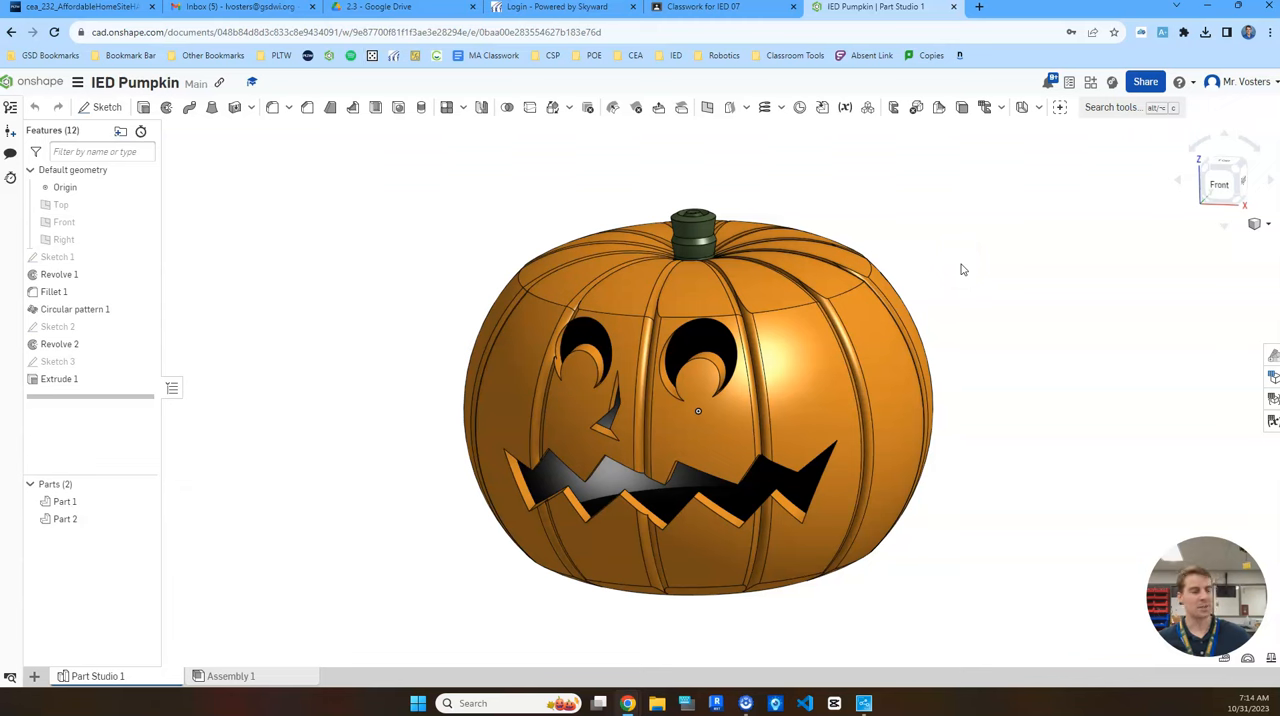
pyautogui.moveTo(1020, 264)
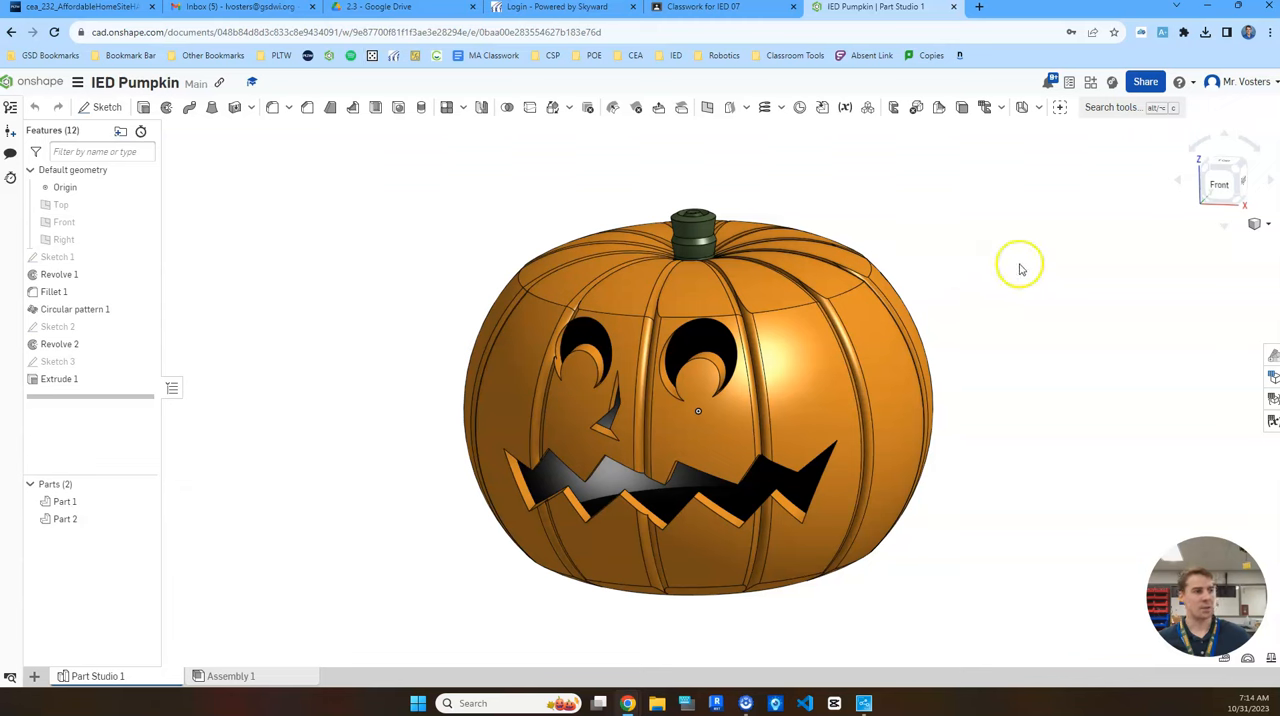
pyautogui.moveTo(998, 194)
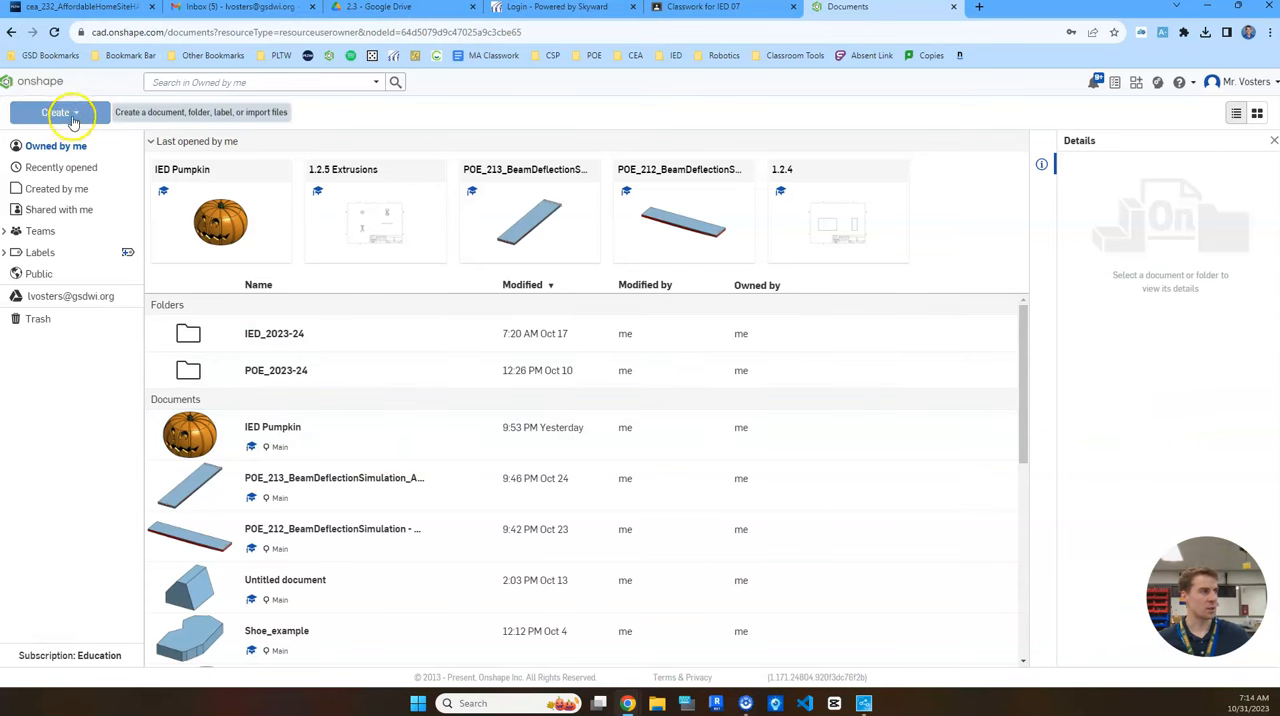
# Create a new Onshape document named Jack O Lantern
pyautogui.click(56, 112)
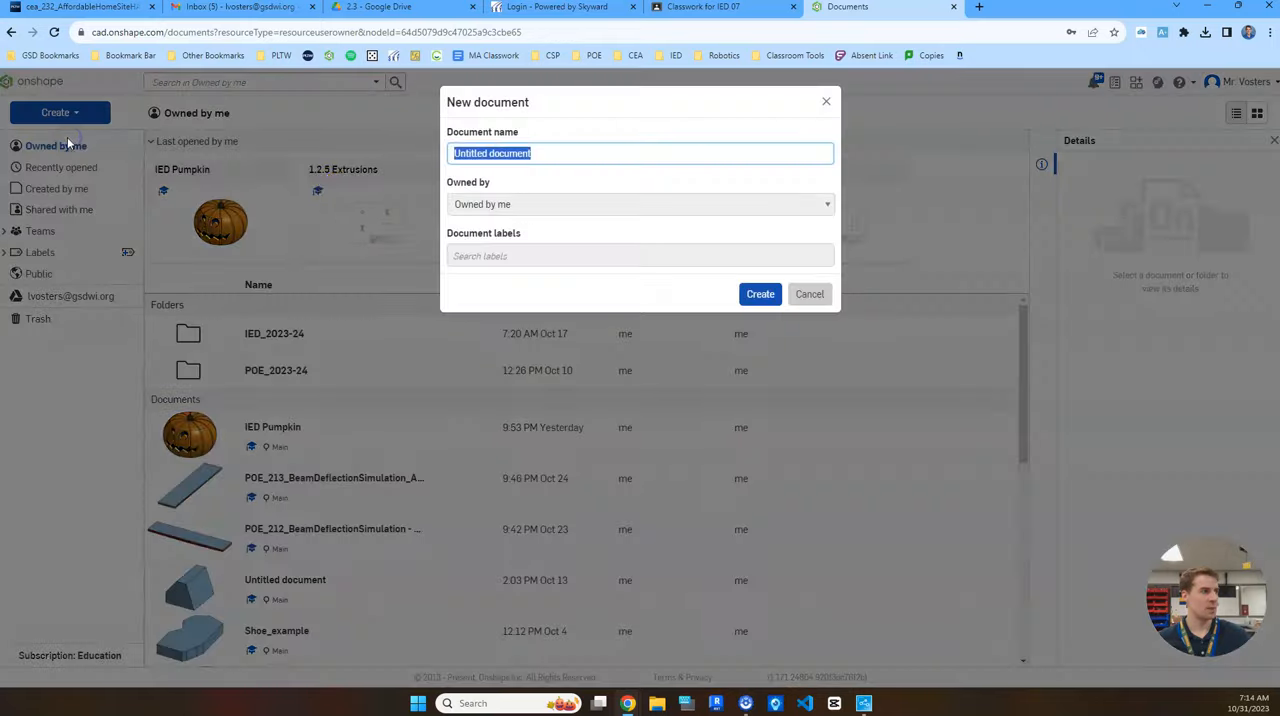
pyautogui.write('Jack O Lantern')
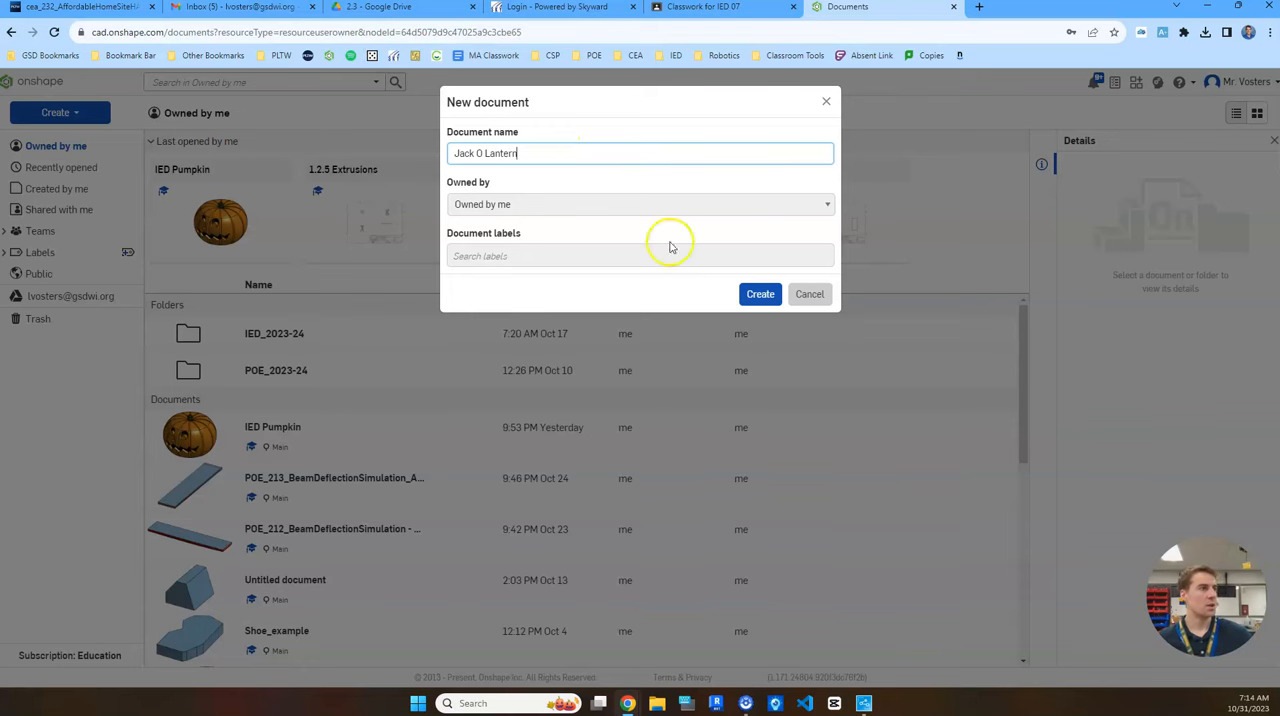
pyautogui.click(760, 292)
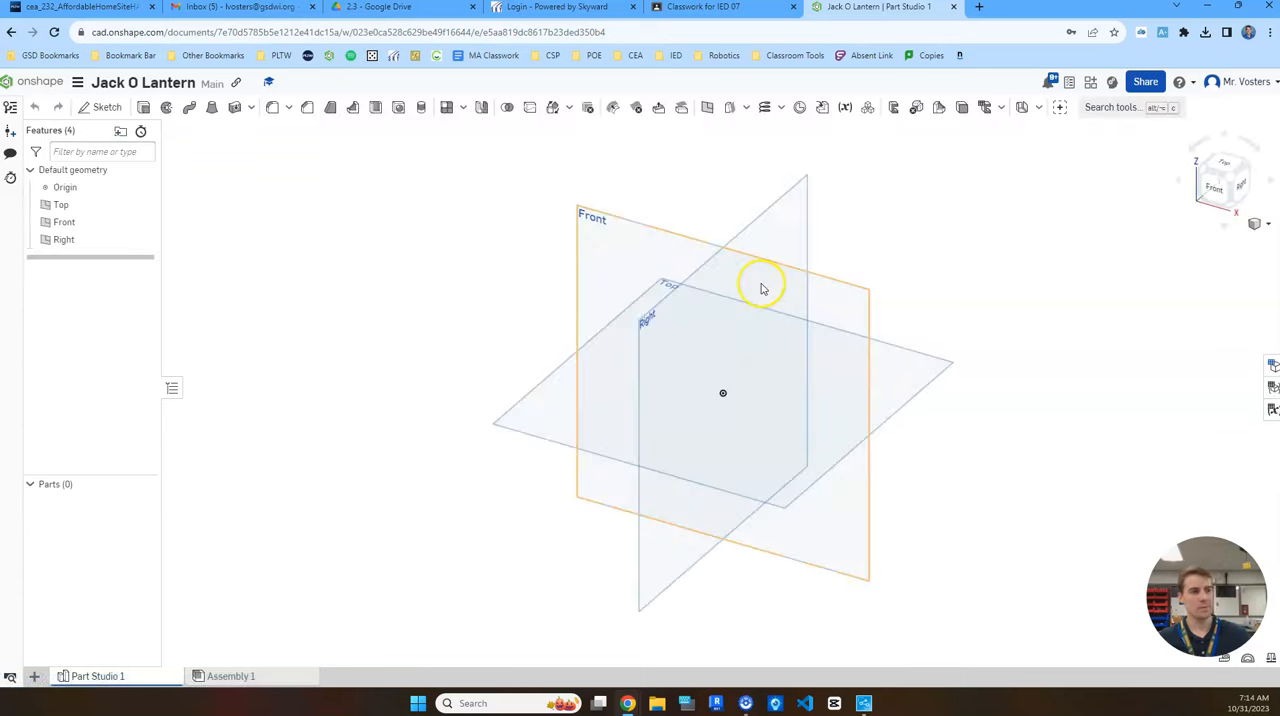
pyautogui.moveTo(768, 456)
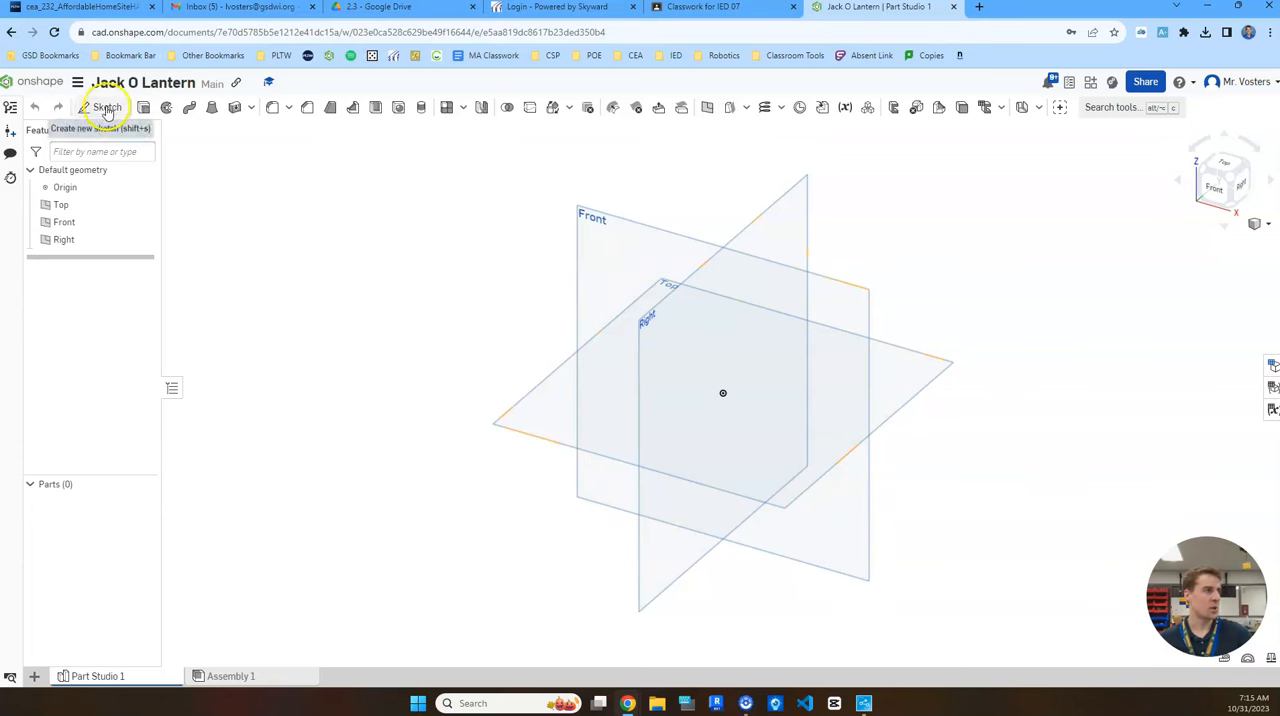
# Start Sketch 1 on the Front plane and hide the other default planes
pyautogui.click(106, 108)
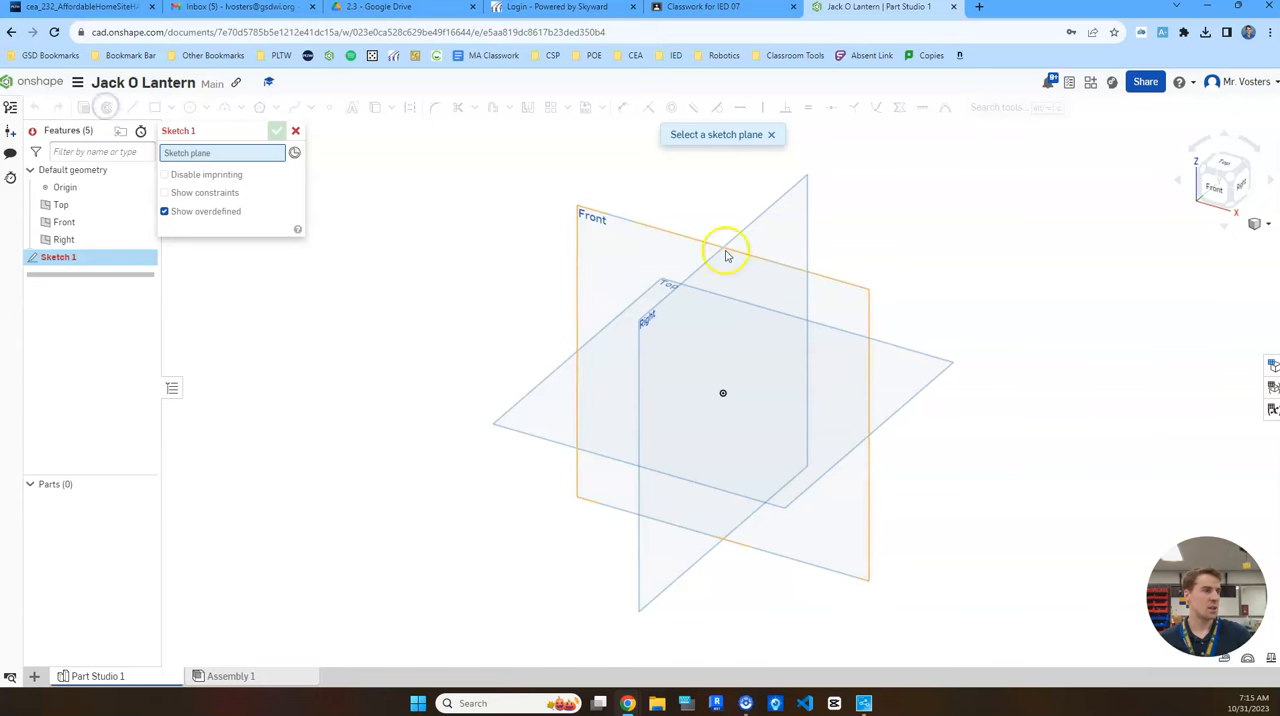
pyautogui.moveTo(644, 248)
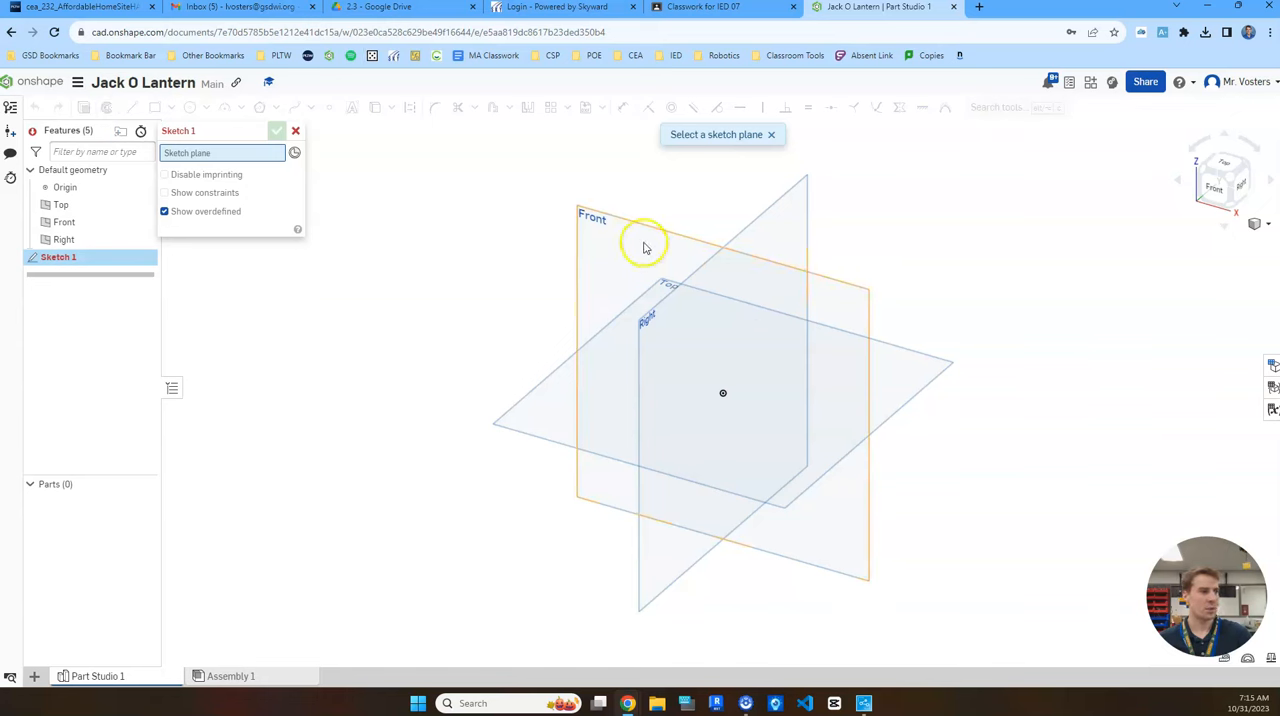
pyautogui.click(628, 224)
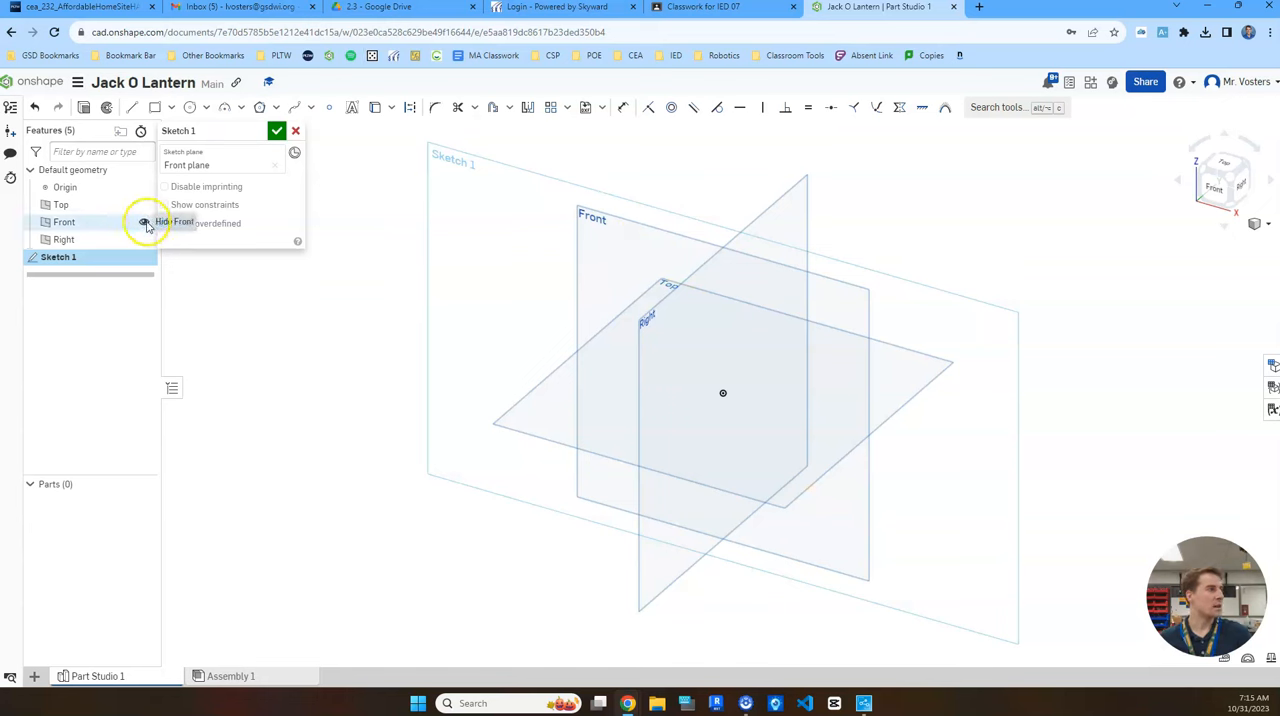
pyautogui.click(144, 222)
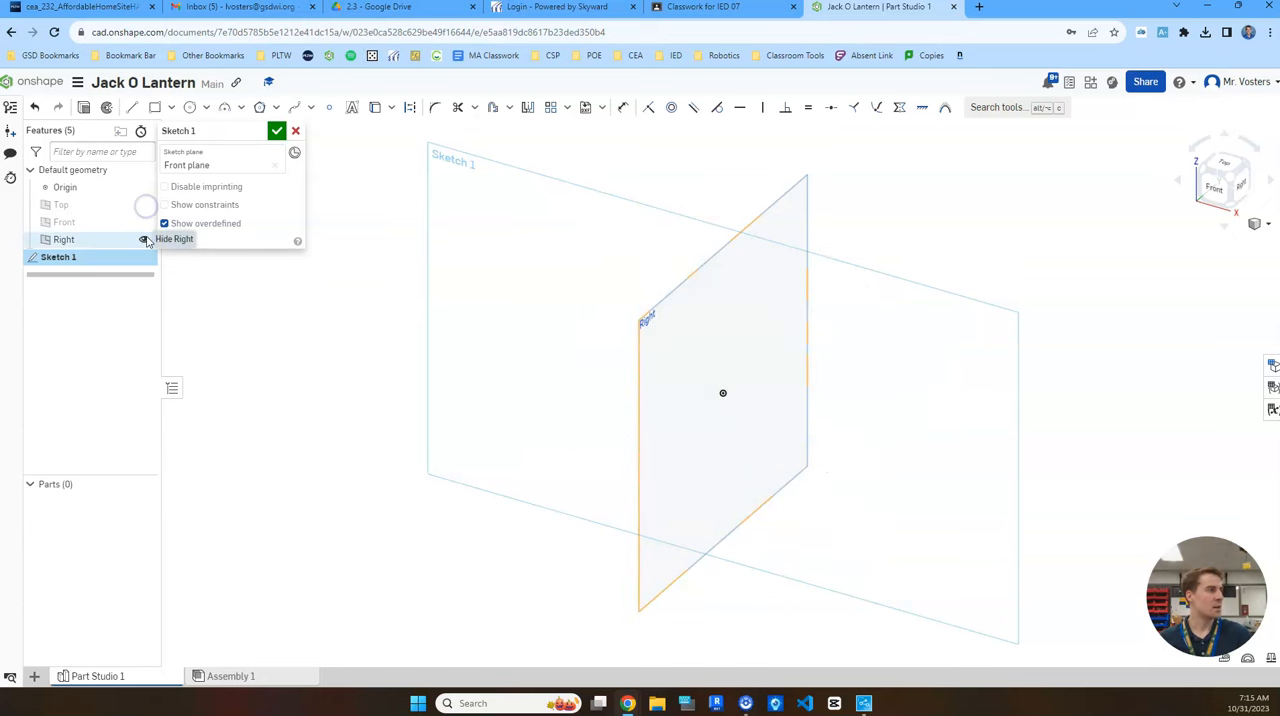
pyautogui.click(144, 240)
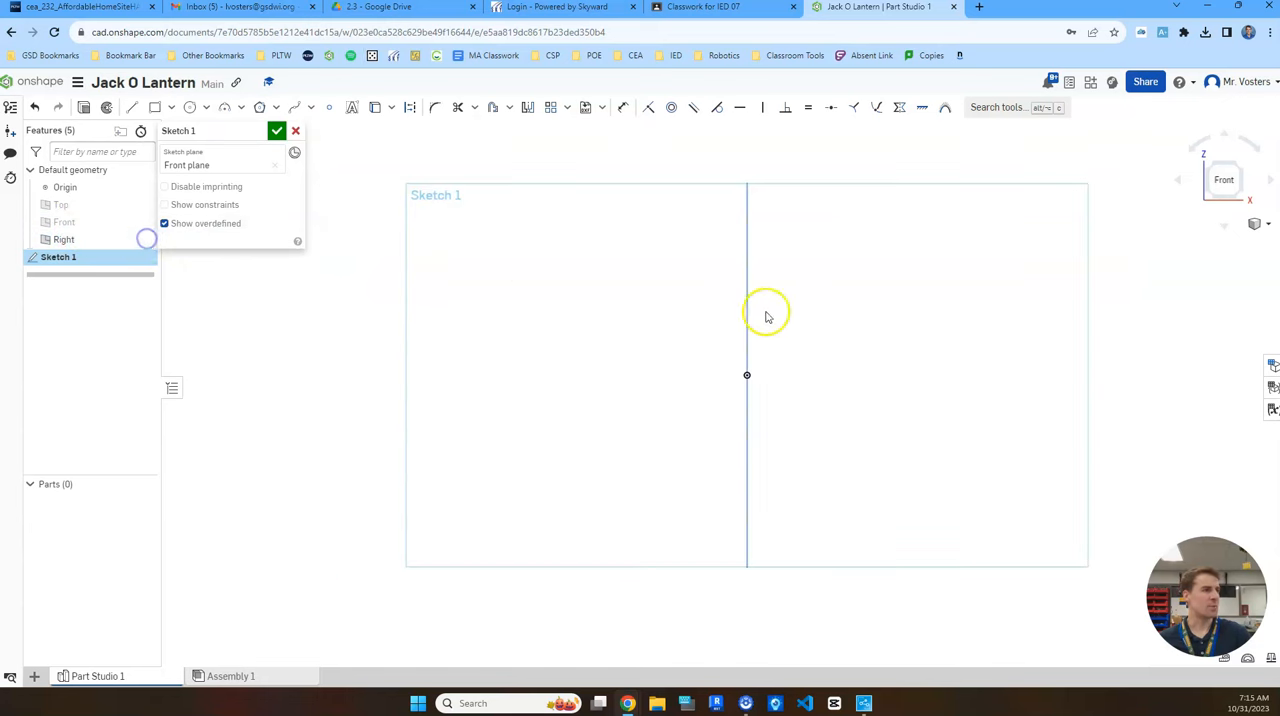
pyautogui.moveTo(740, 424)
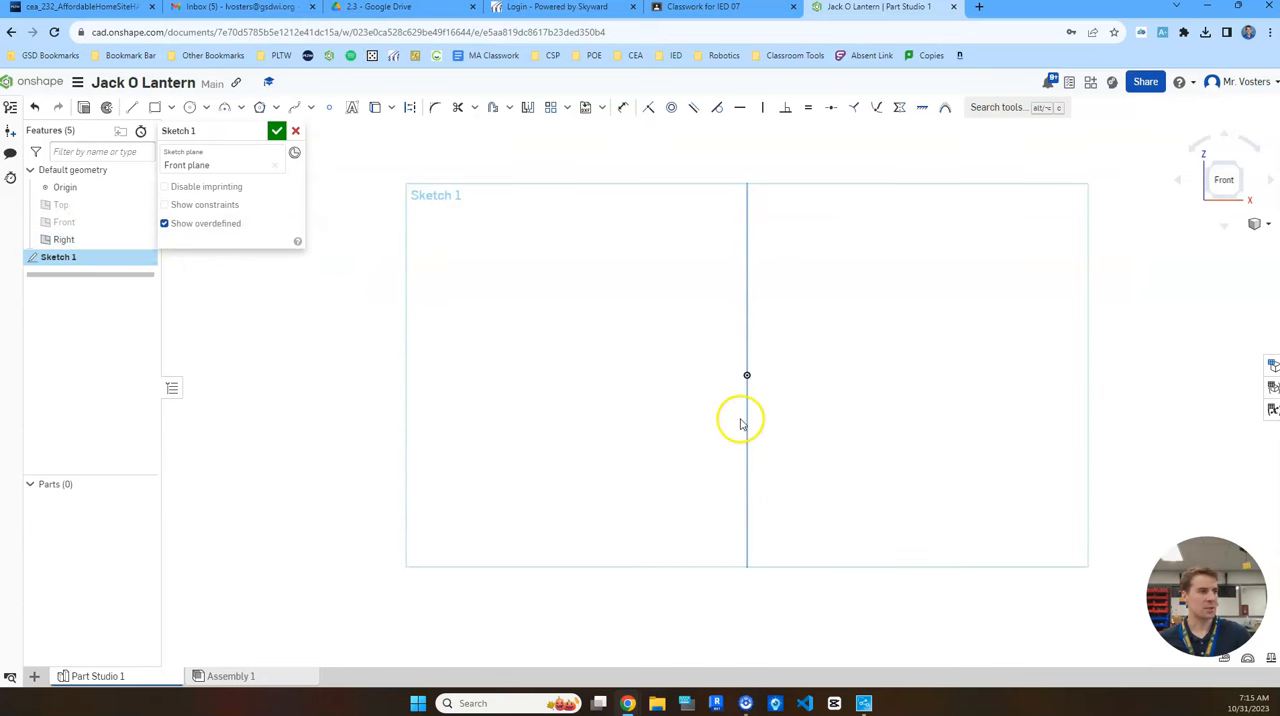
pyautogui.moveTo(728, 436)
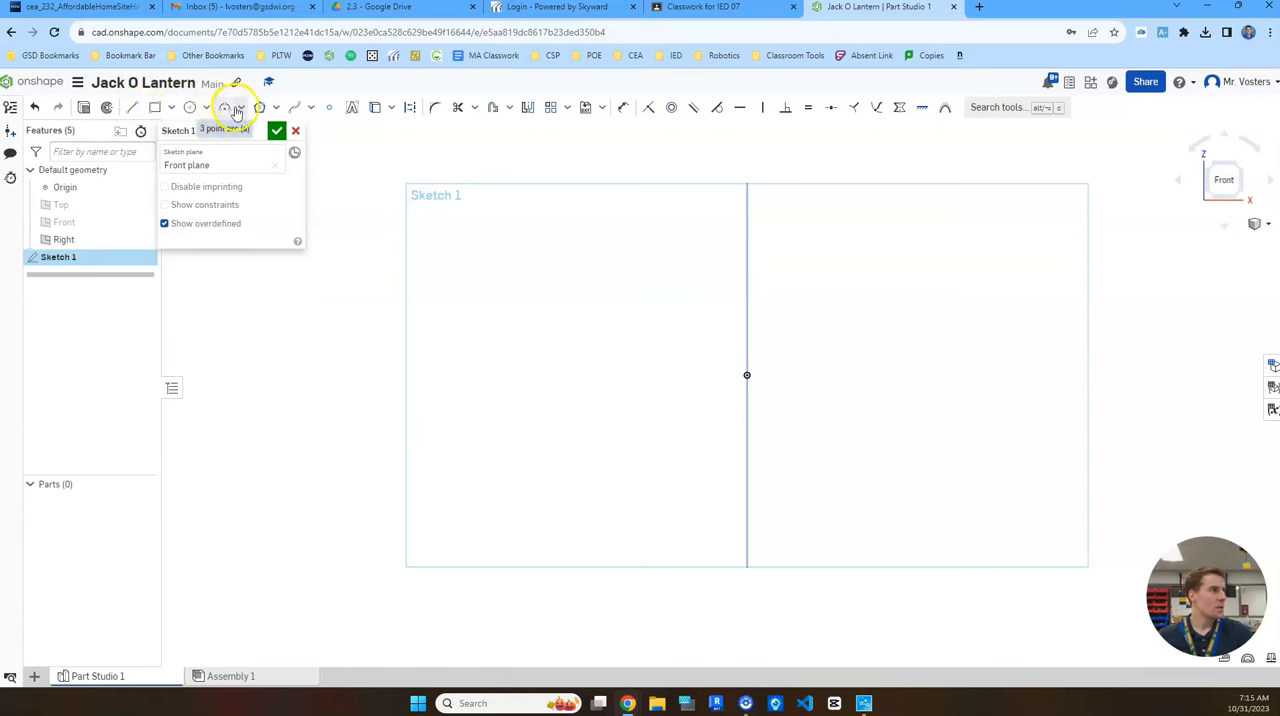
# Draw the top 3-point arc of the pumpkin profile leftward from the vertical axis and tune its curve
pyautogui.click(240, 108)
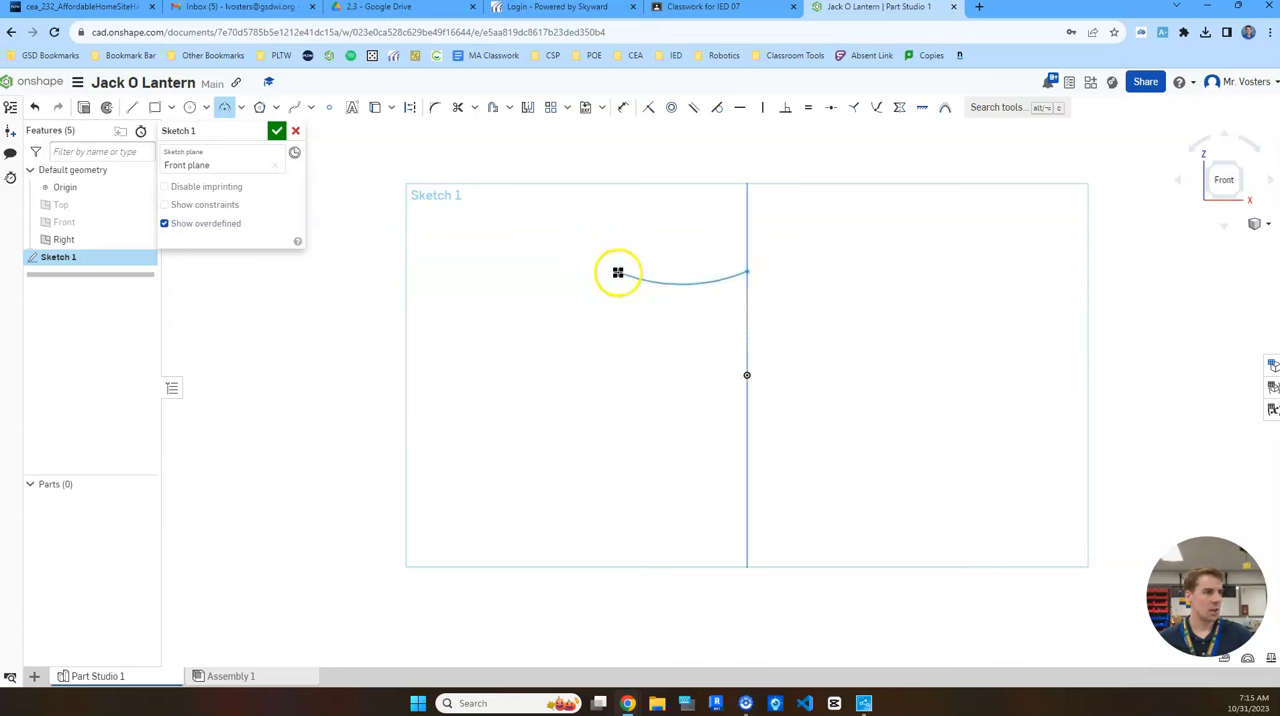
pyautogui.moveTo(616, 272); pyautogui.dragTo(684, 336)
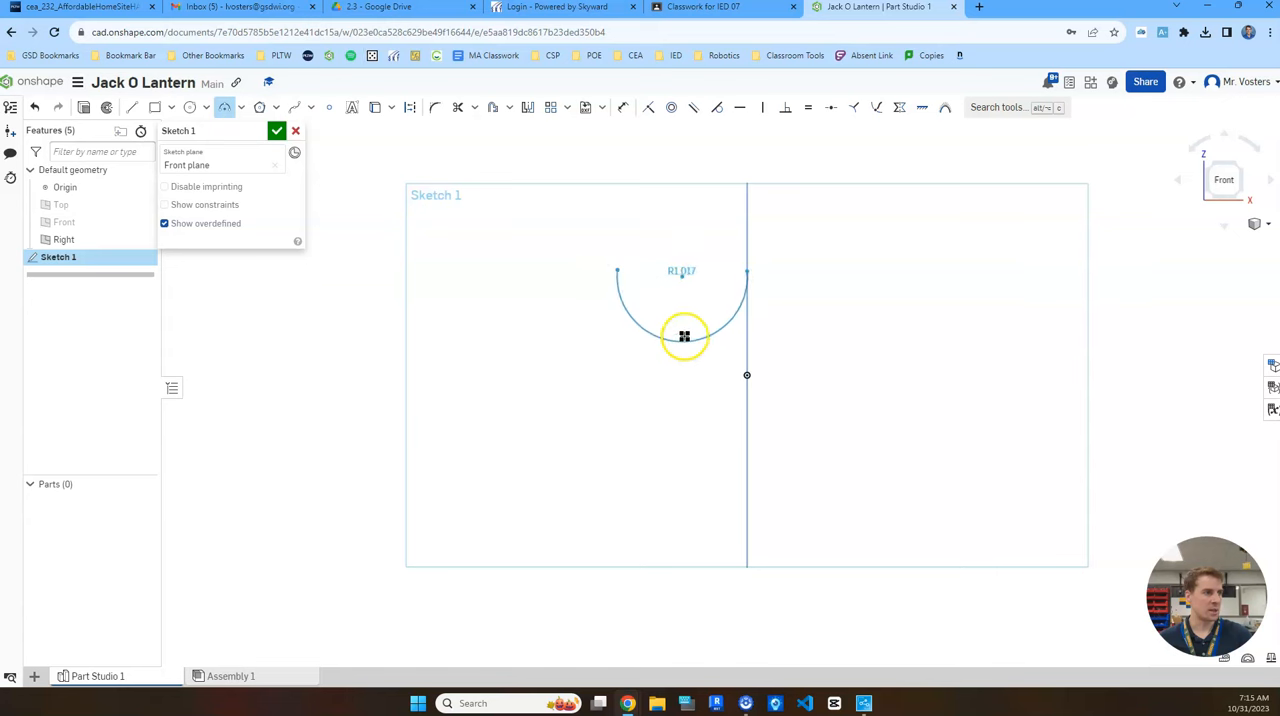
pyautogui.moveTo(684, 336); pyautogui.dragTo(684, 292)
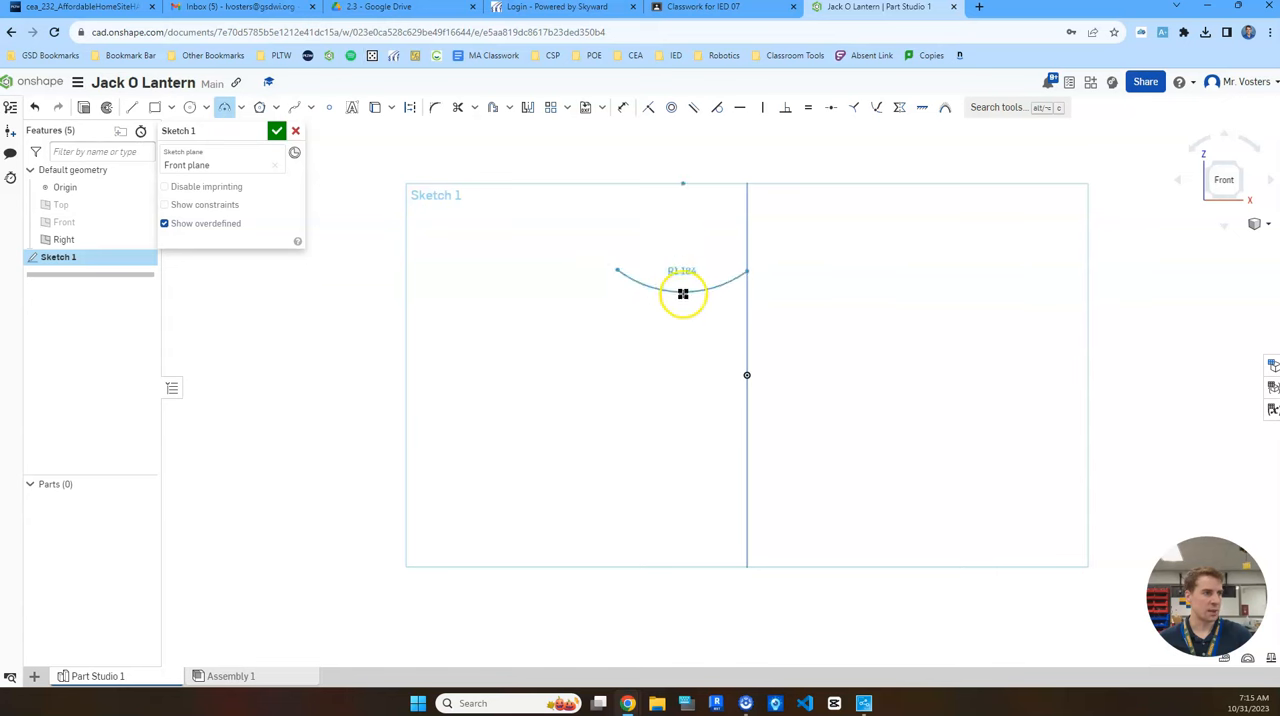
pyautogui.moveTo(684, 294); pyautogui.dragTo(684, 242)
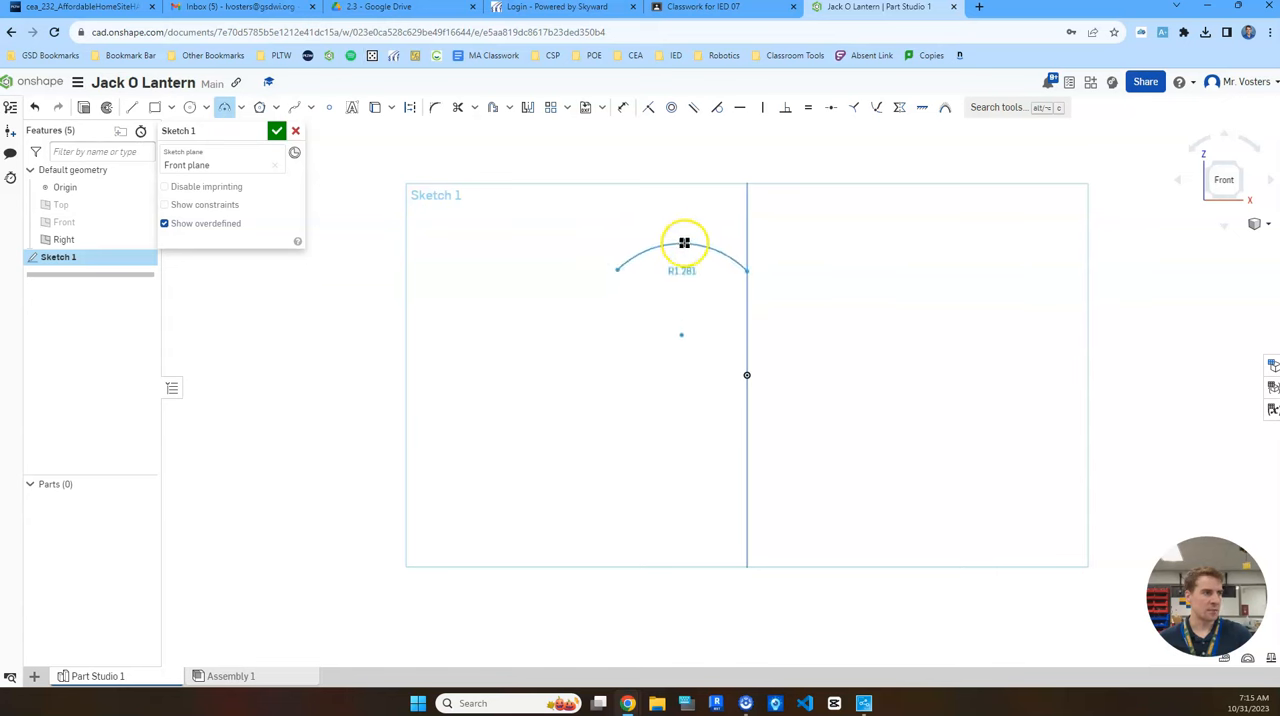
pyautogui.moveTo(684, 242); pyautogui.dragTo(688, 236)
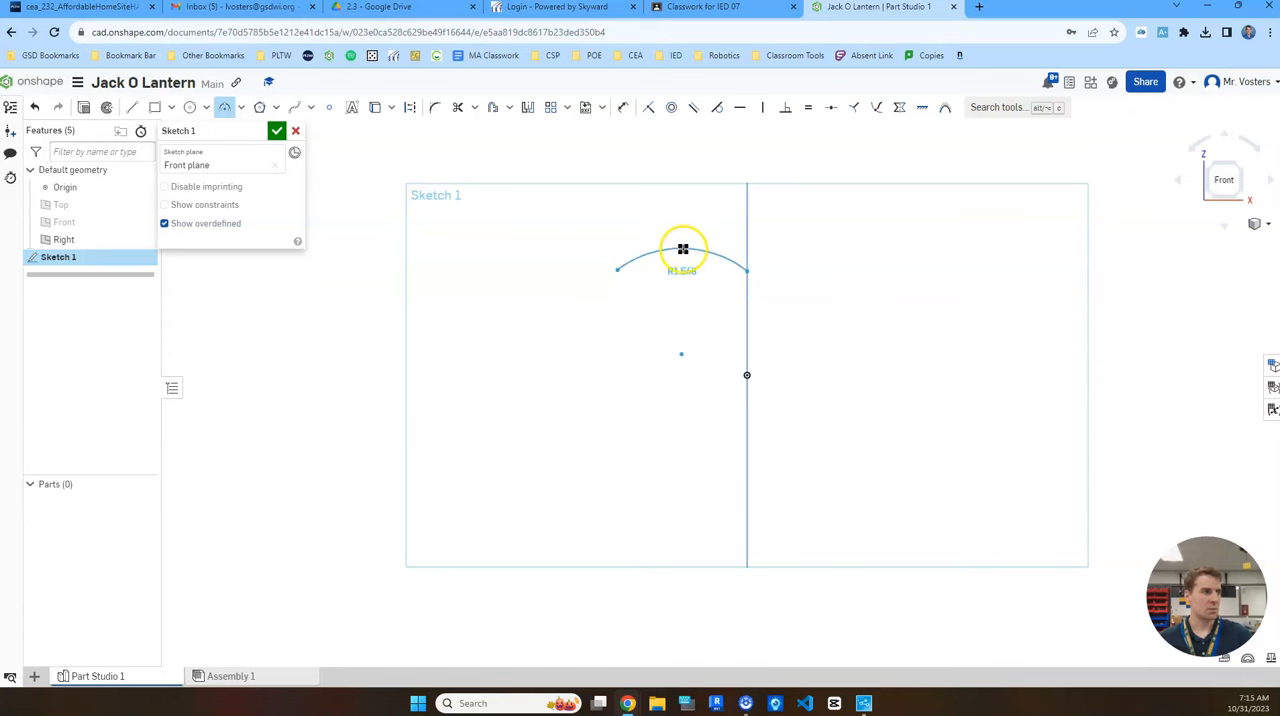
pyautogui.moveTo(684, 248); pyautogui.dragTo(644, 256)
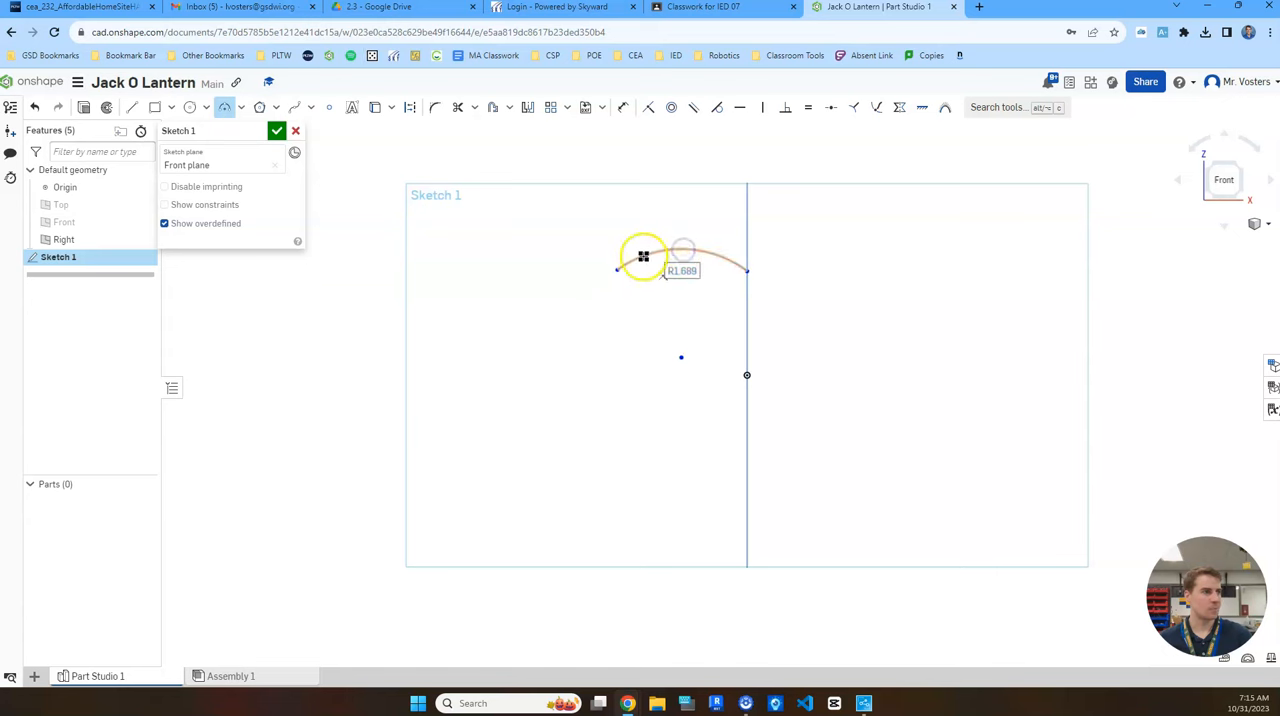
# Draw the bulging side arc down the left and the bottom arc back to the axis
pyautogui.moveTo(644, 258); pyautogui.dragTo(618, 456)
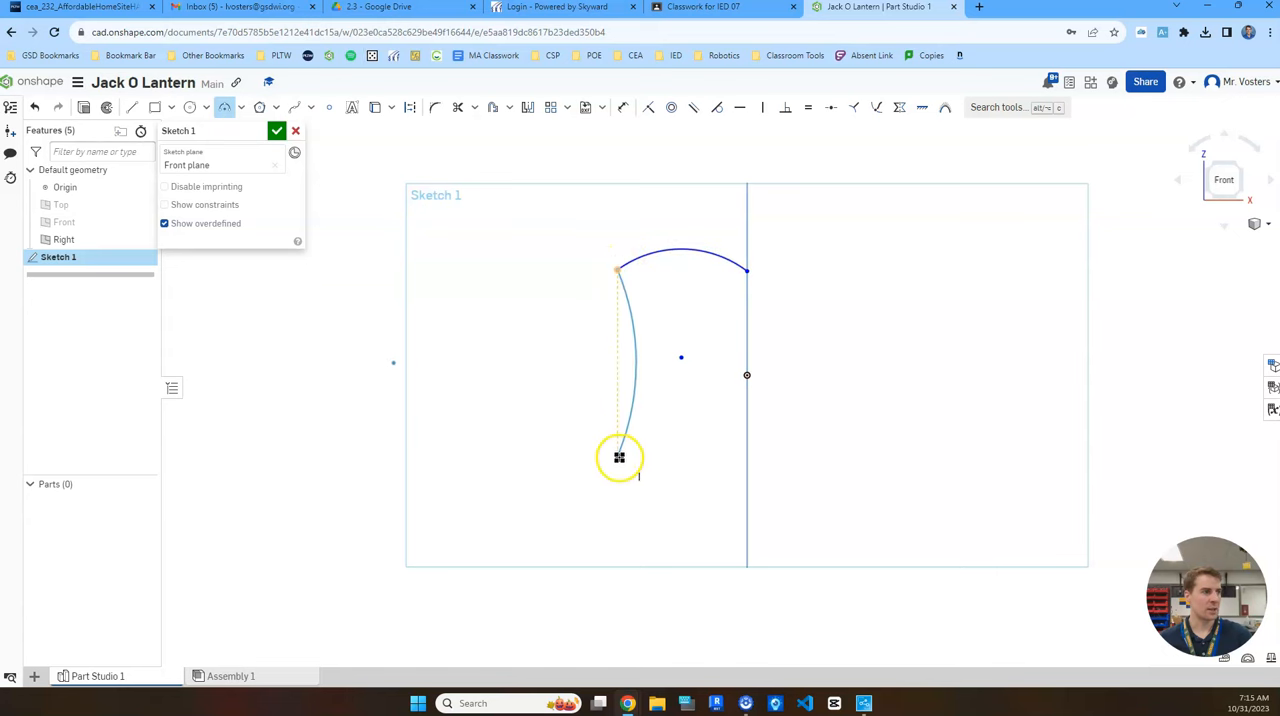
pyautogui.moveTo(620, 456); pyautogui.dragTo(590, 464)
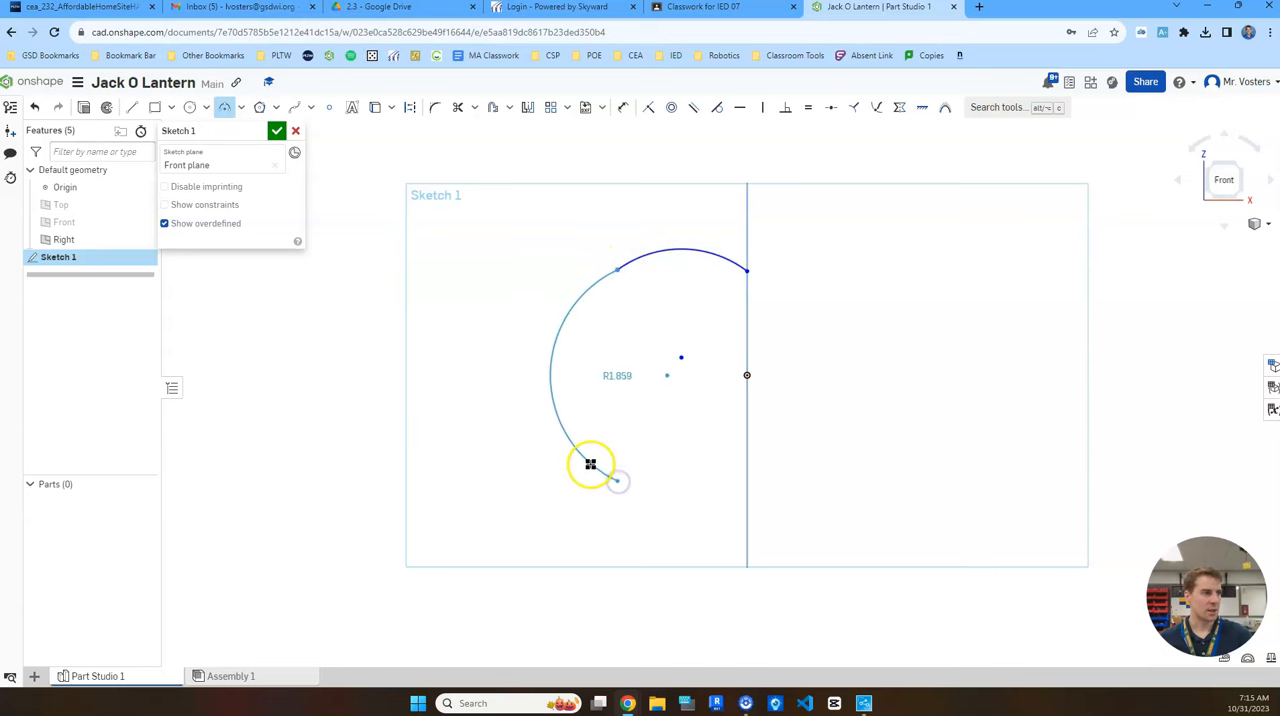
pyautogui.moveTo(590, 464); pyautogui.dragTo(608, 470)
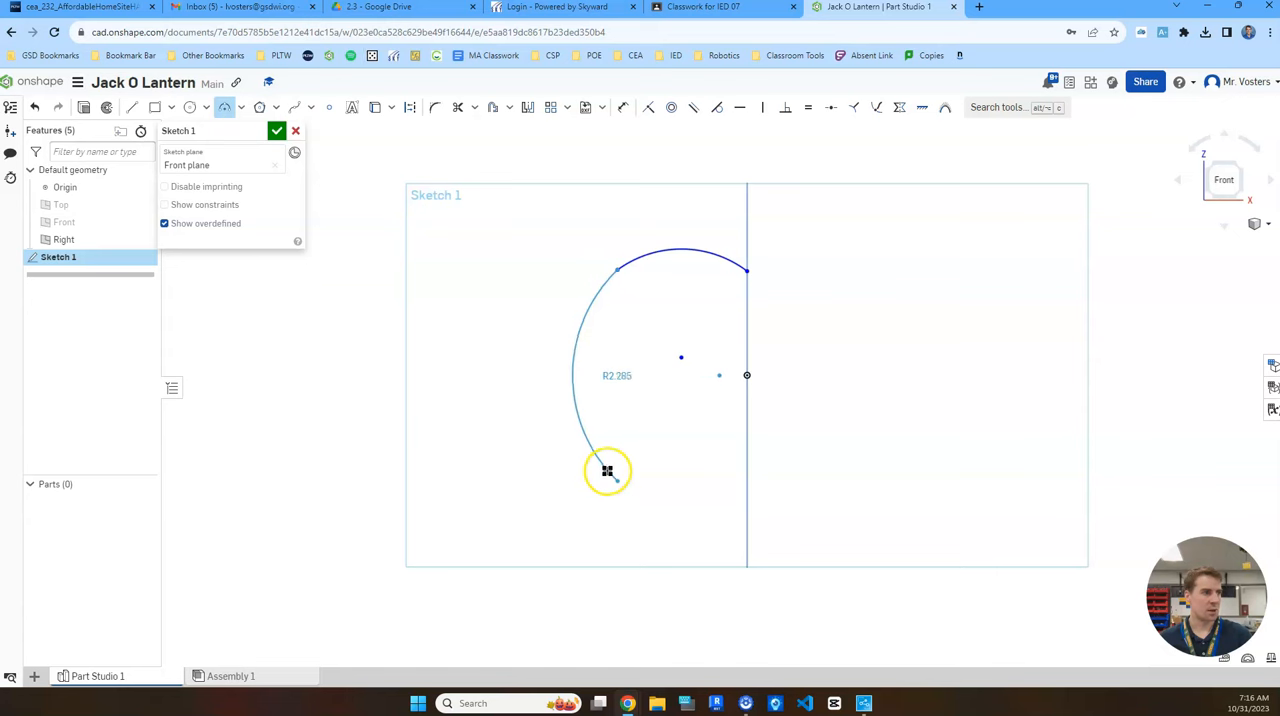
pyautogui.moveTo(608, 470); pyautogui.dragTo(630, 490)
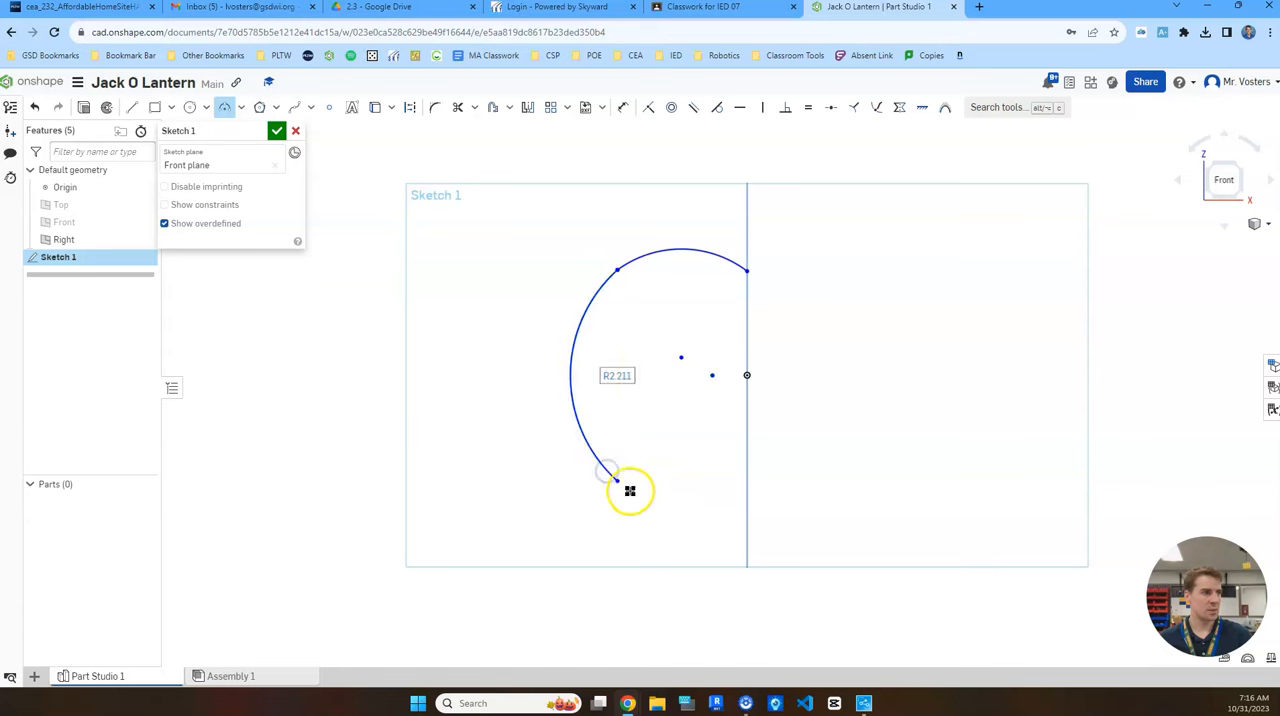
pyautogui.moveTo(630, 490); pyautogui.dragTo(736, 480)
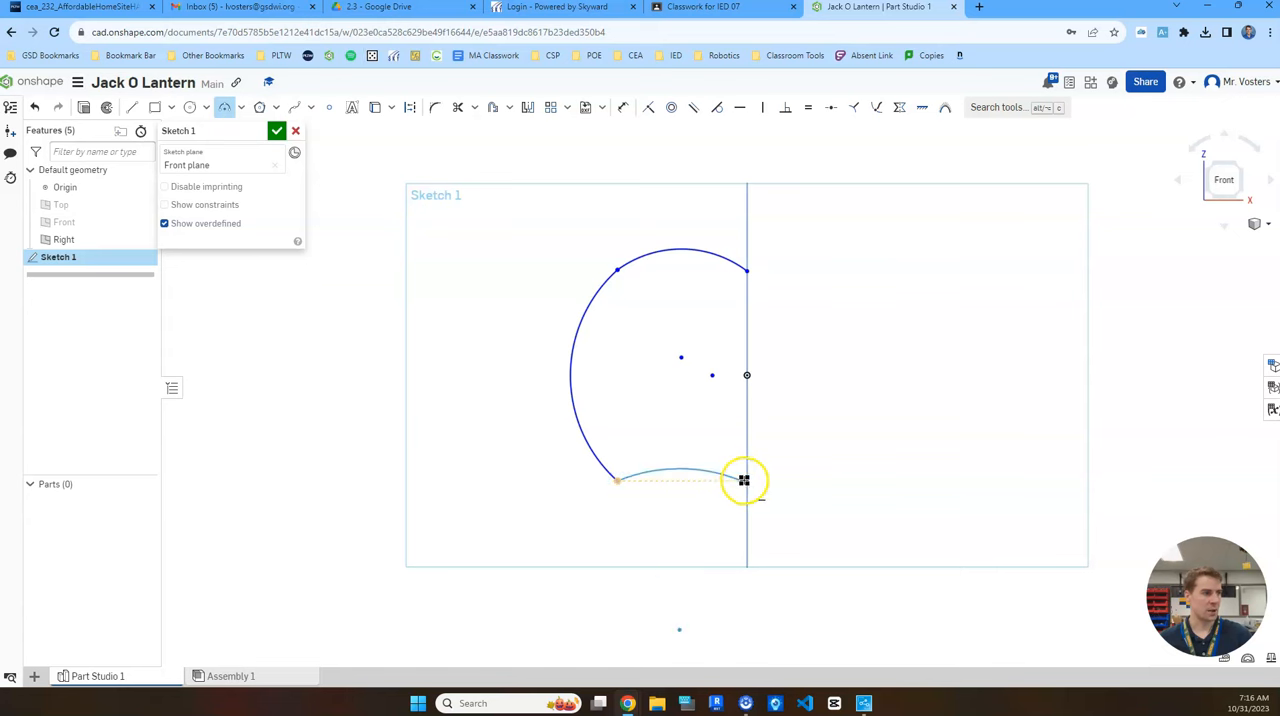
pyautogui.moveTo(744, 480); pyautogui.dragTo(746, 458)
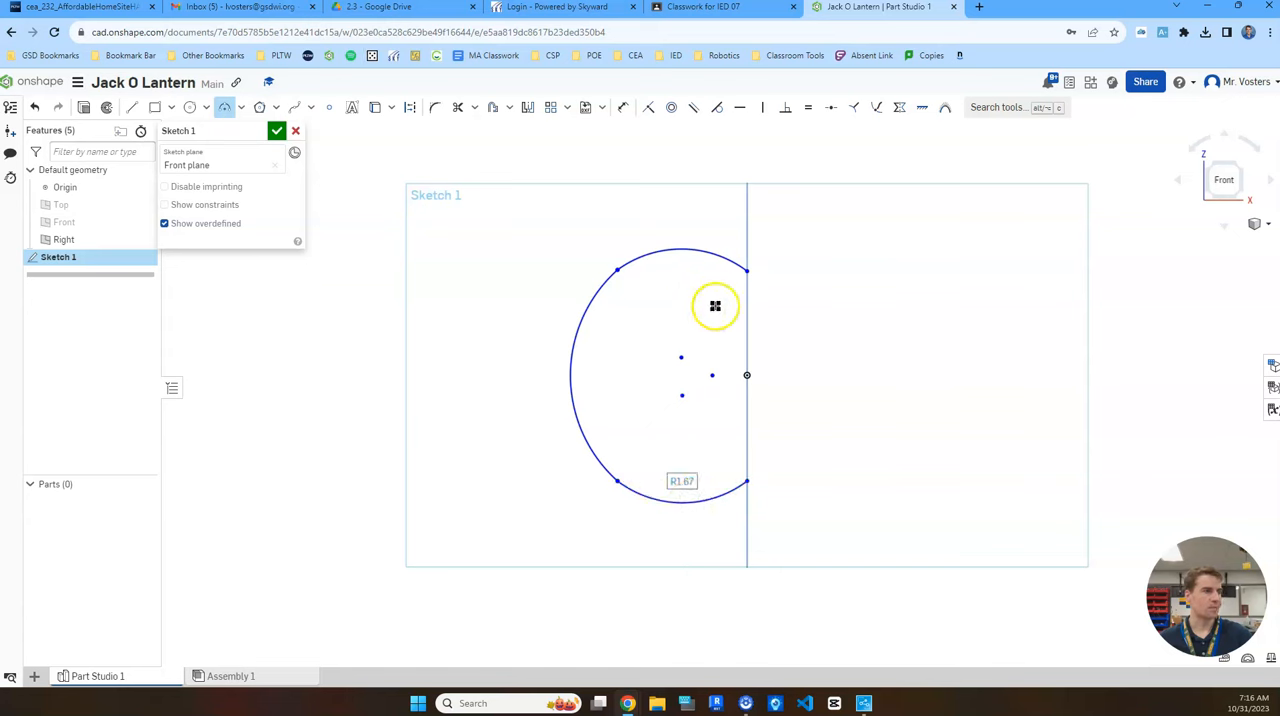
pyautogui.moveTo(480, 108)
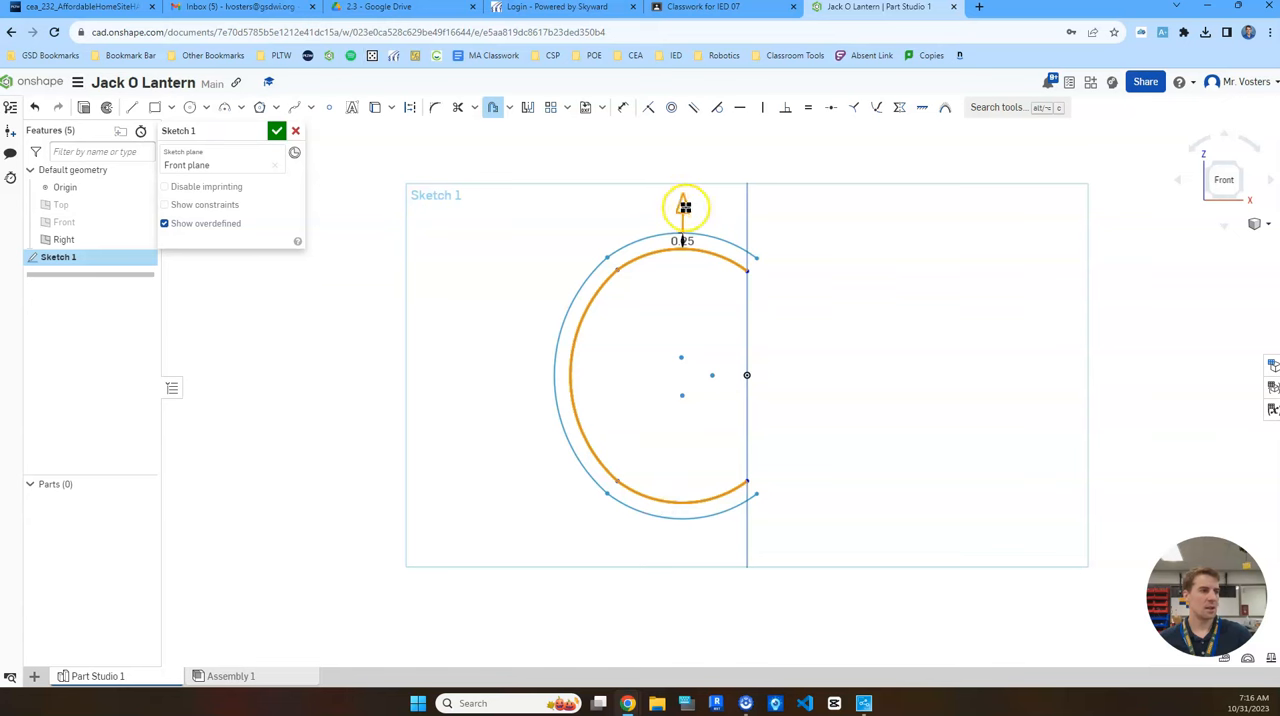
# Offset the arc chain inward by 0.35 to form a parallel inner C-shape
pyautogui.moveTo(684, 208); pyautogui.dragTo(688, 200)
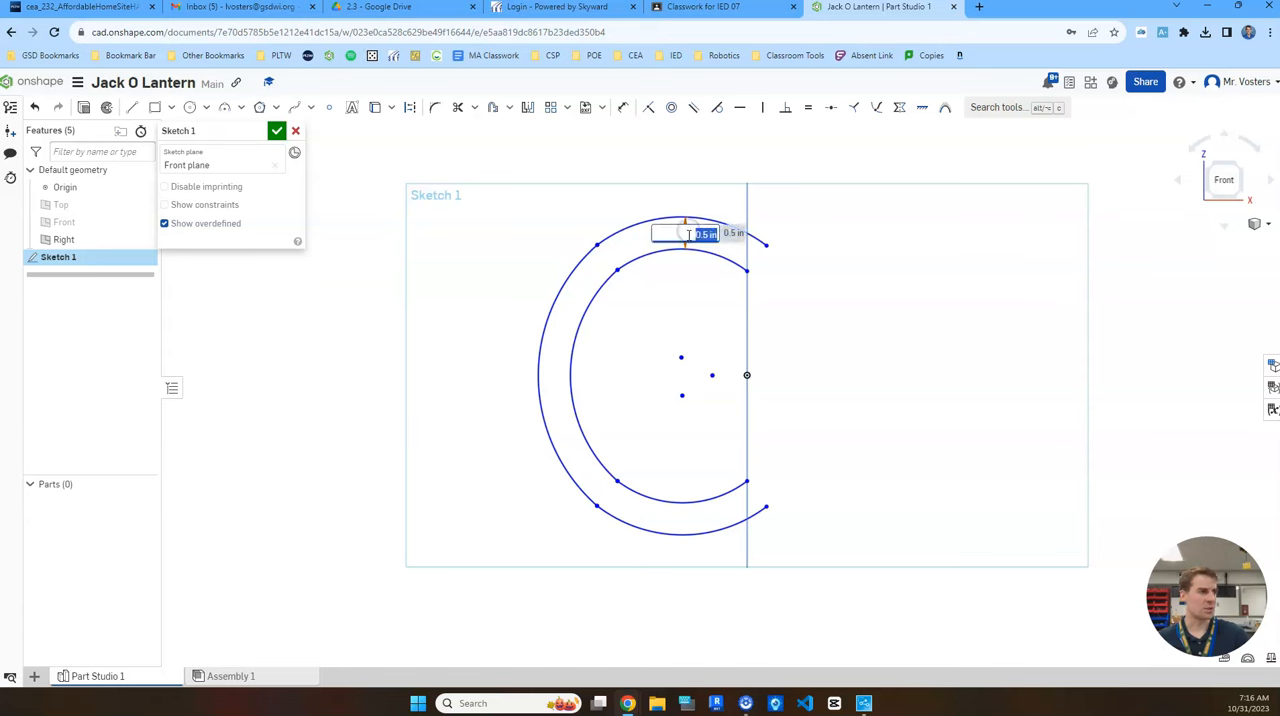
pyautogui.write('35')
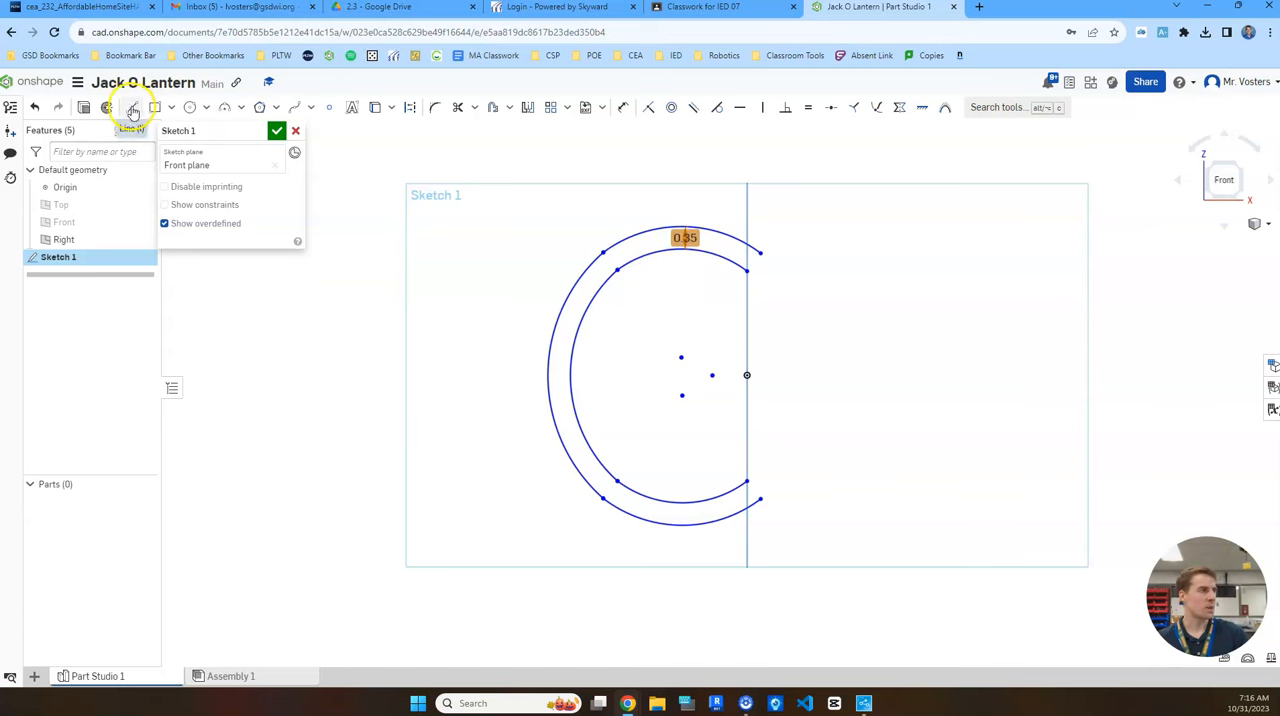
pyautogui.moveTo(132, 108)
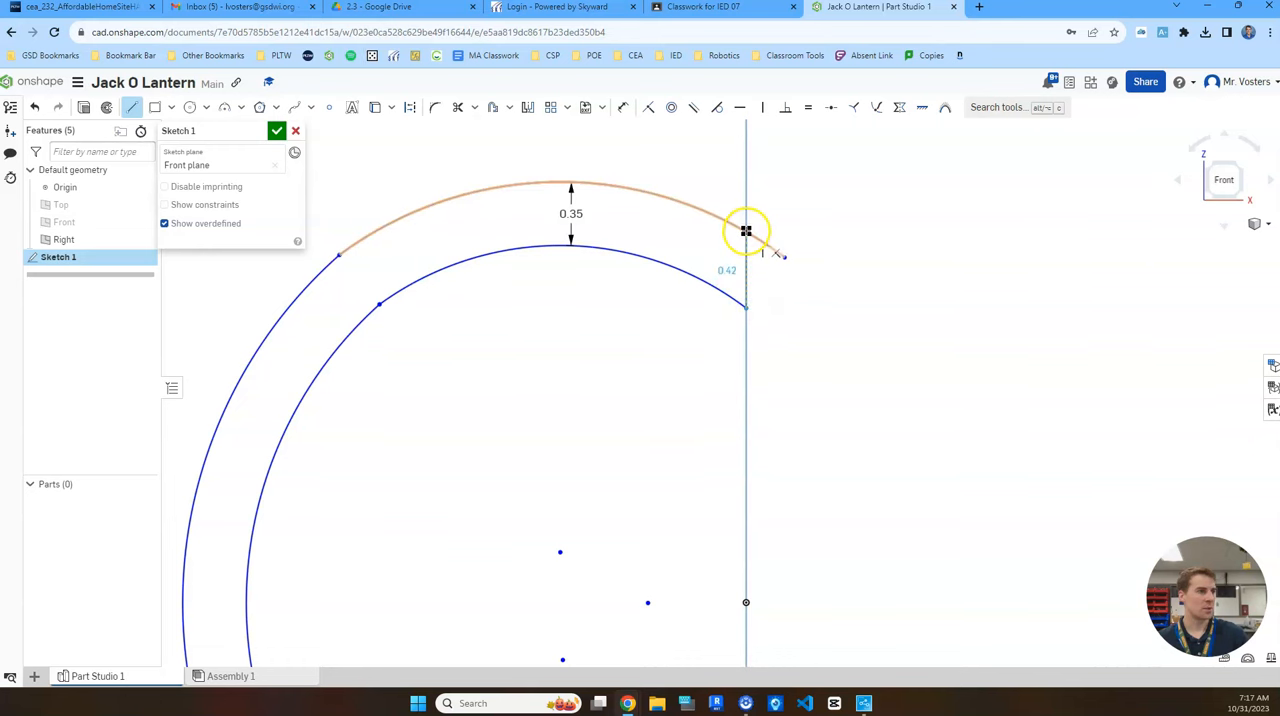
# Join the top and bottom arc ends with short lines, closing the crescent profile
pyautogui.moveTo(746, 230); pyautogui.dragTo(772, 362)
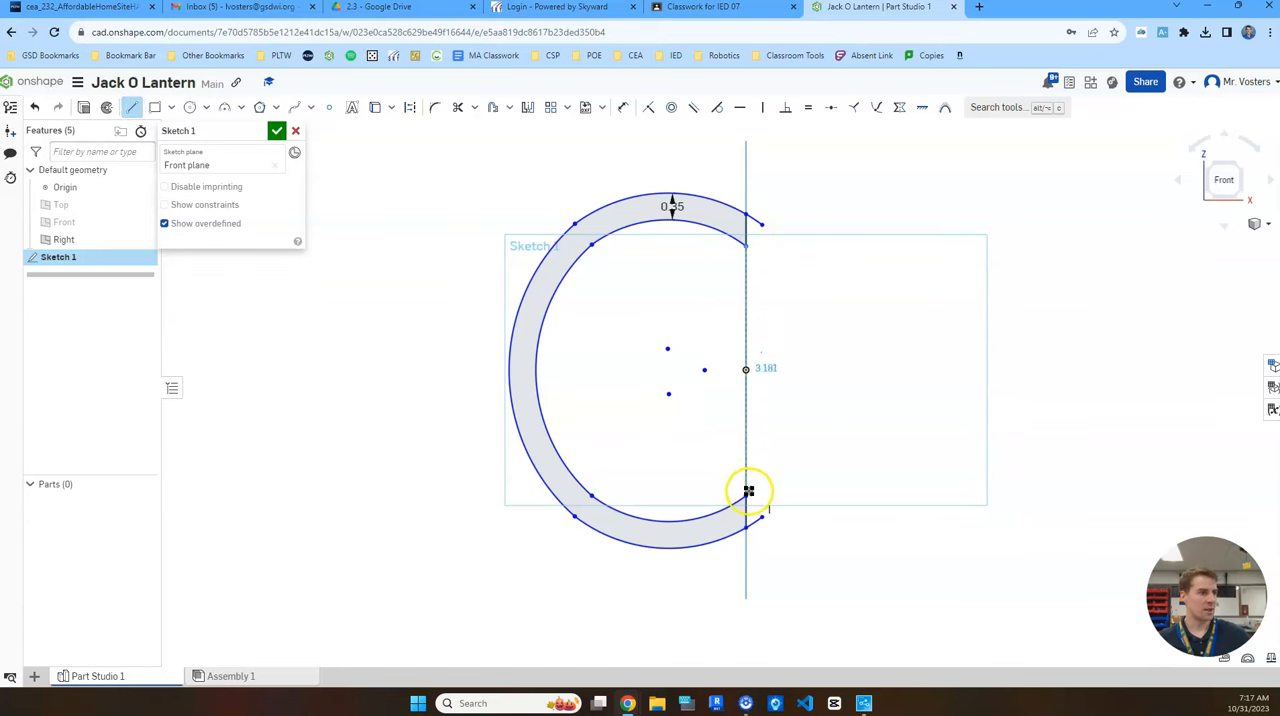
pyautogui.moveTo(748, 490); pyautogui.dragTo(820, 398)
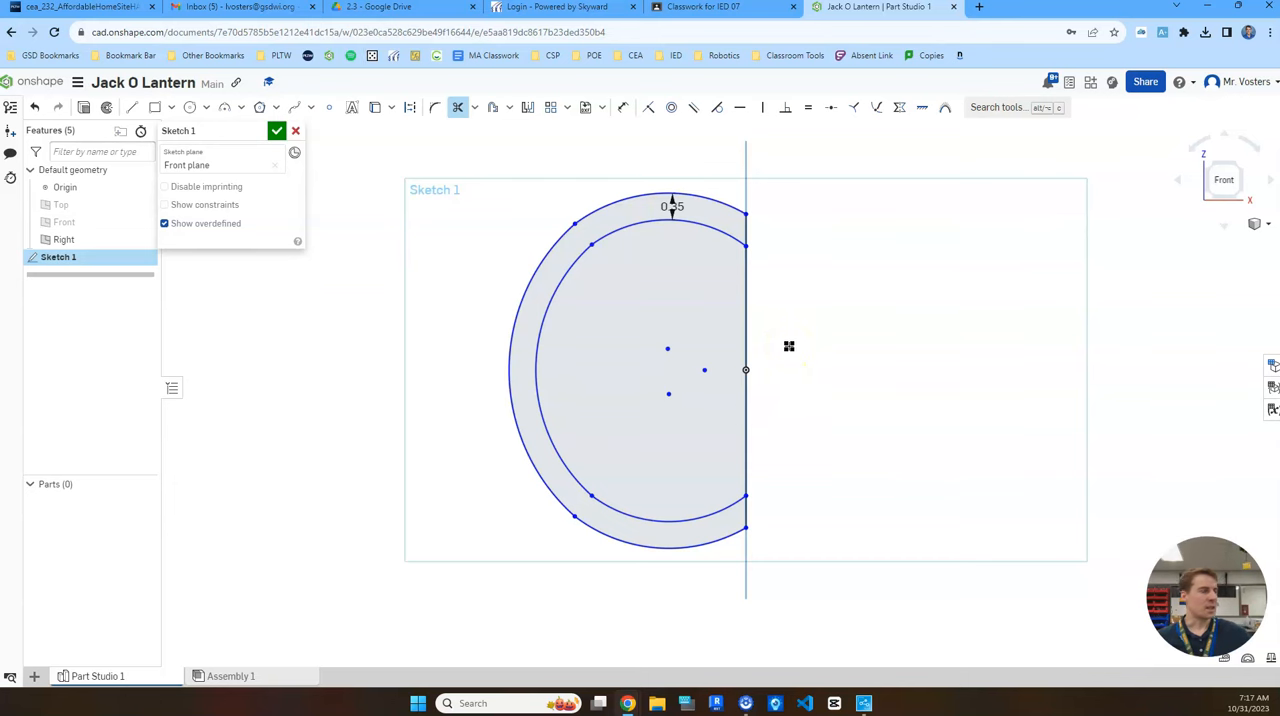
pyautogui.click(276, 132)
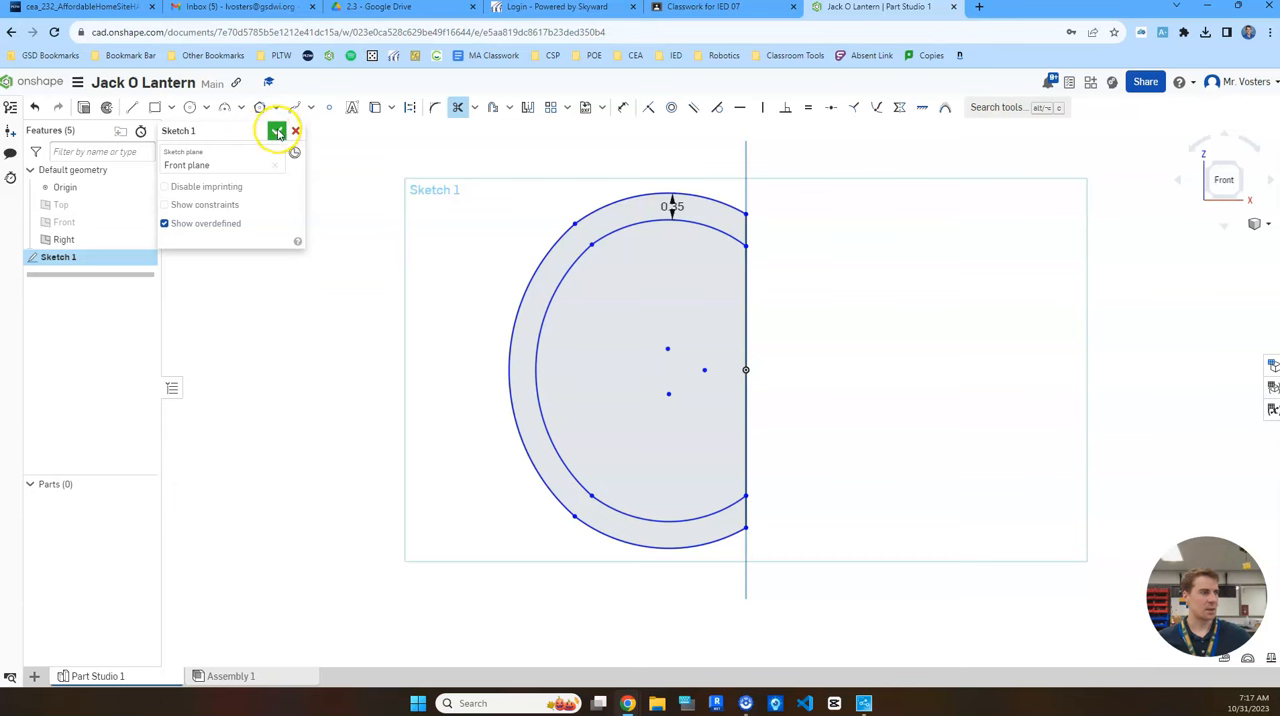
# Accept Sketch 1 so the closed crescent profile sits alone in the 3D view
pyautogui.click(276, 130)
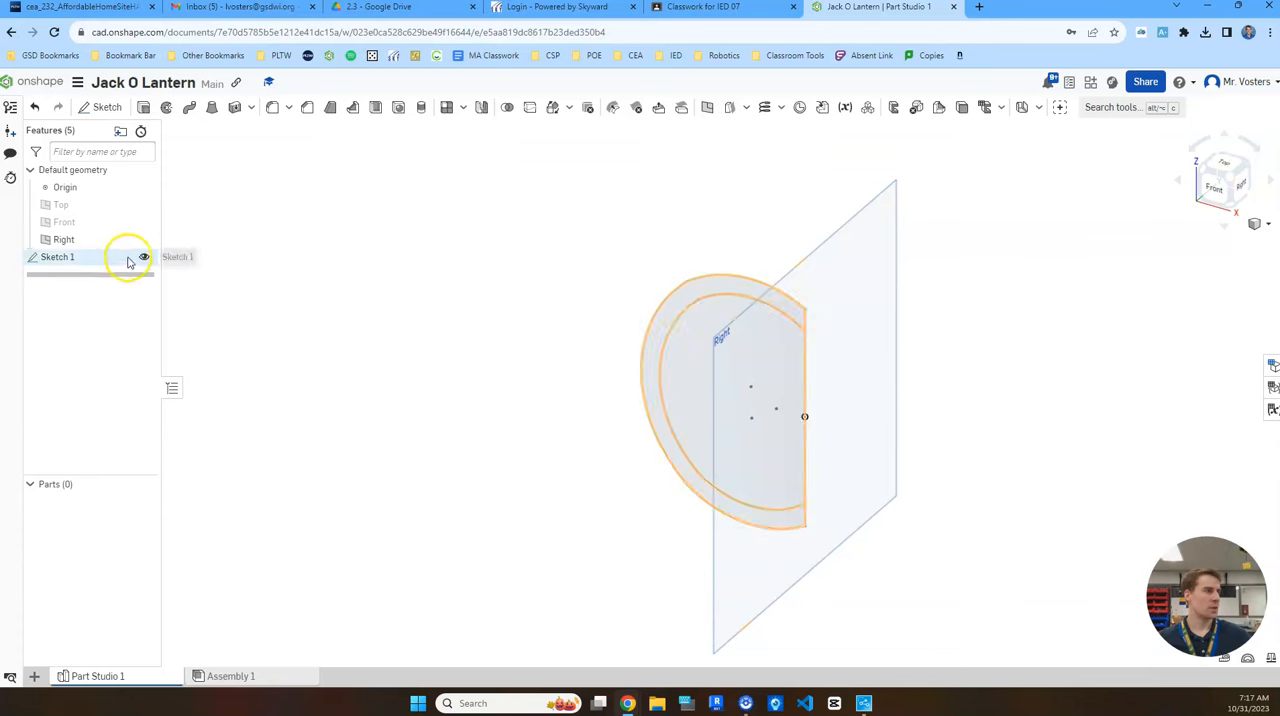
pyautogui.click(144, 240)
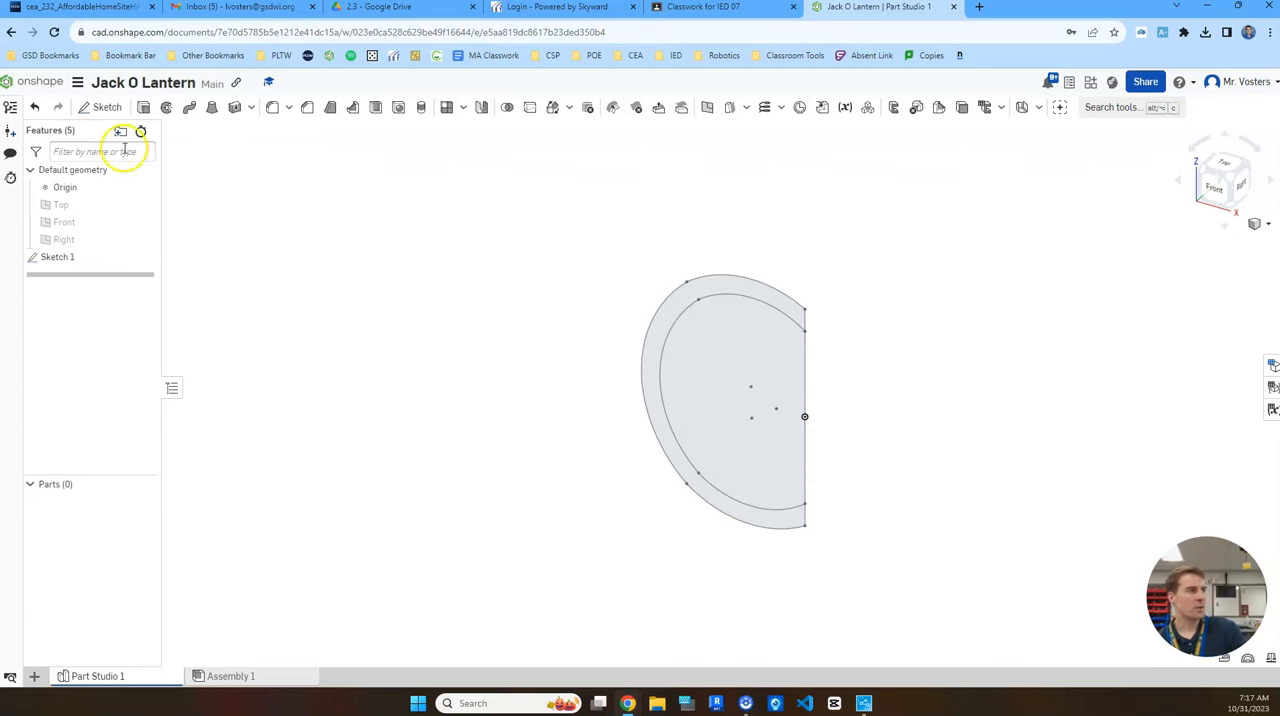
pyautogui.moveTo(168, 108)
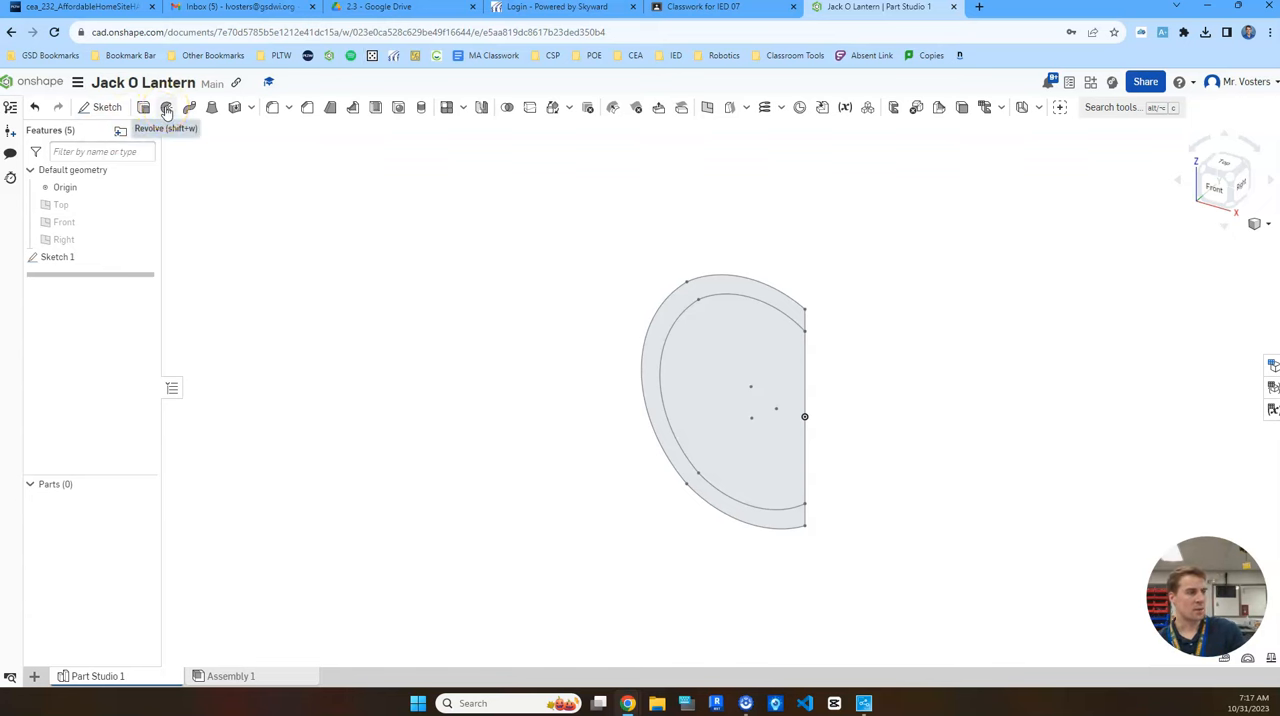
# Revolve the crescent region one direction about the vertical centre line into shell Part 1
pyautogui.click(166, 108)
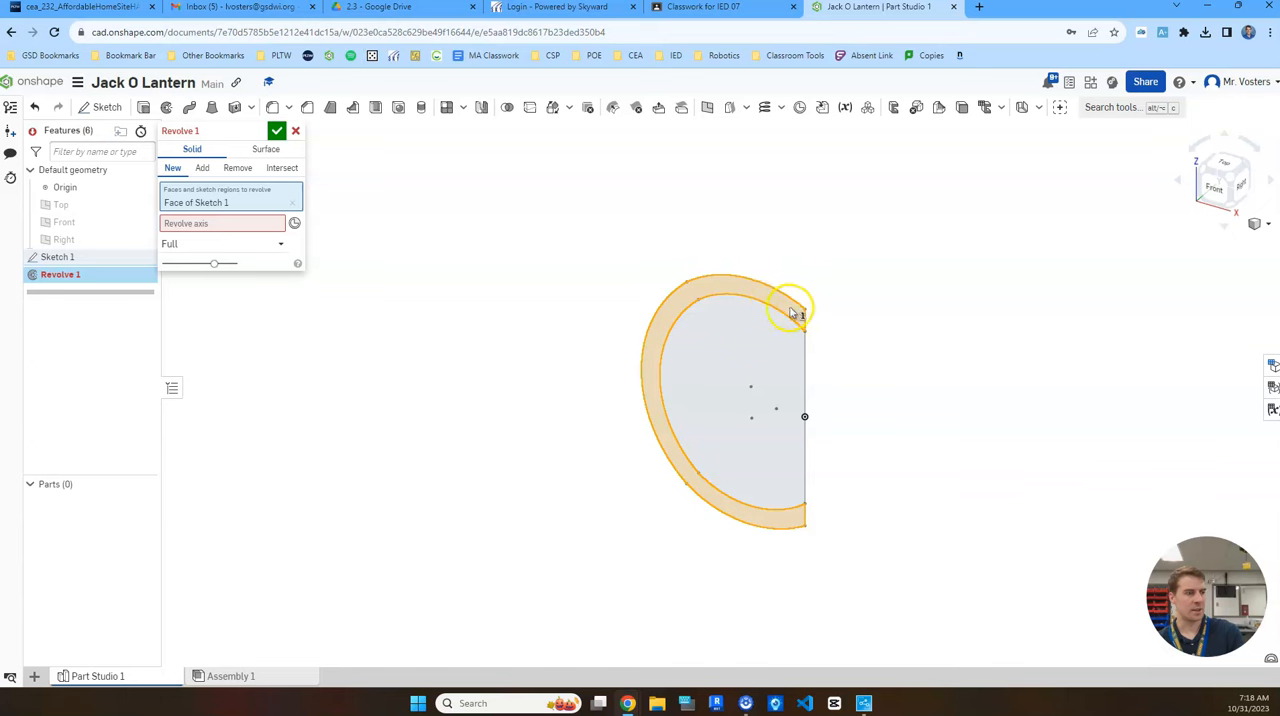
pyautogui.moveTo(788, 528)
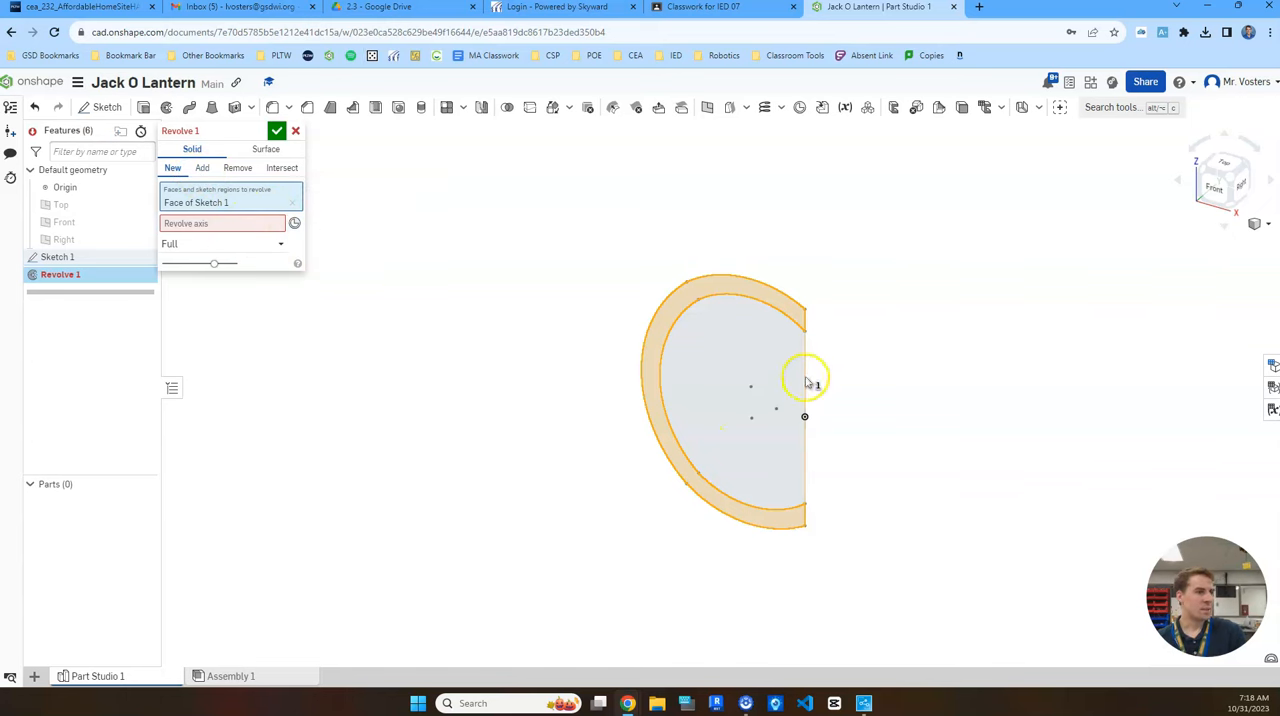
pyautogui.click(804, 384)
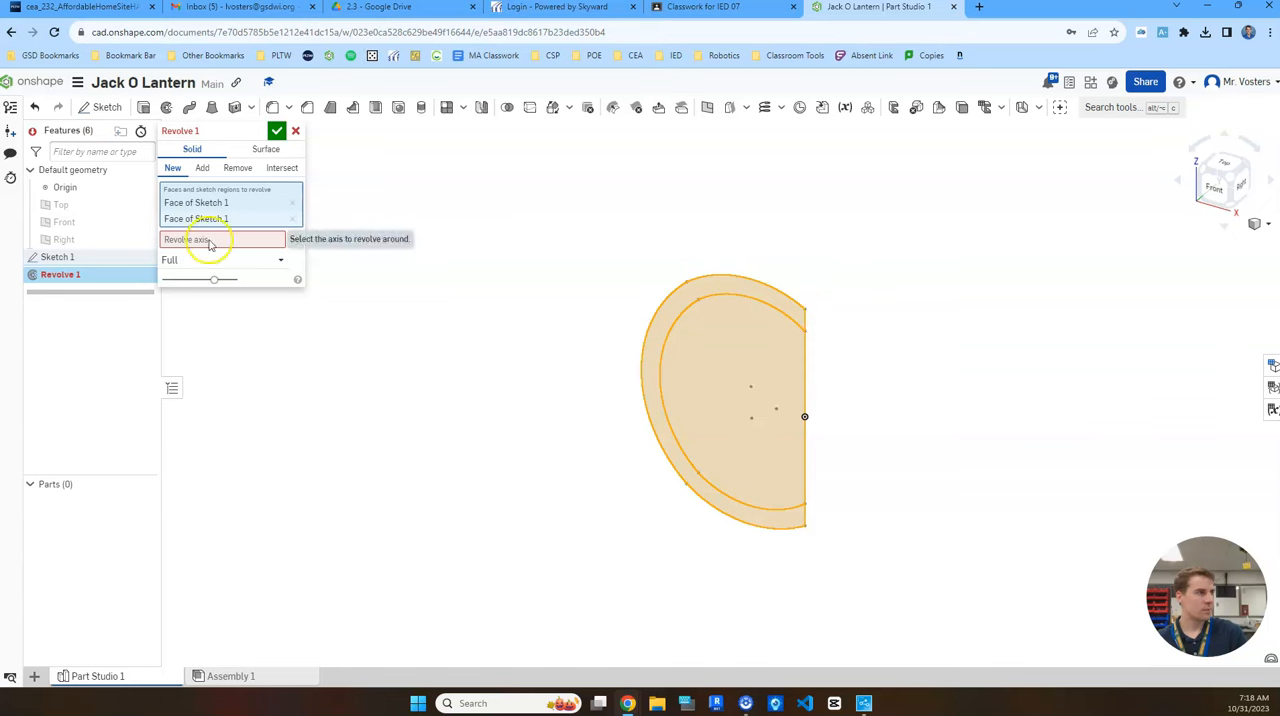
pyautogui.click(292, 218)
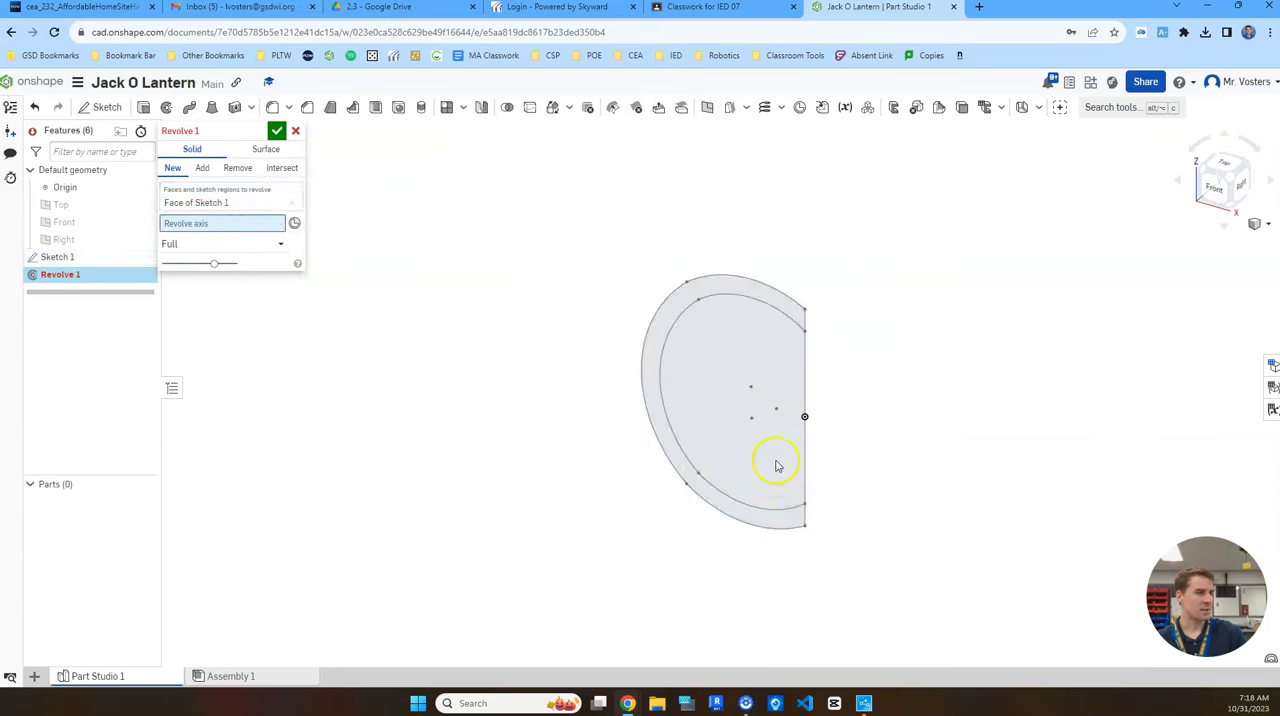
pyautogui.moveTo(798, 448)
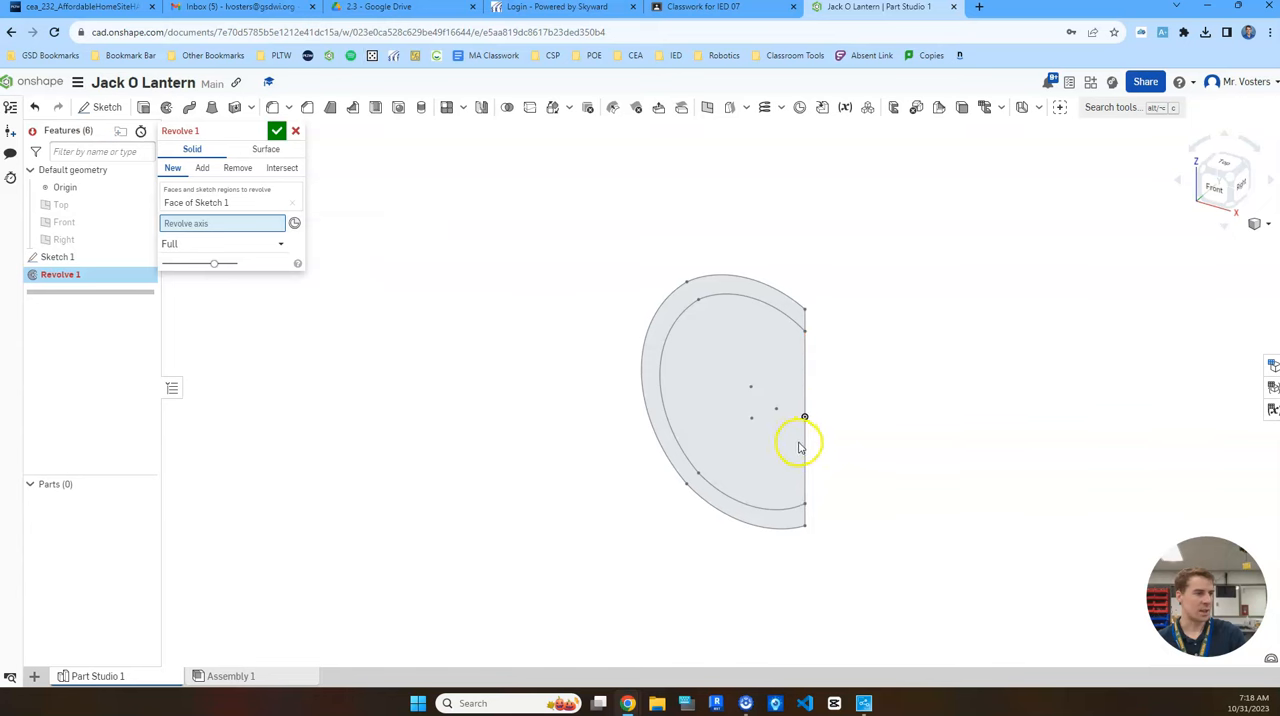
pyautogui.click(804, 416)
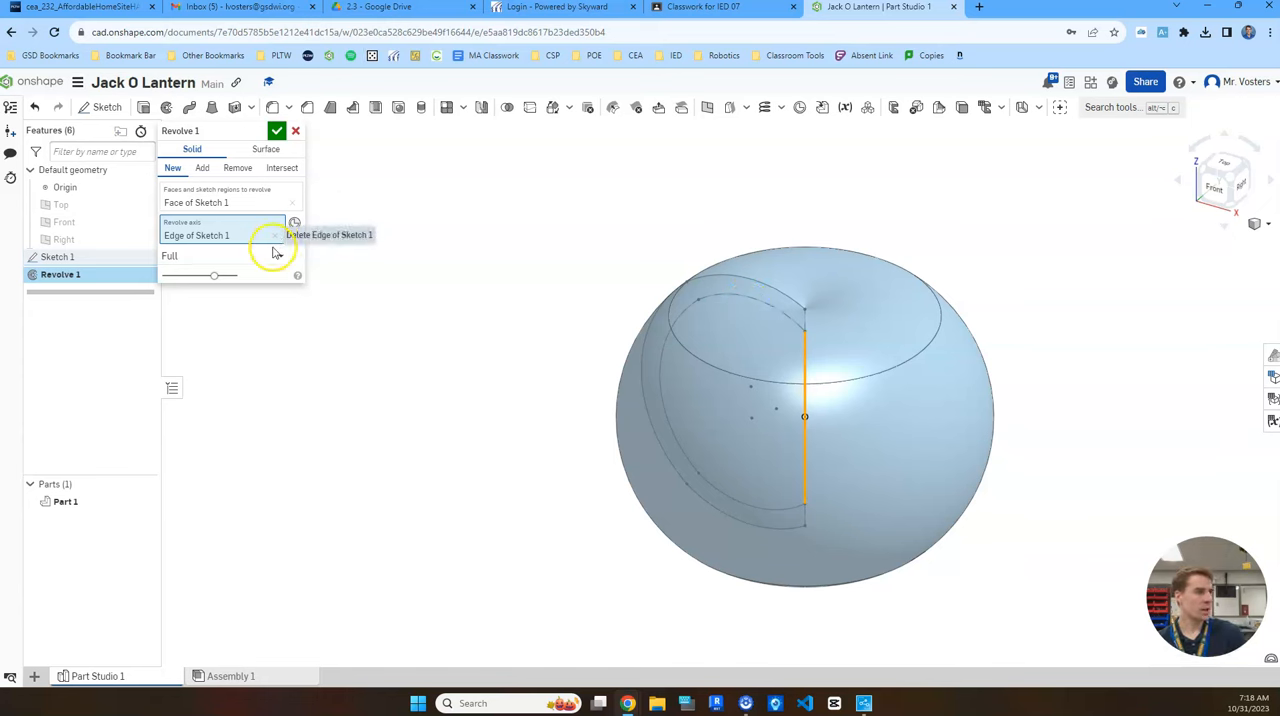
pyautogui.moveTo(736, 332)
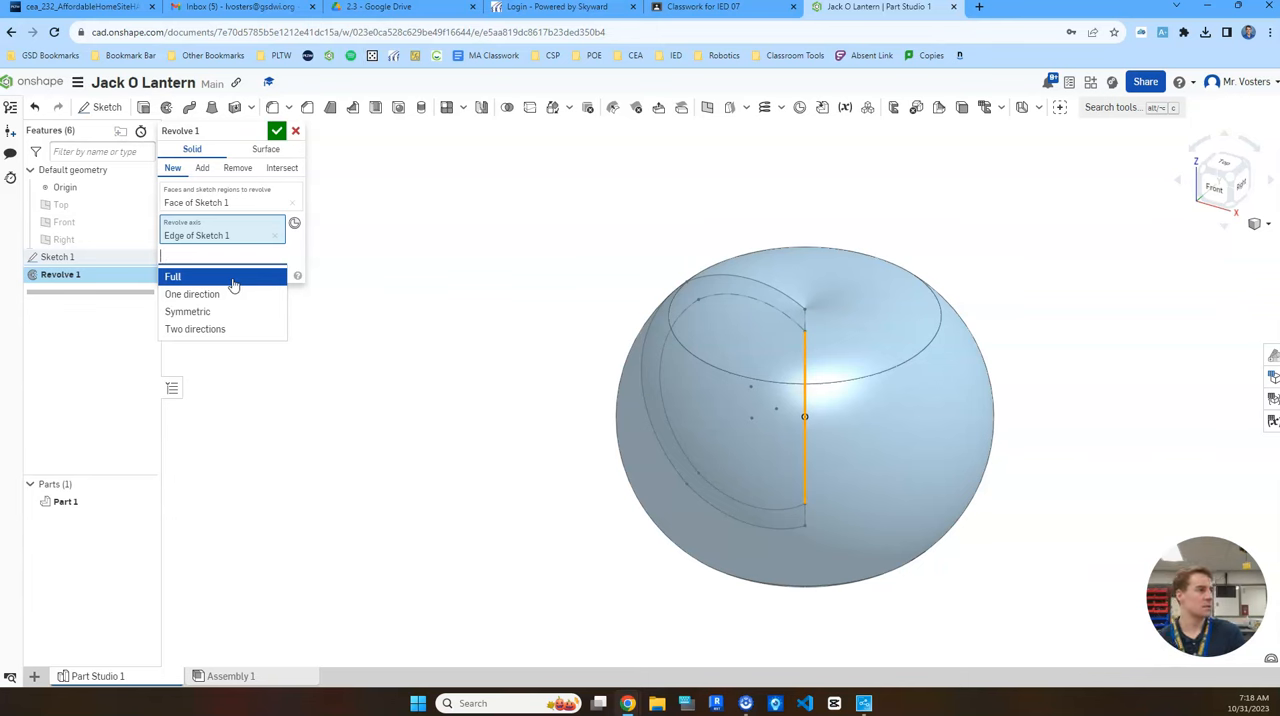
pyautogui.click(192, 294)
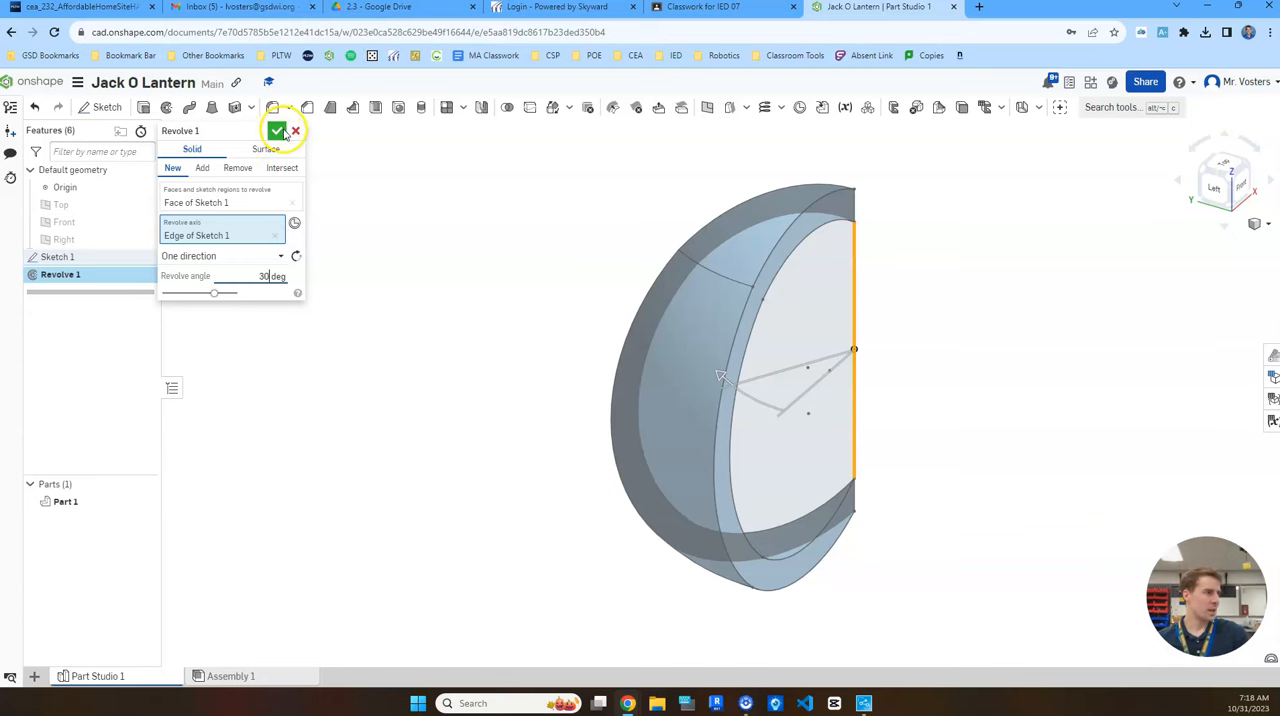
pyautogui.click(276, 132)
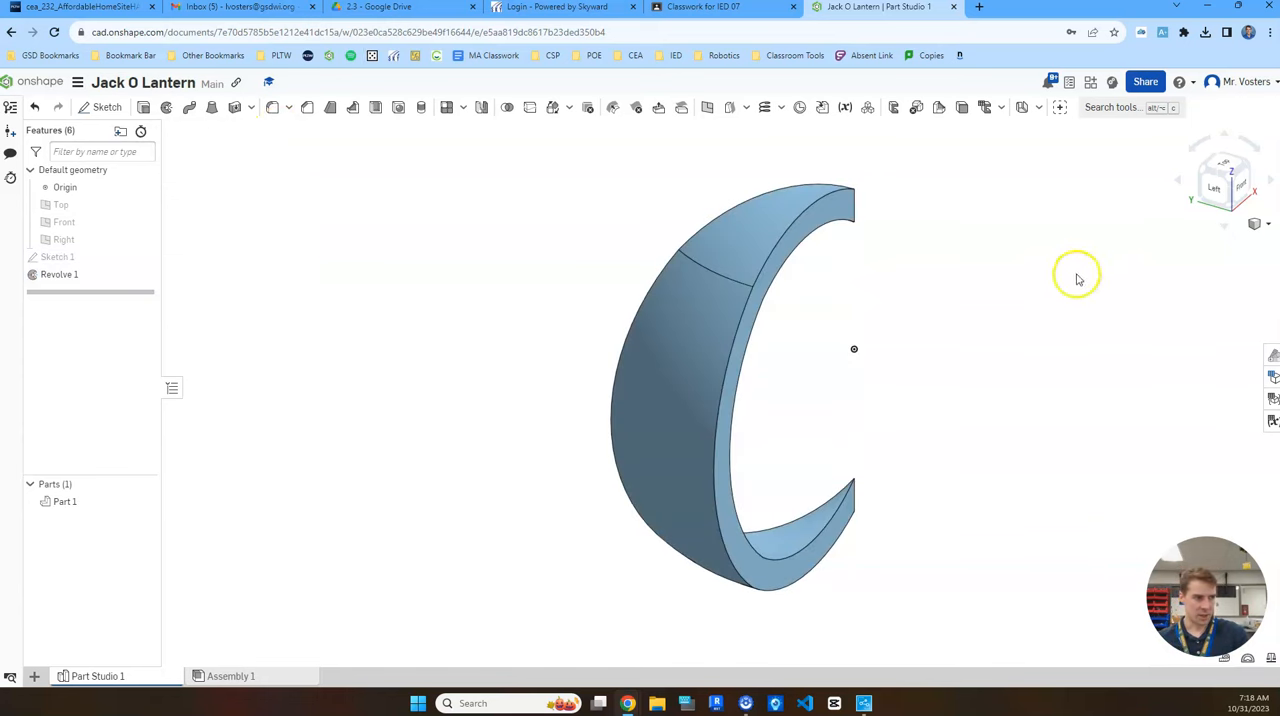
pyautogui.moveTo(1078, 278); pyautogui.dragTo(1010, 400)
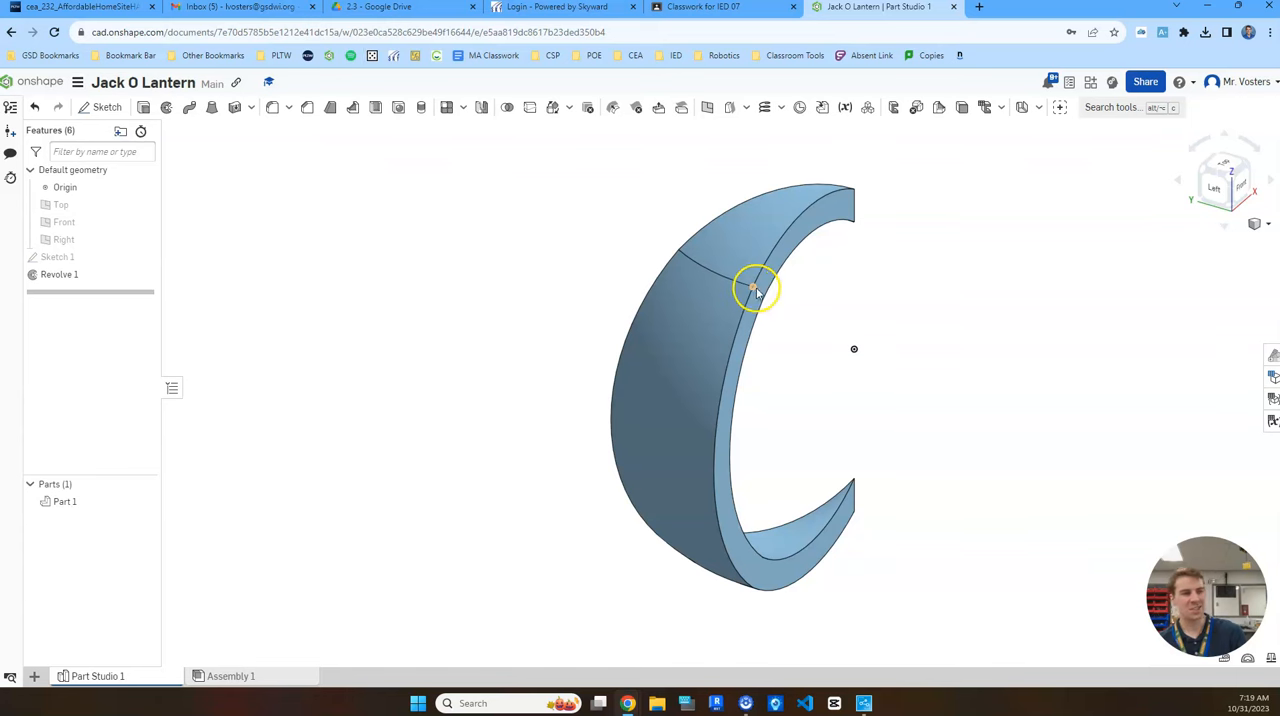
pyautogui.moveTo(452, 160)
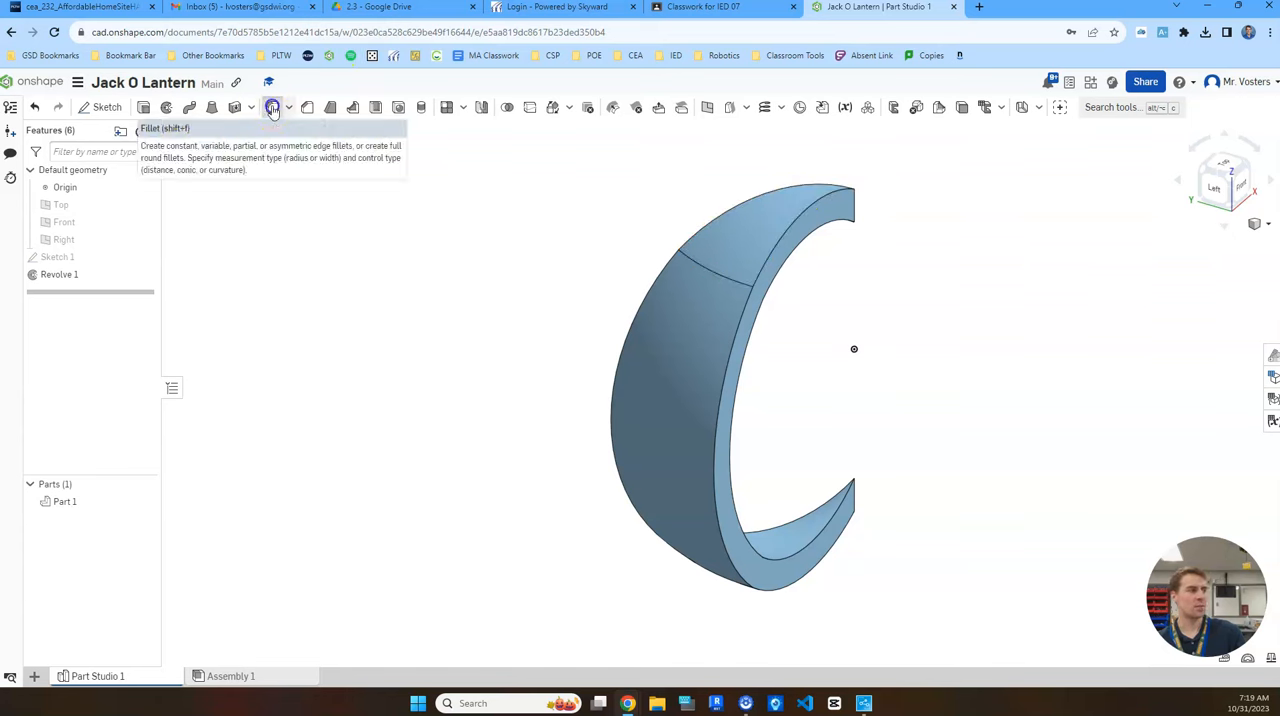
# Round the shell segment's outer edges with a 0.1 in fillet
pyautogui.click(272, 108)
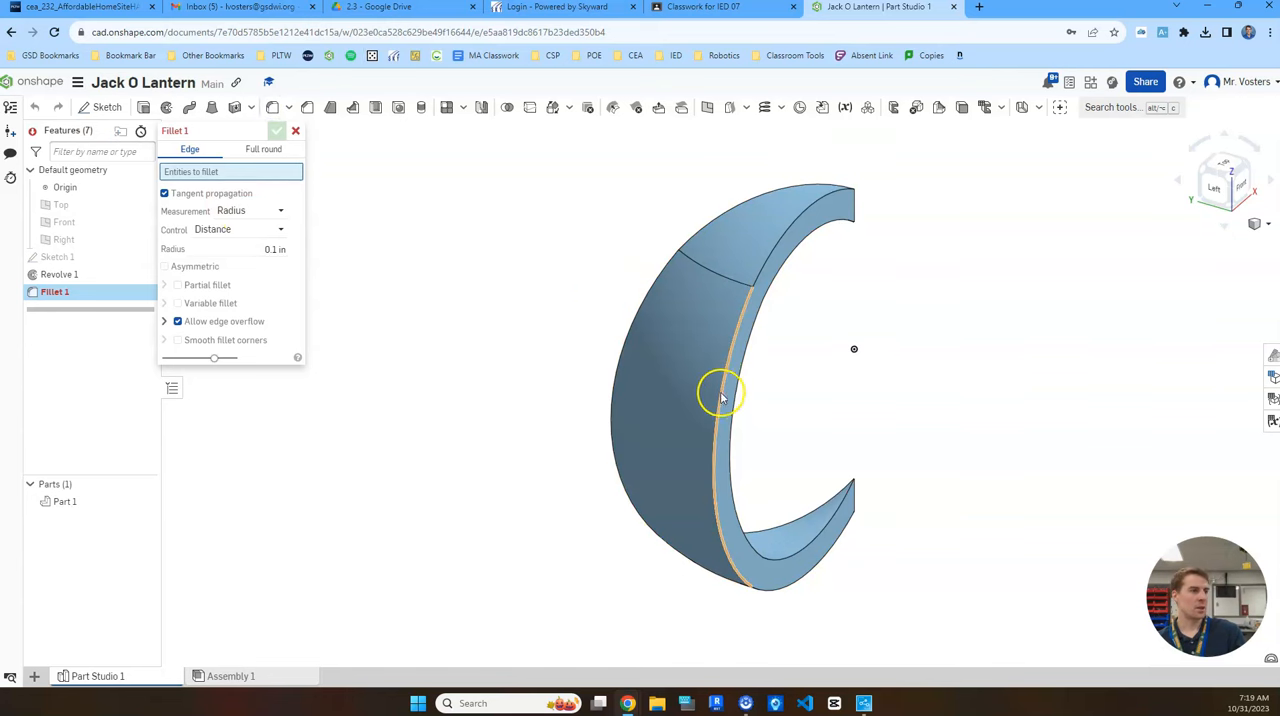
pyautogui.click(720, 396)
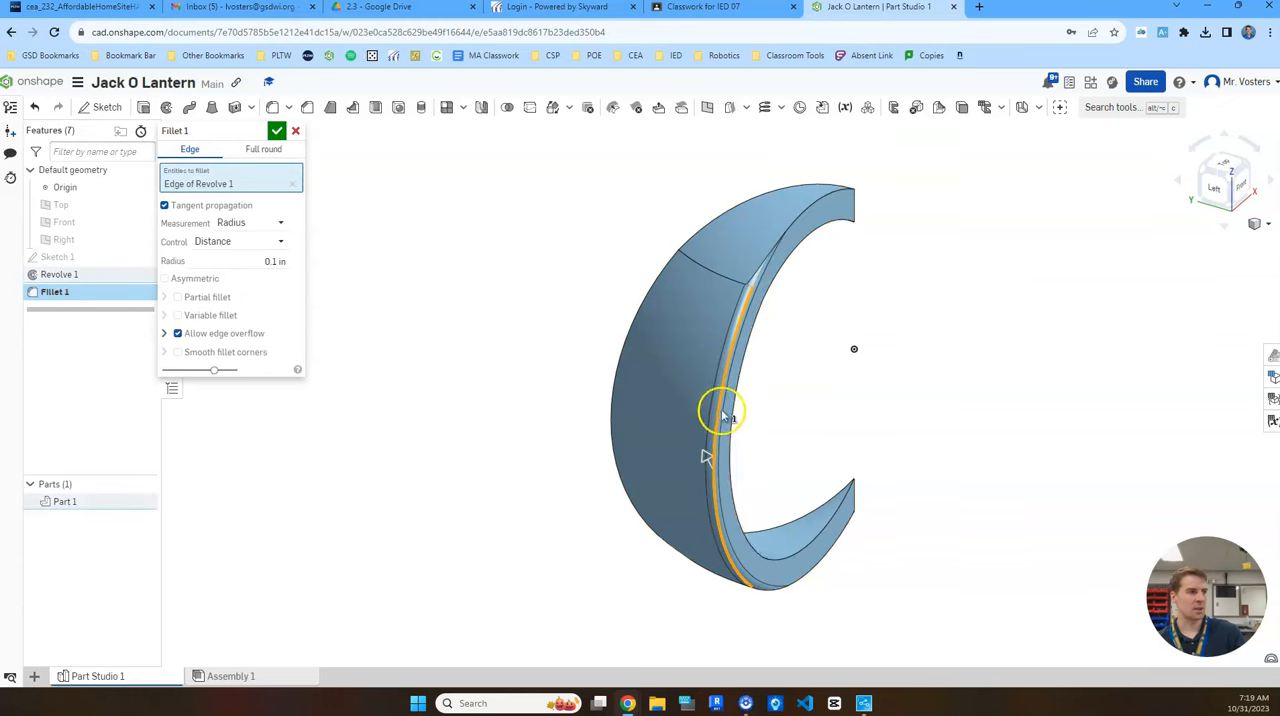
pyautogui.click(792, 218)
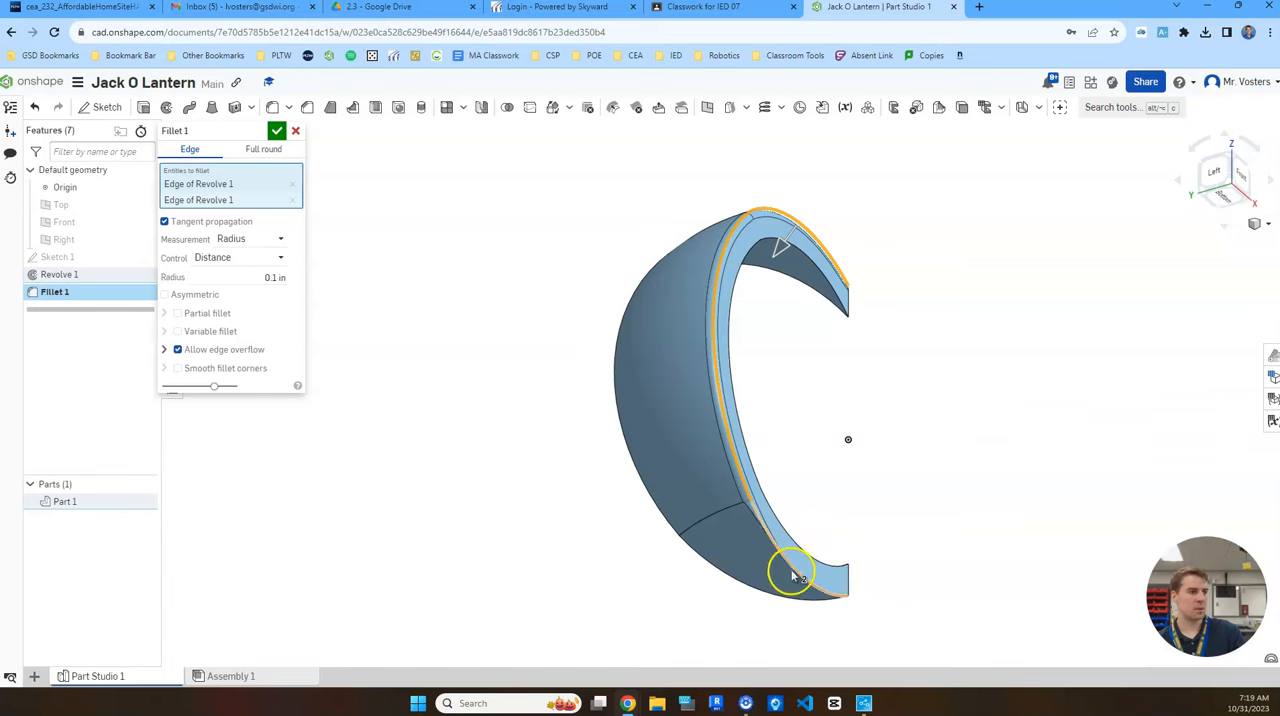
pyautogui.click(790, 576)
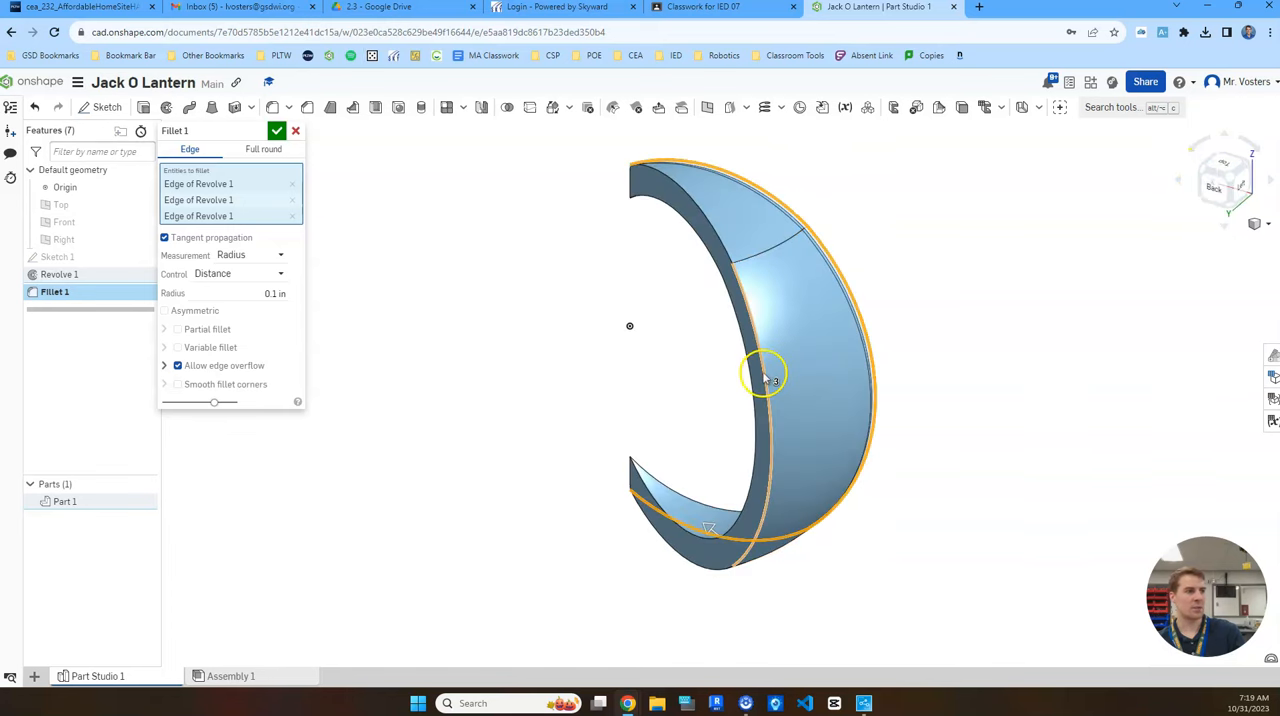
pyautogui.click(724, 240)
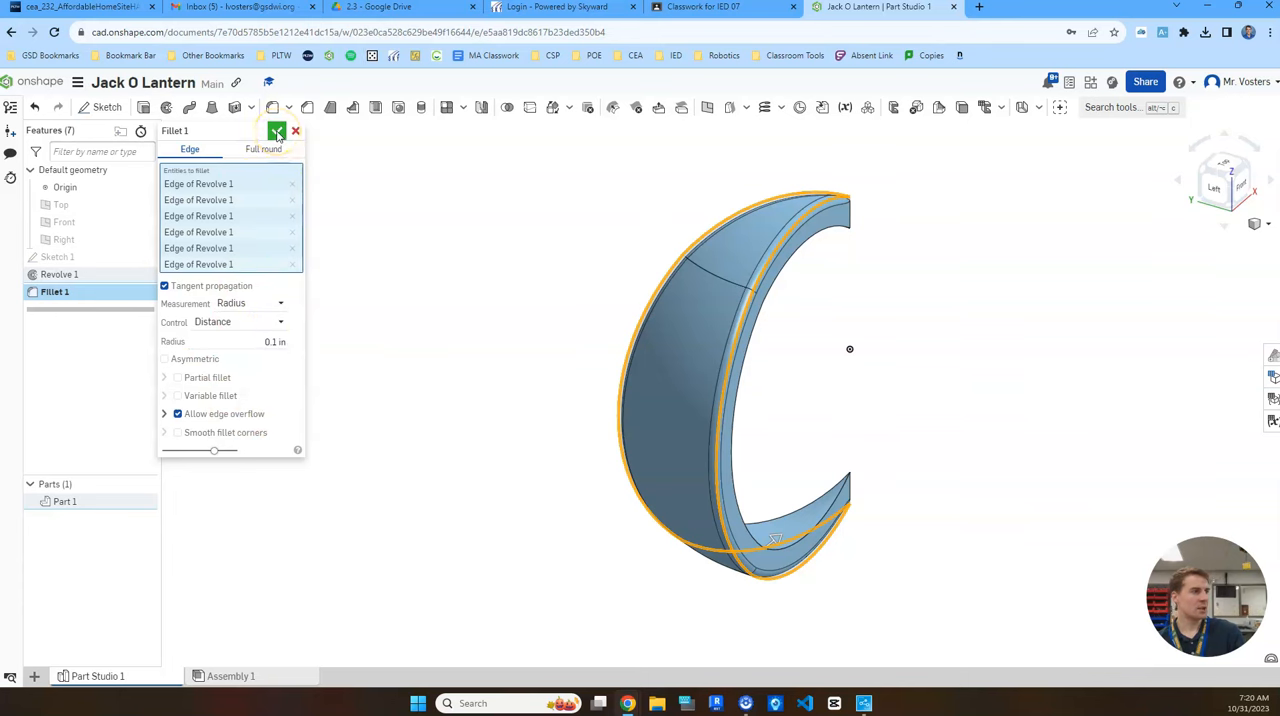
pyautogui.click(278, 132)
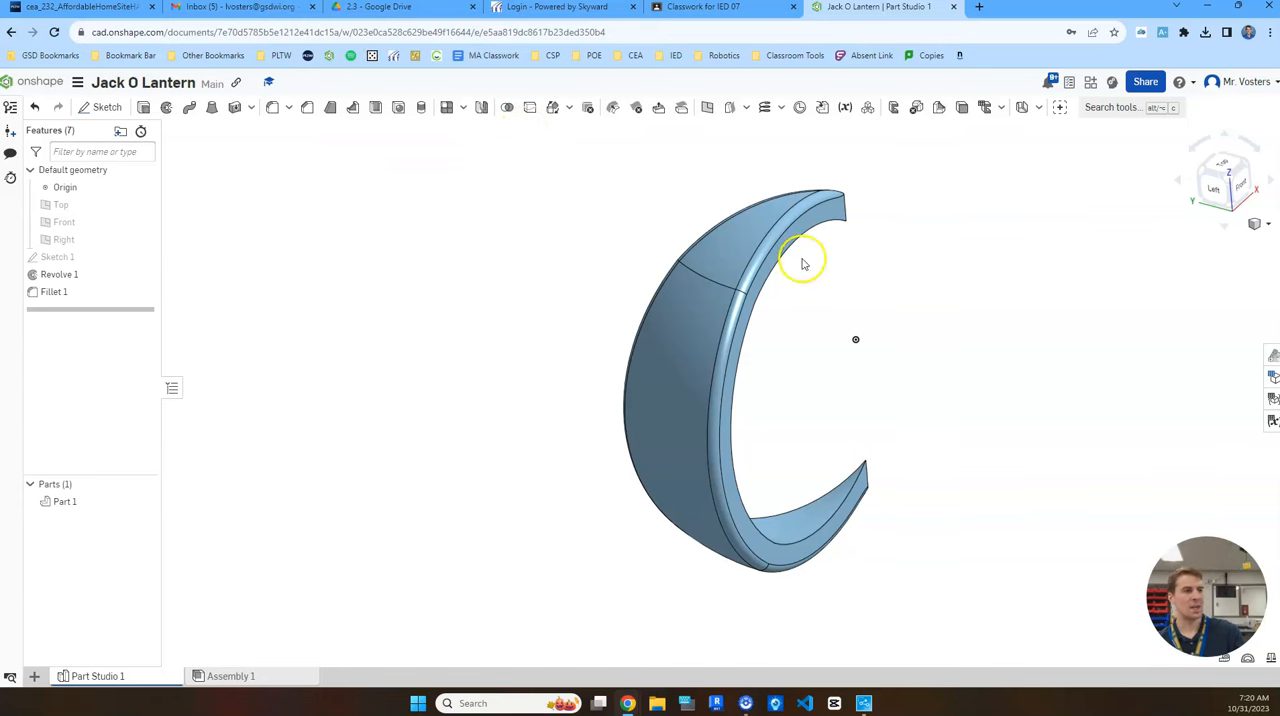
pyautogui.moveTo(912, 260)
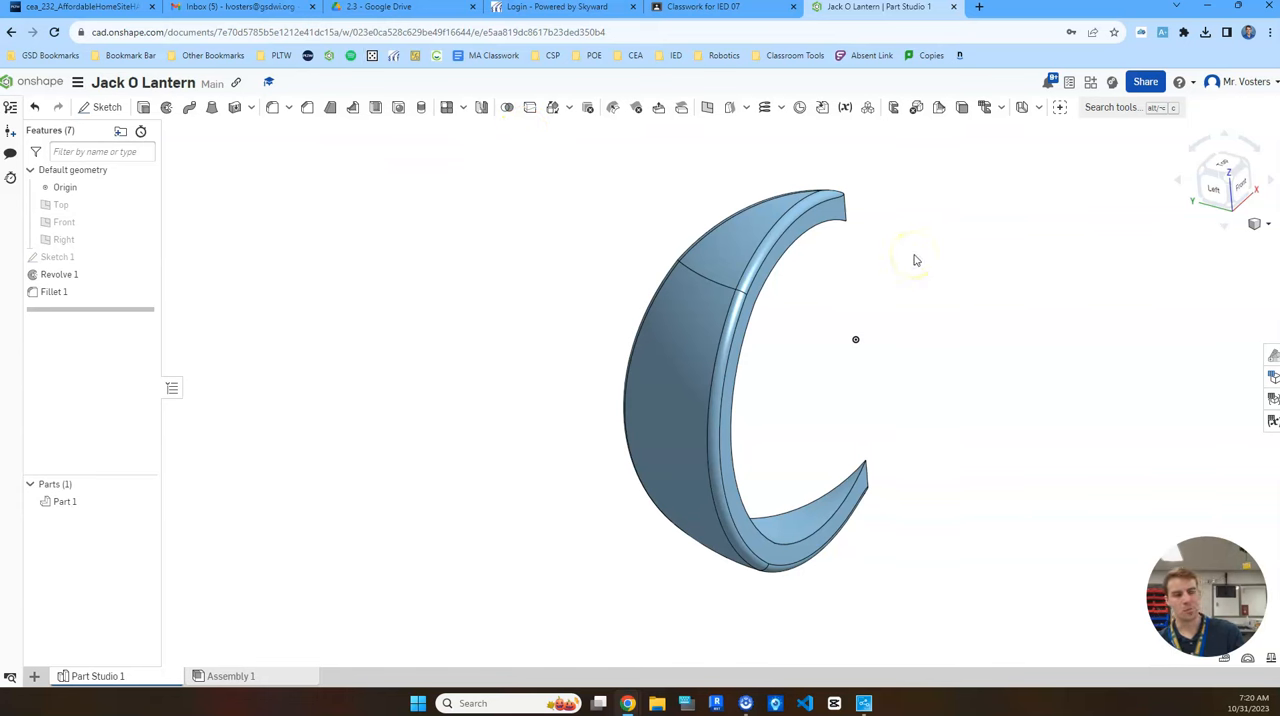
pyautogui.moveTo(940, 220)
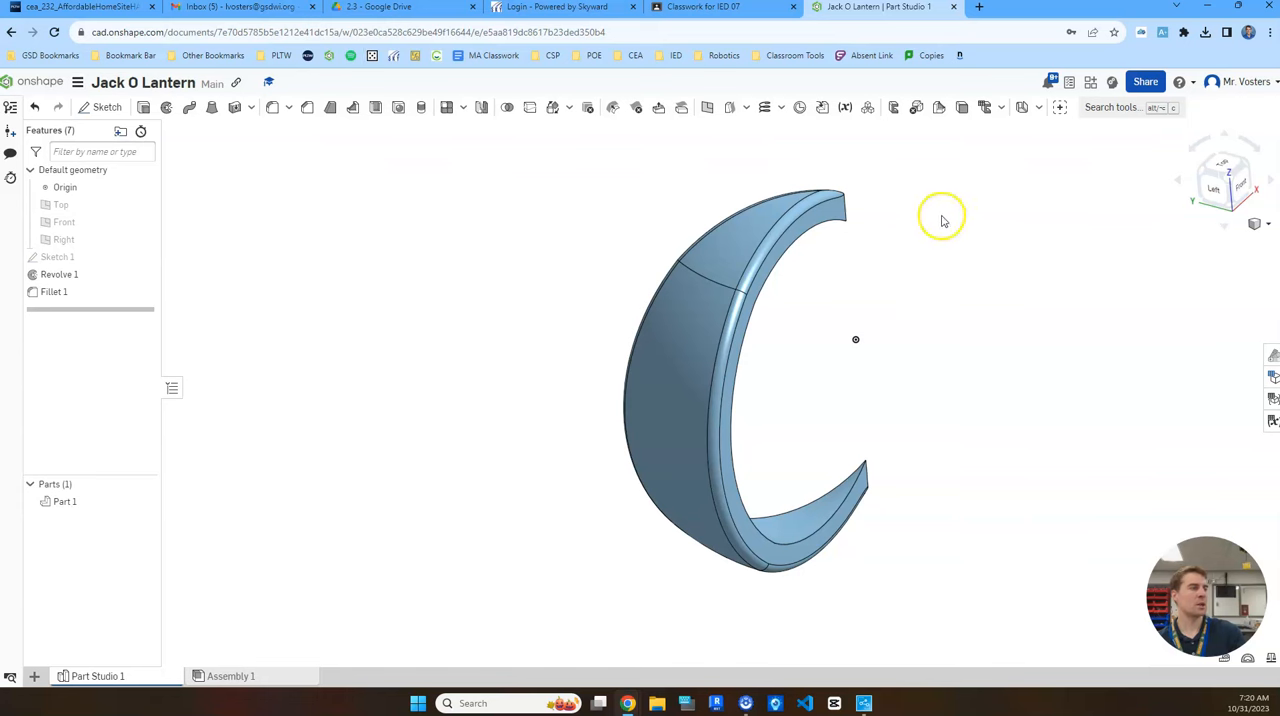
pyautogui.moveTo(576, 144)
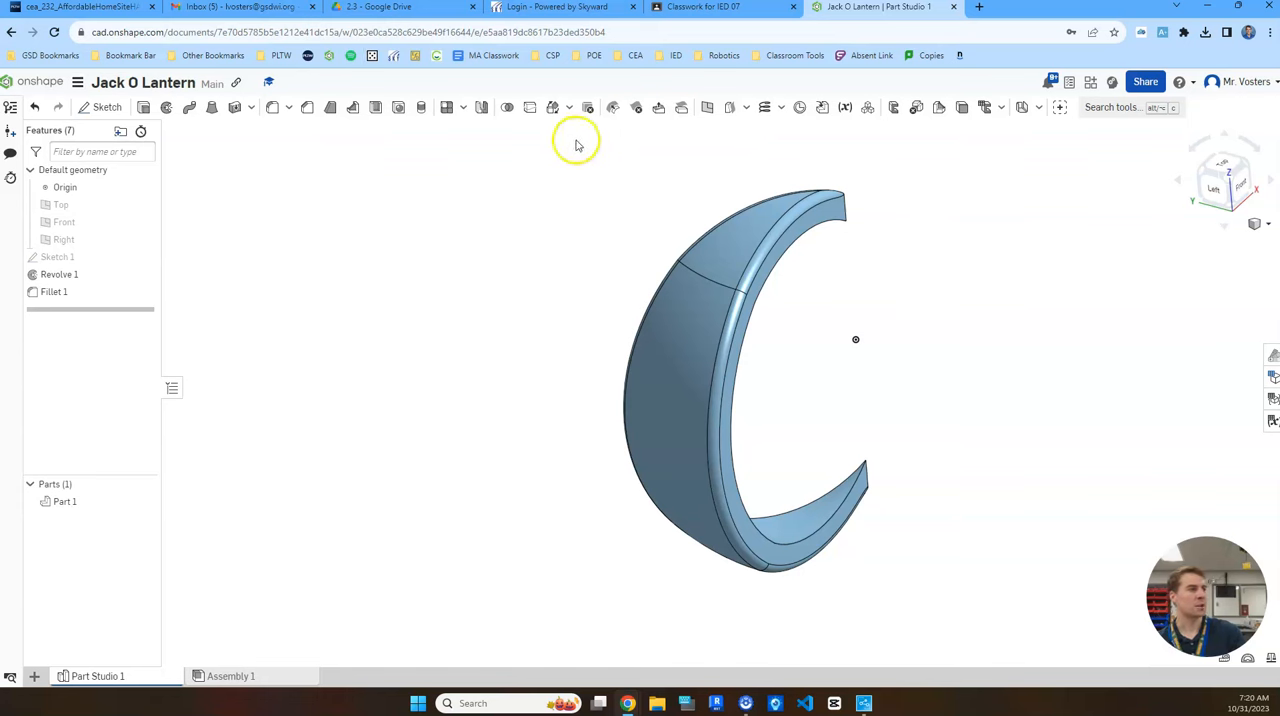
pyautogui.moveTo(670, 130)
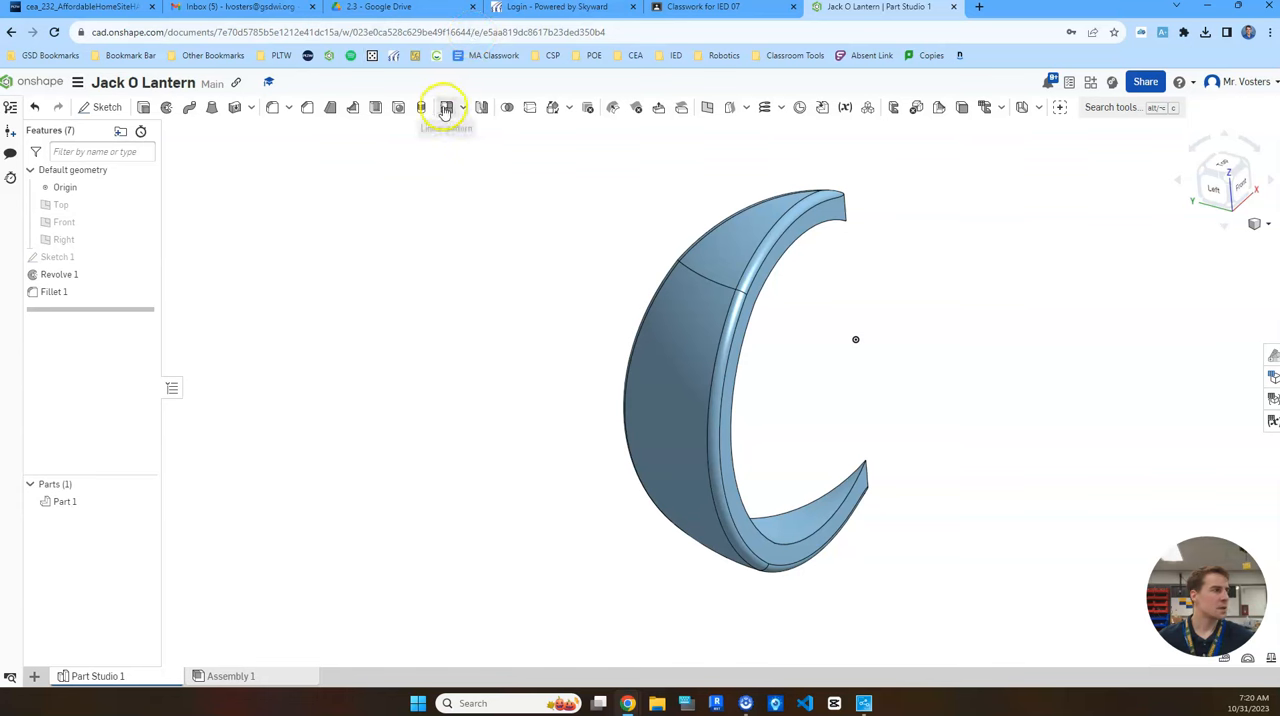
# Circular-pattern the rind piece 12 times around the Sketch 1 line into a full ribbed pumpkin
pyautogui.click(460, 108)
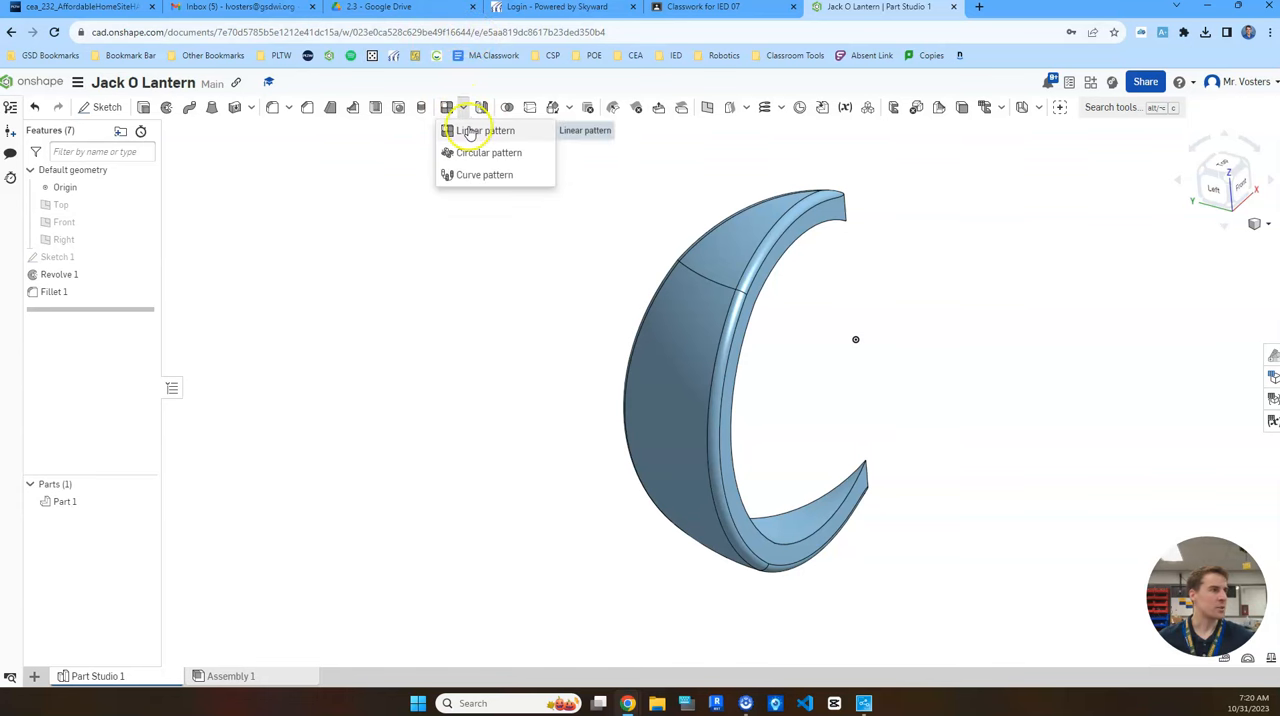
pyautogui.moveTo(480, 180)
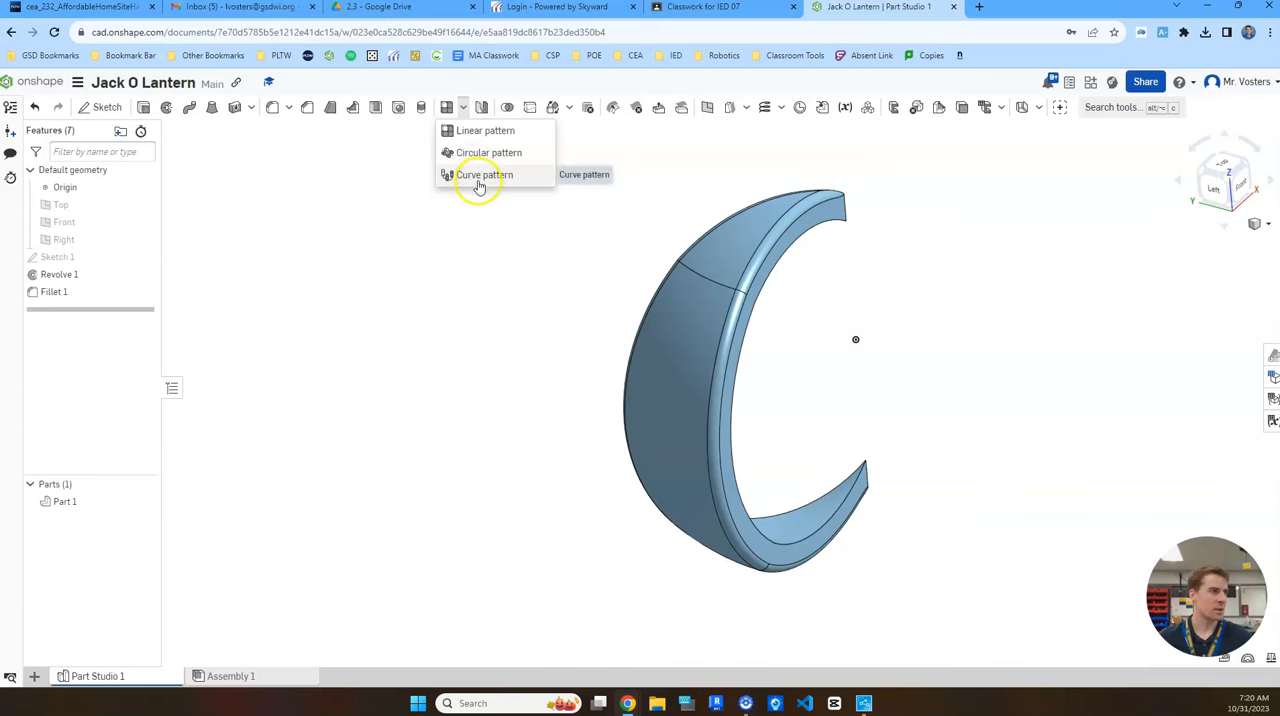
pyautogui.click(488, 152)
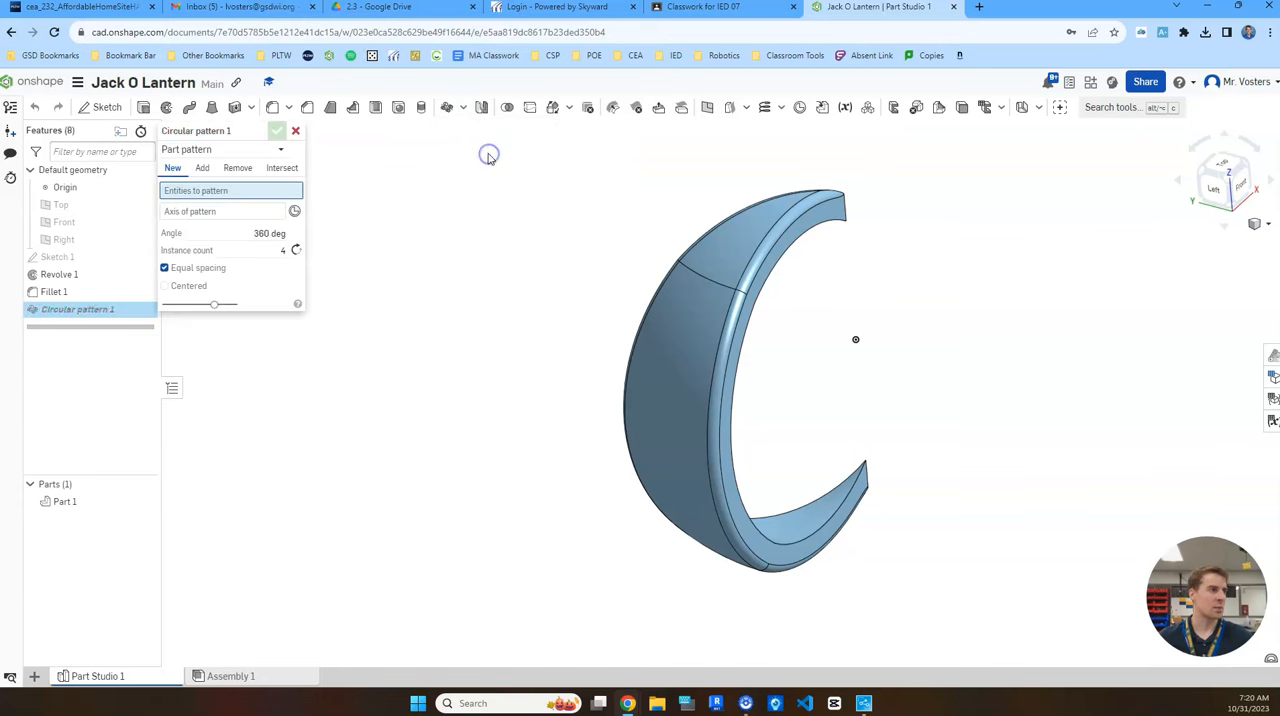
pyautogui.click(700, 330)
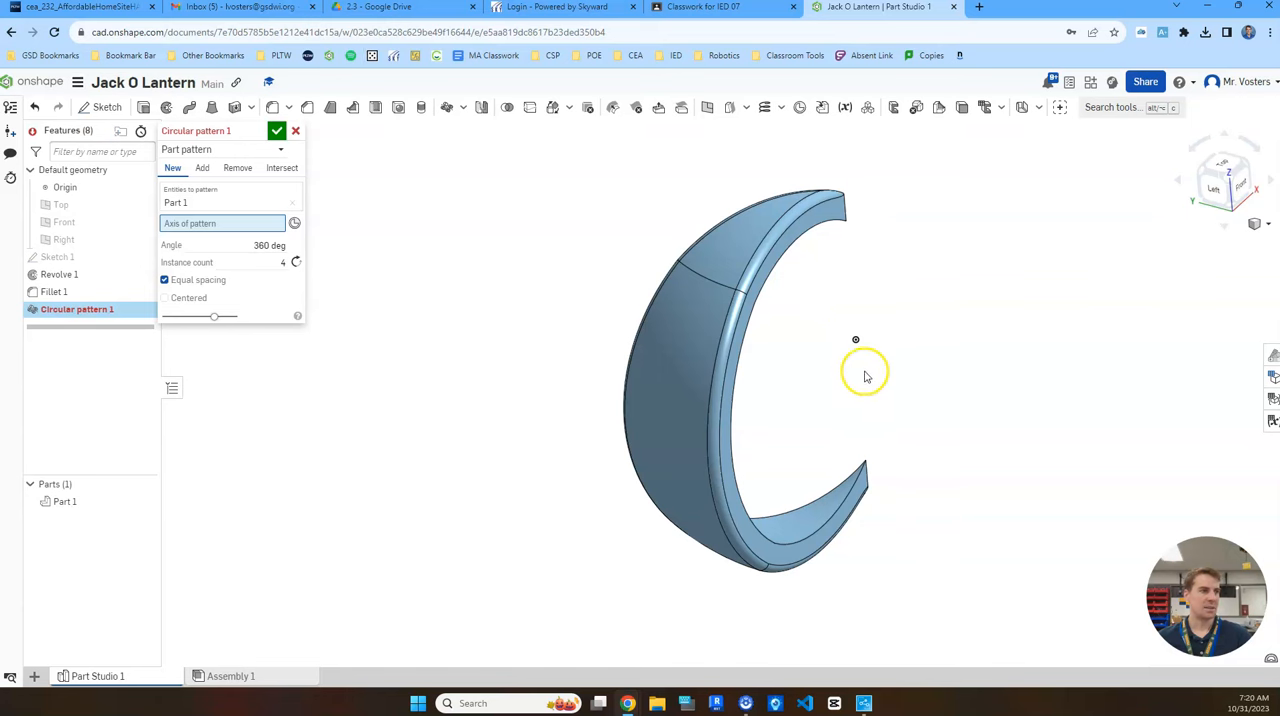
pyautogui.moveTo(848, 272)
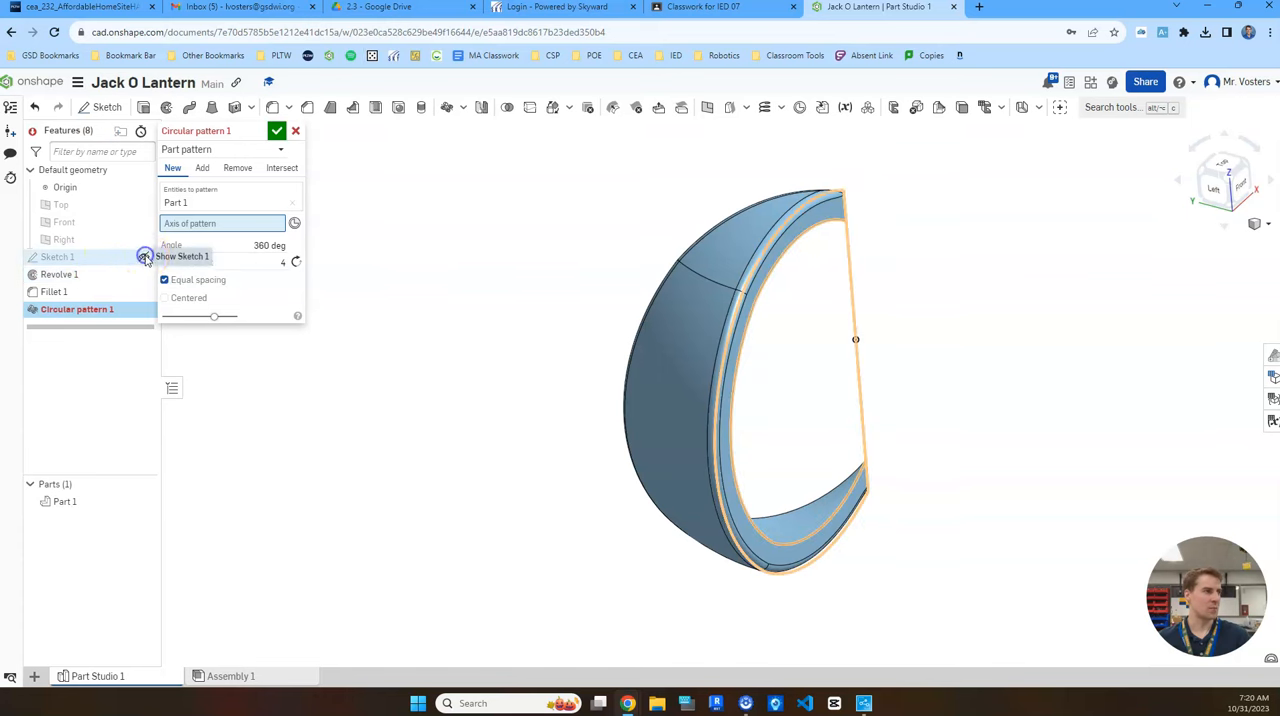
pyautogui.click(856, 302)
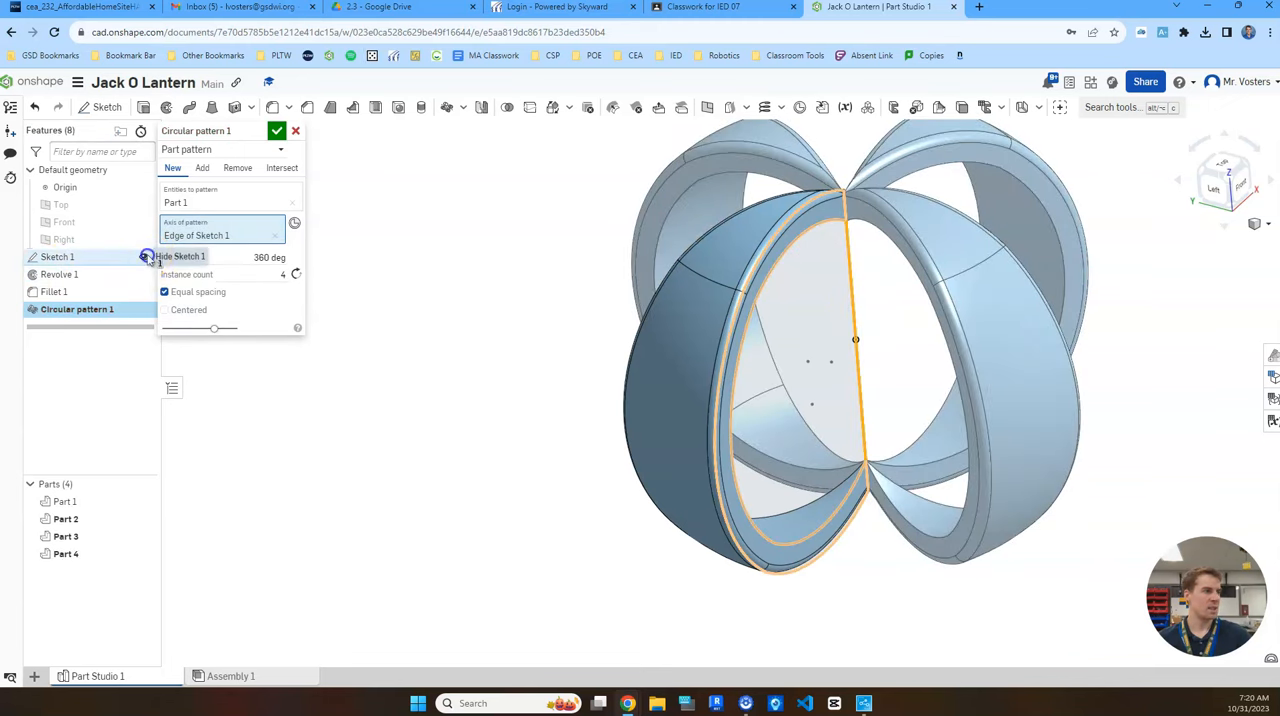
pyautogui.click(146, 256)
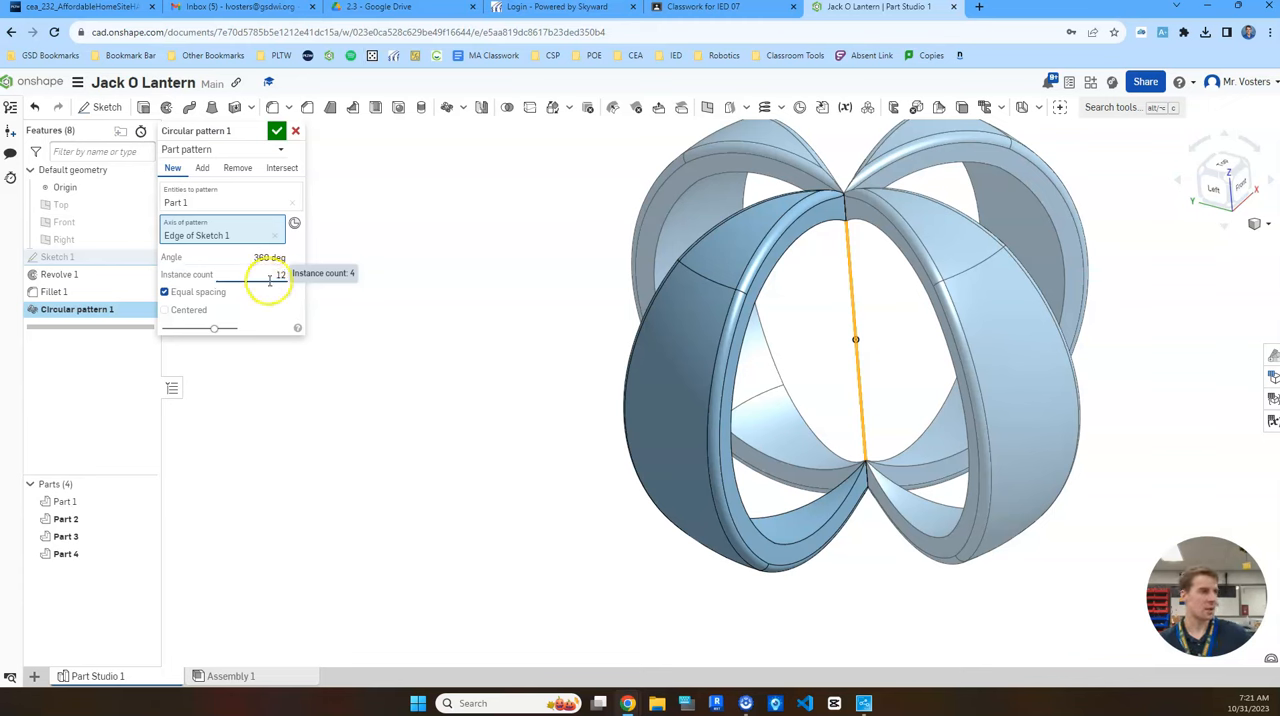
pyautogui.write('12')
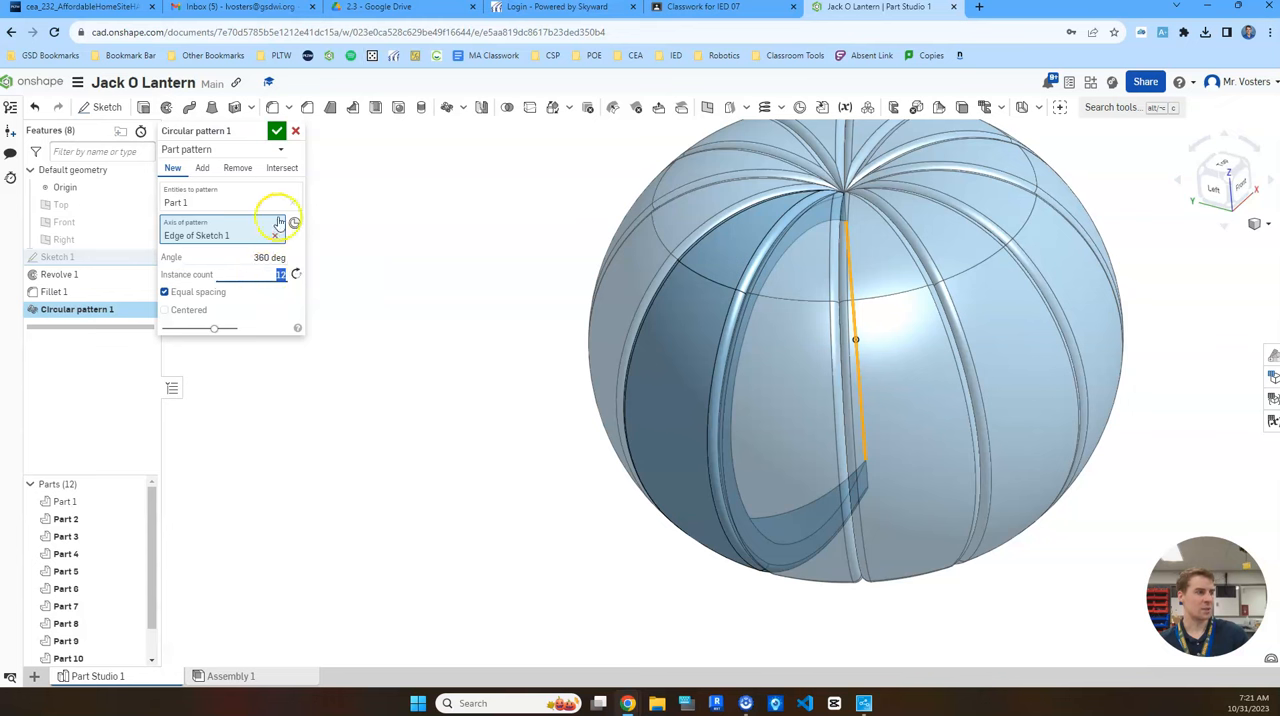
pyautogui.click(276, 132)
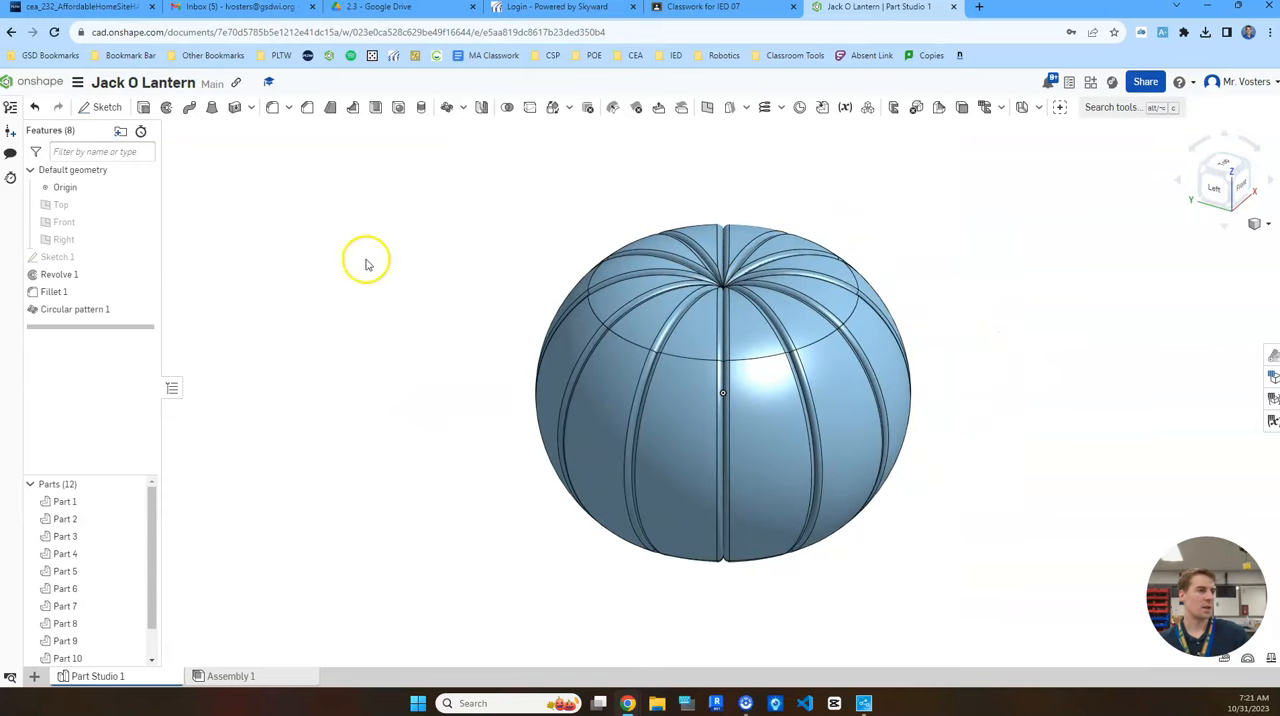
pyautogui.doubleClick(54, 292)
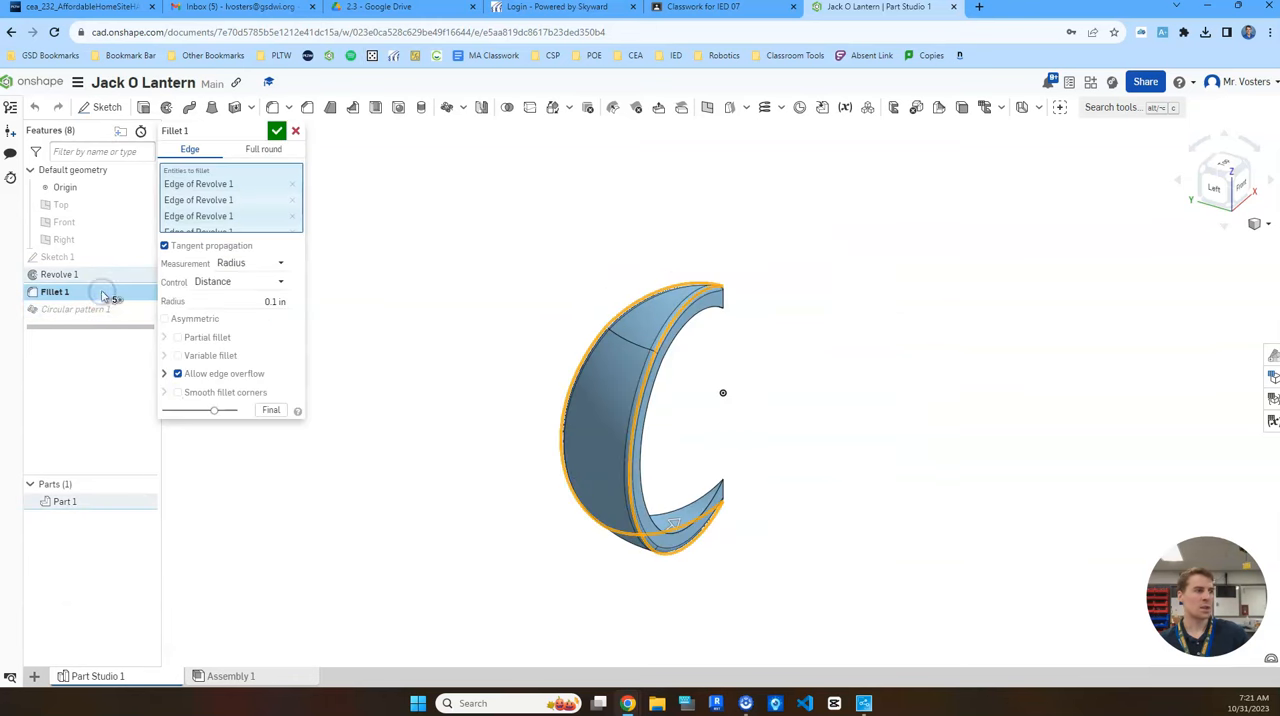
pyautogui.click(276, 300)
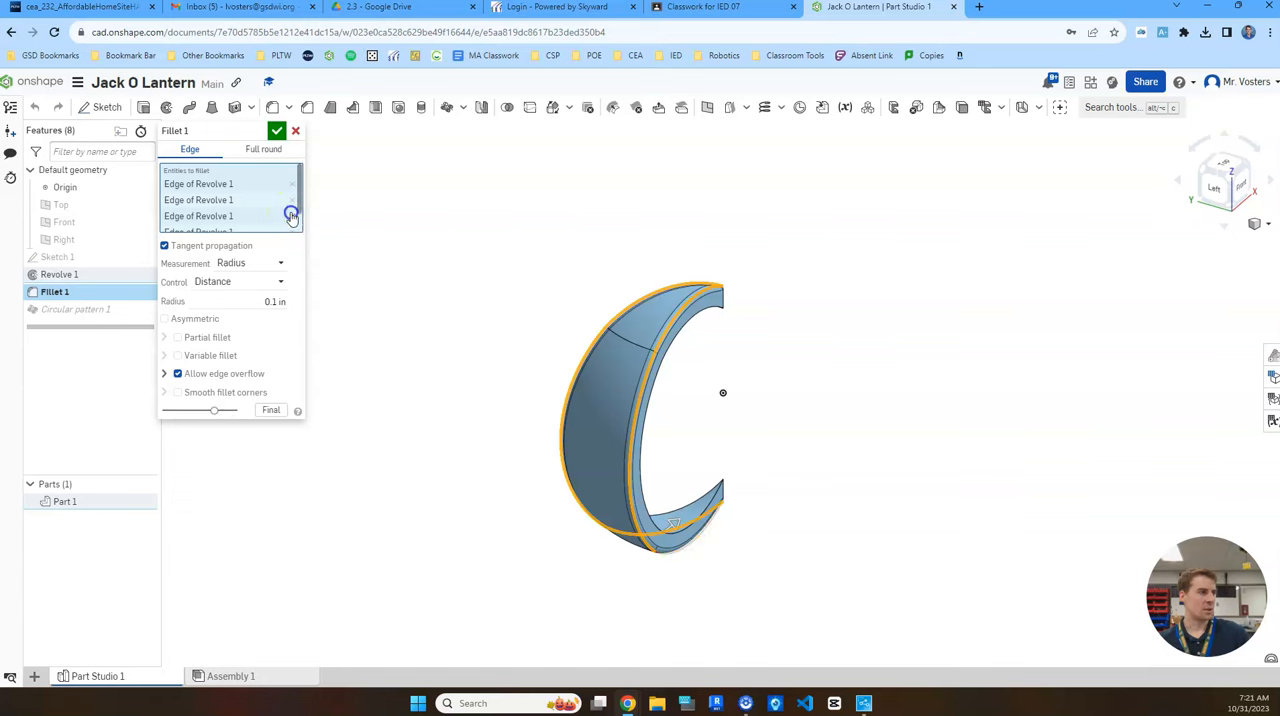
pyautogui.moveTo(292, 216)
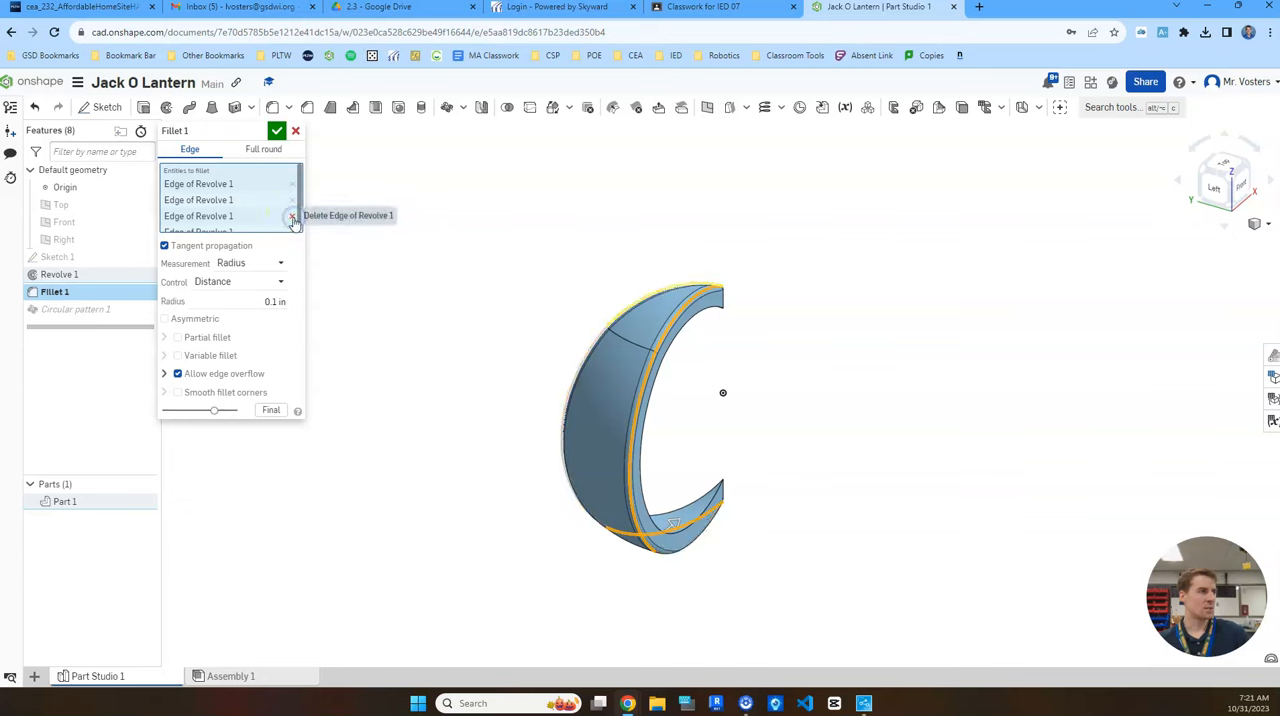
pyautogui.click(292, 216)
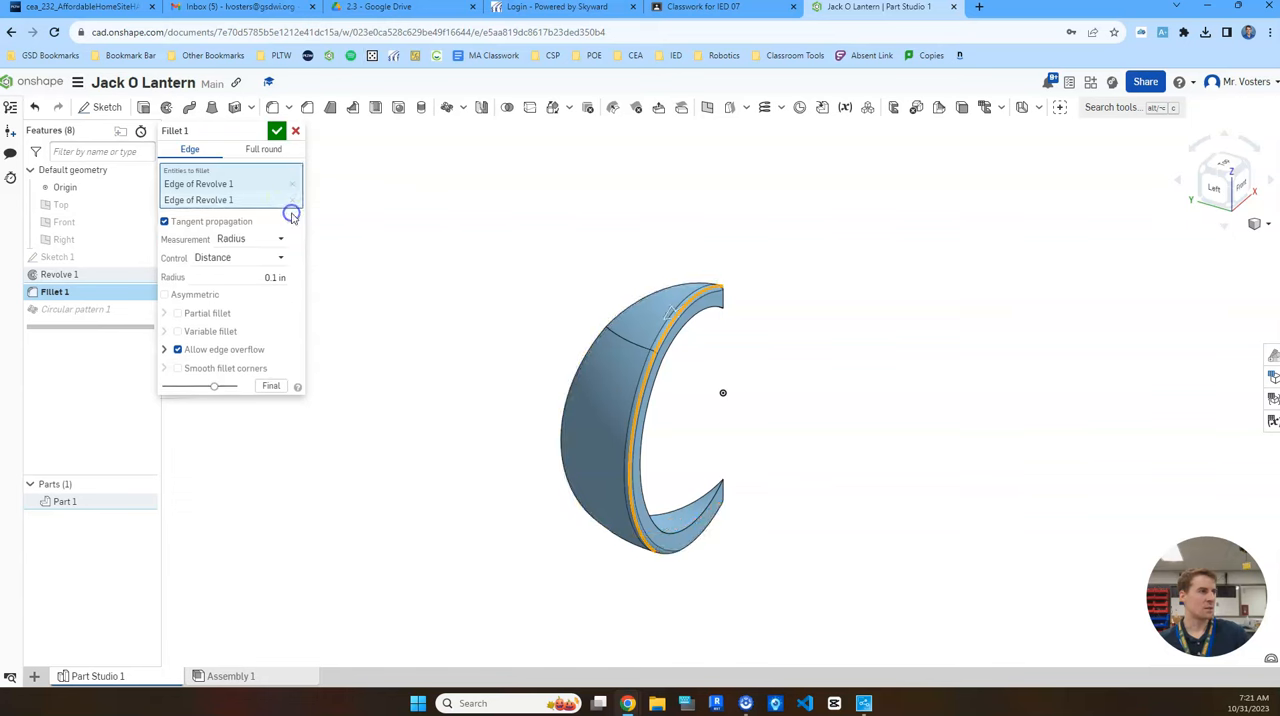
pyautogui.click(276, 130)
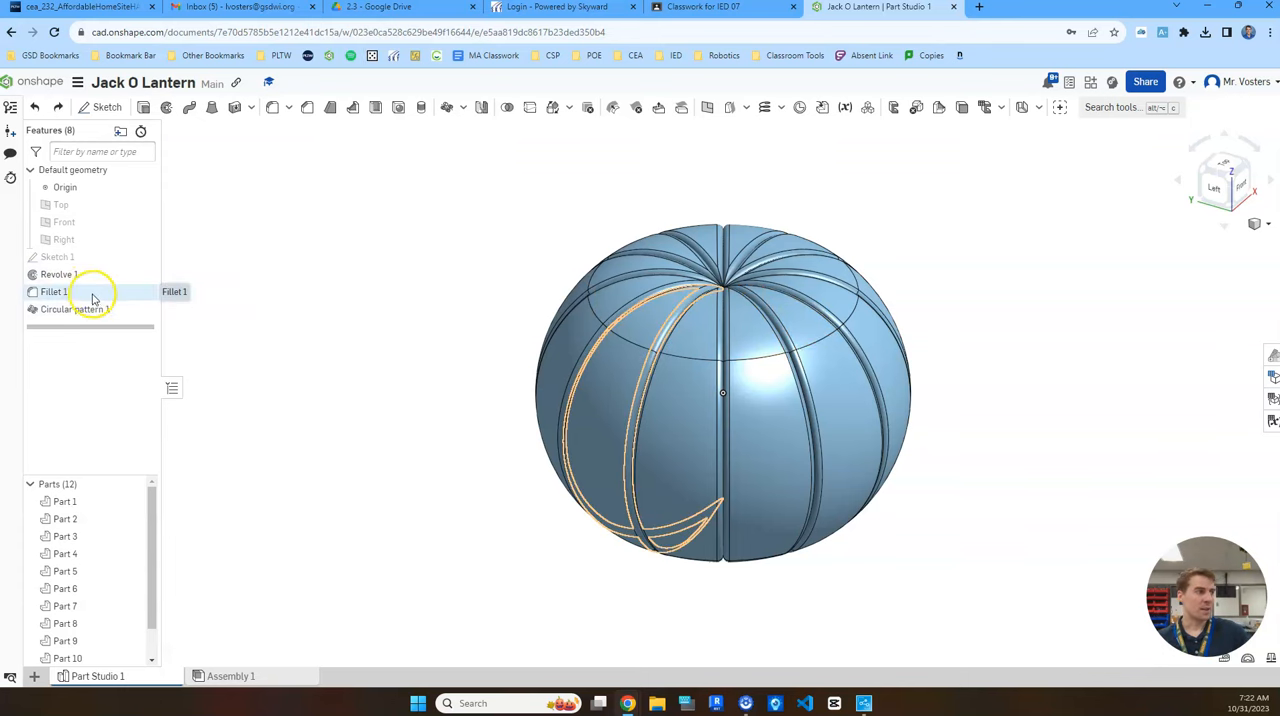
pyautogui.doubleClick(52, 292)
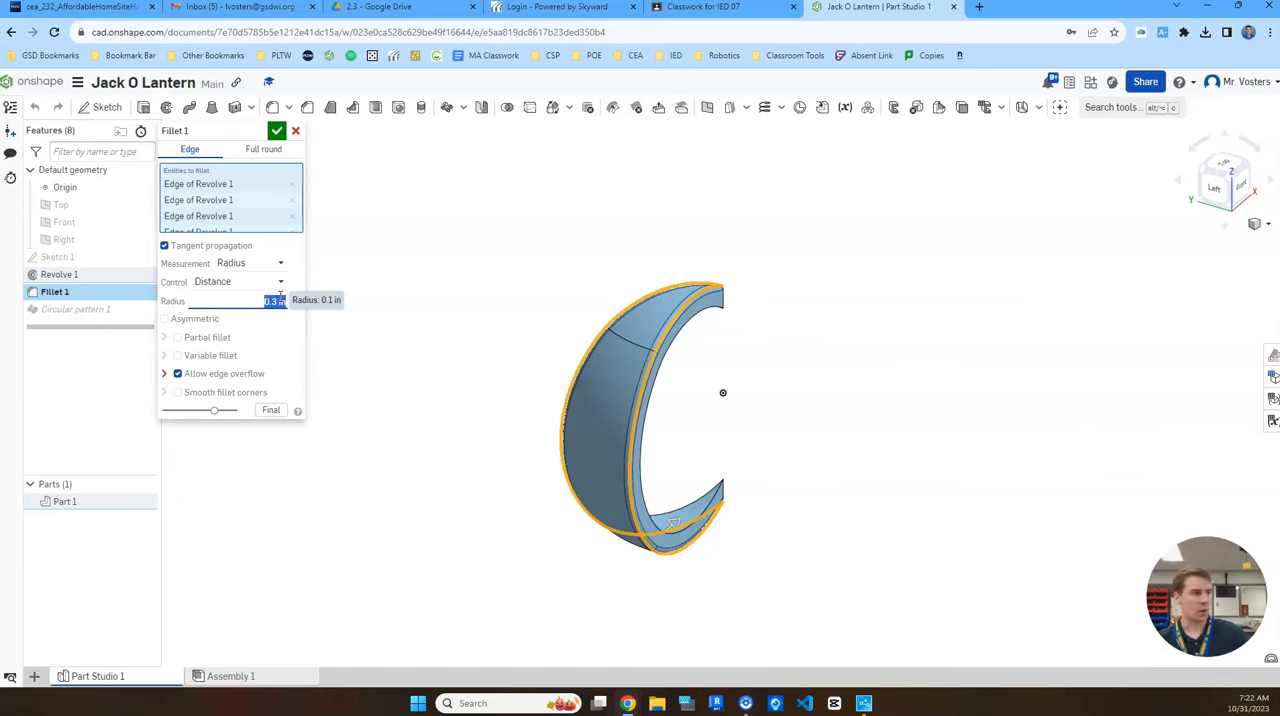
pyautogui.click(276, 130)
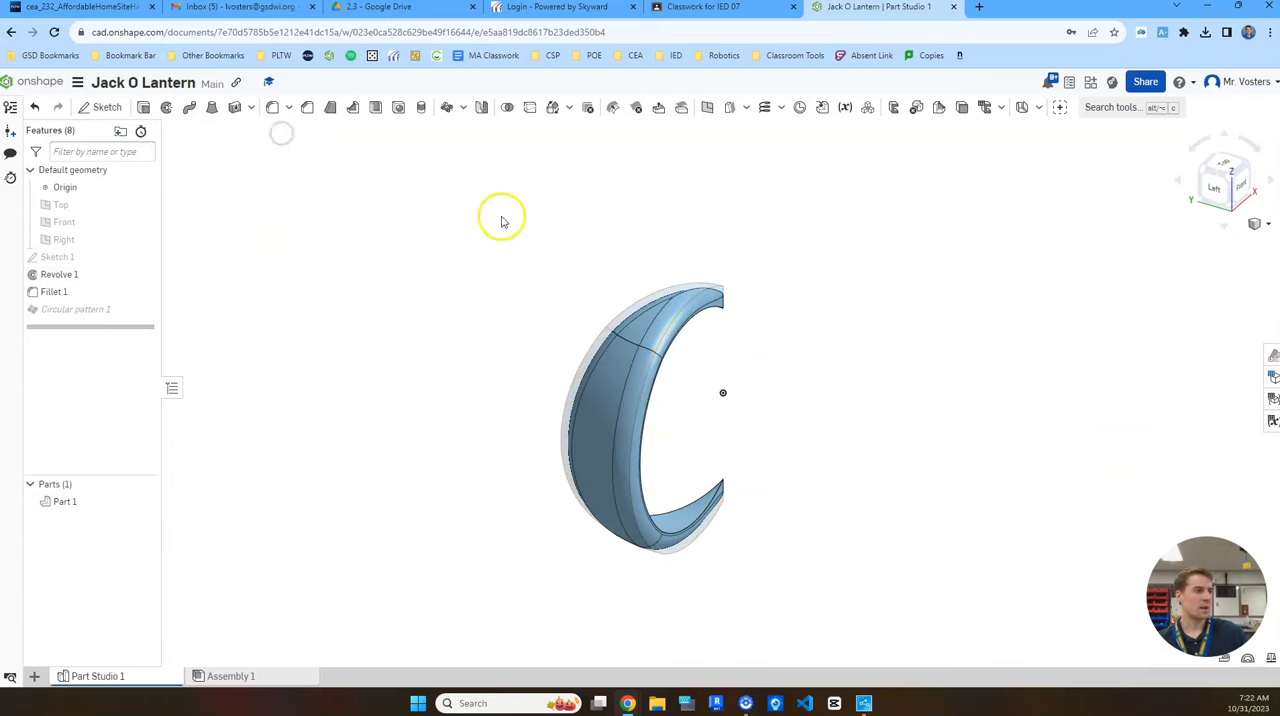
pyautogui.click(76, 308)
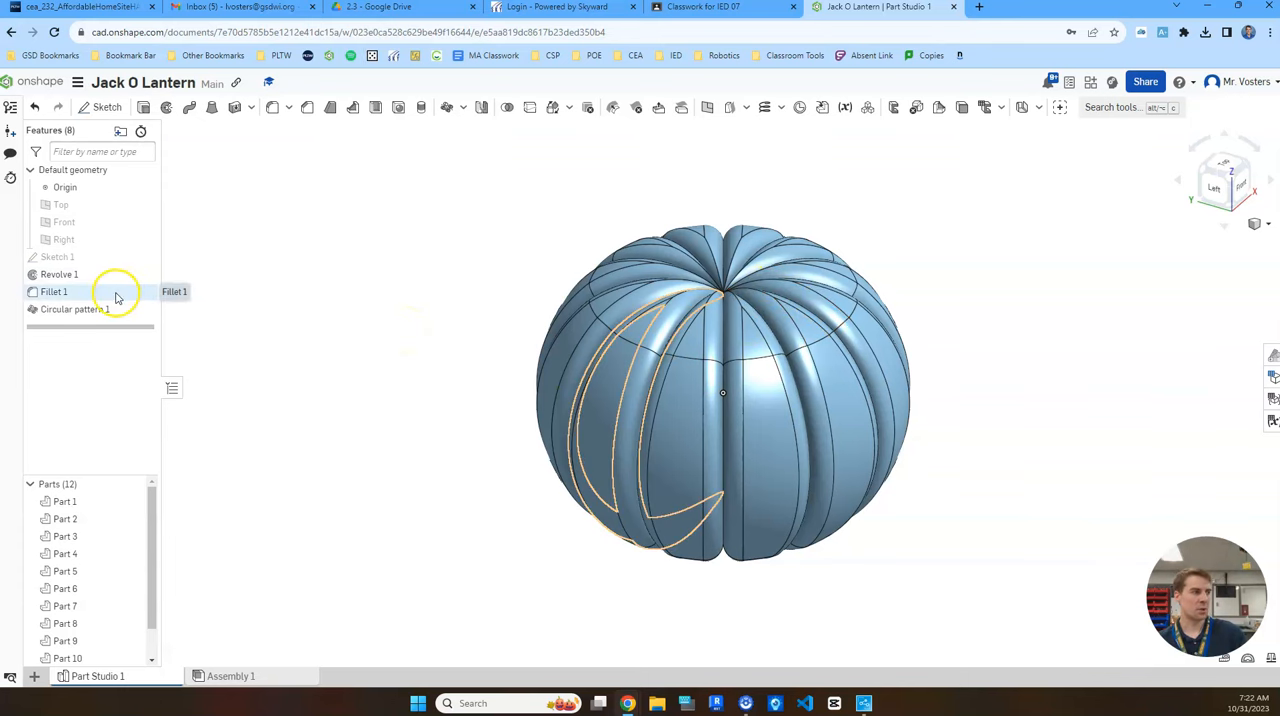
pyautogui.doubleClick(54, 292)
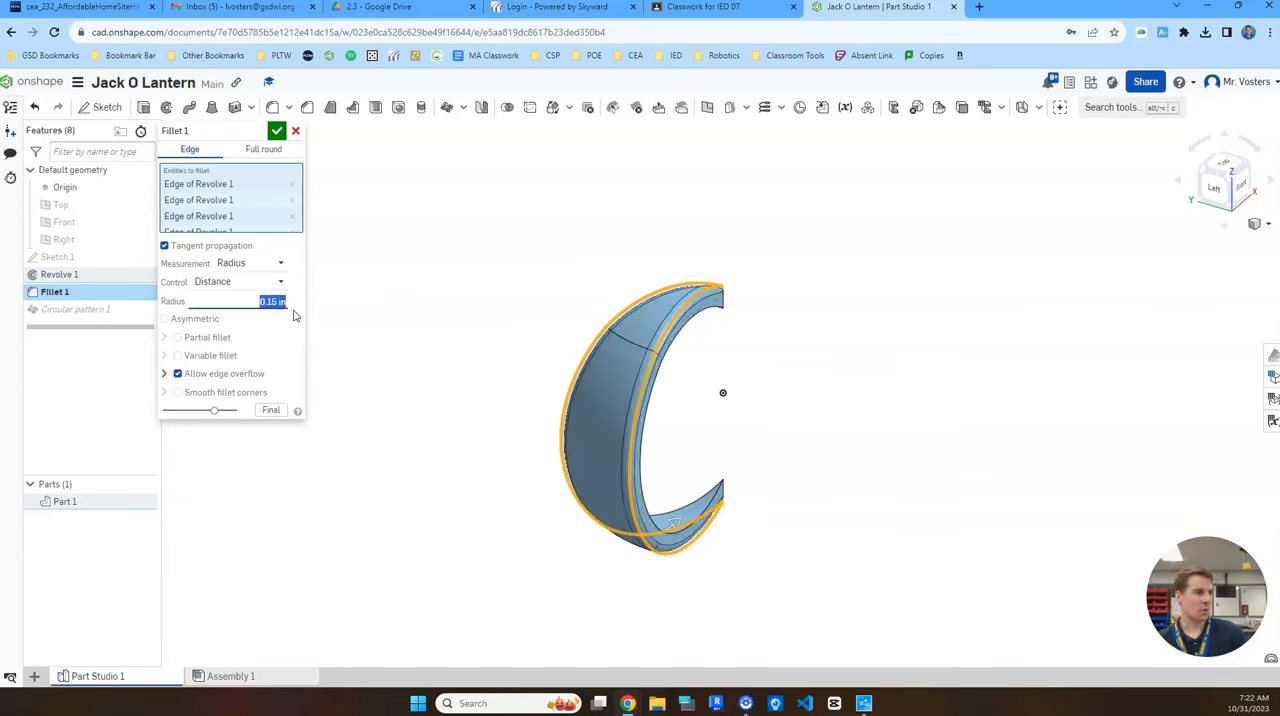
pyautogui.click(276, 130)
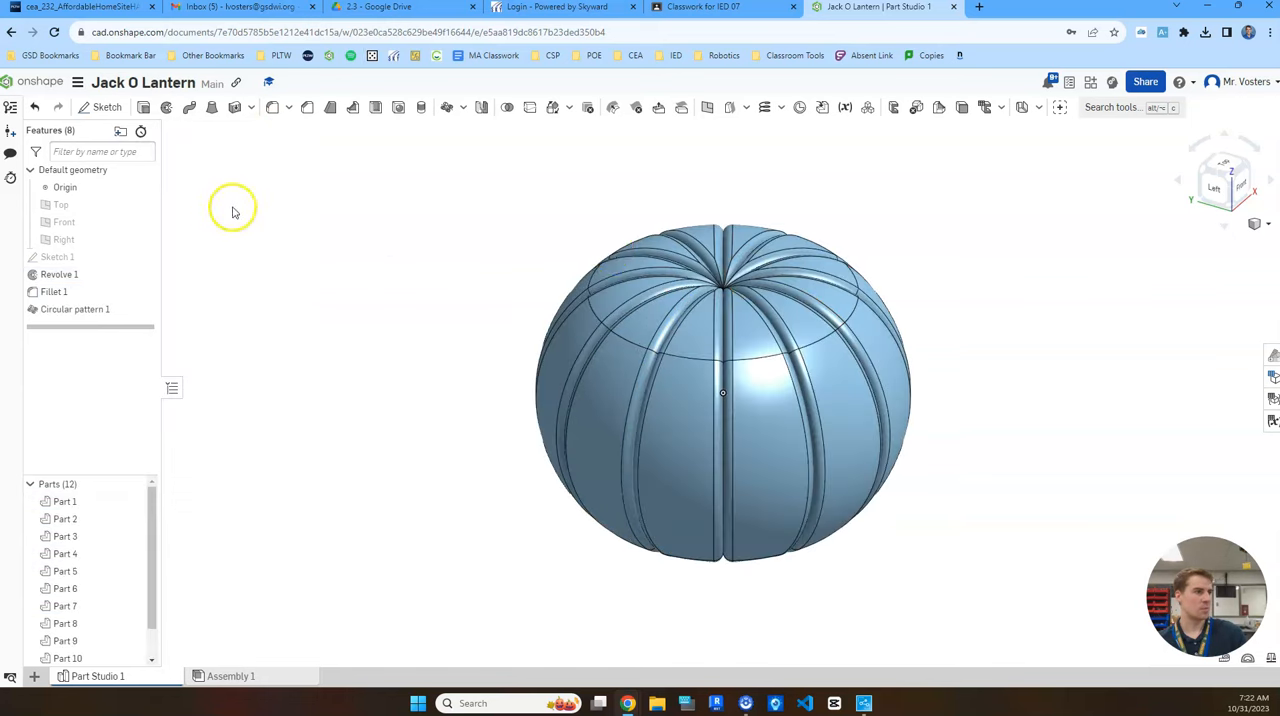
pyautogui.moveTo(1130, 590)
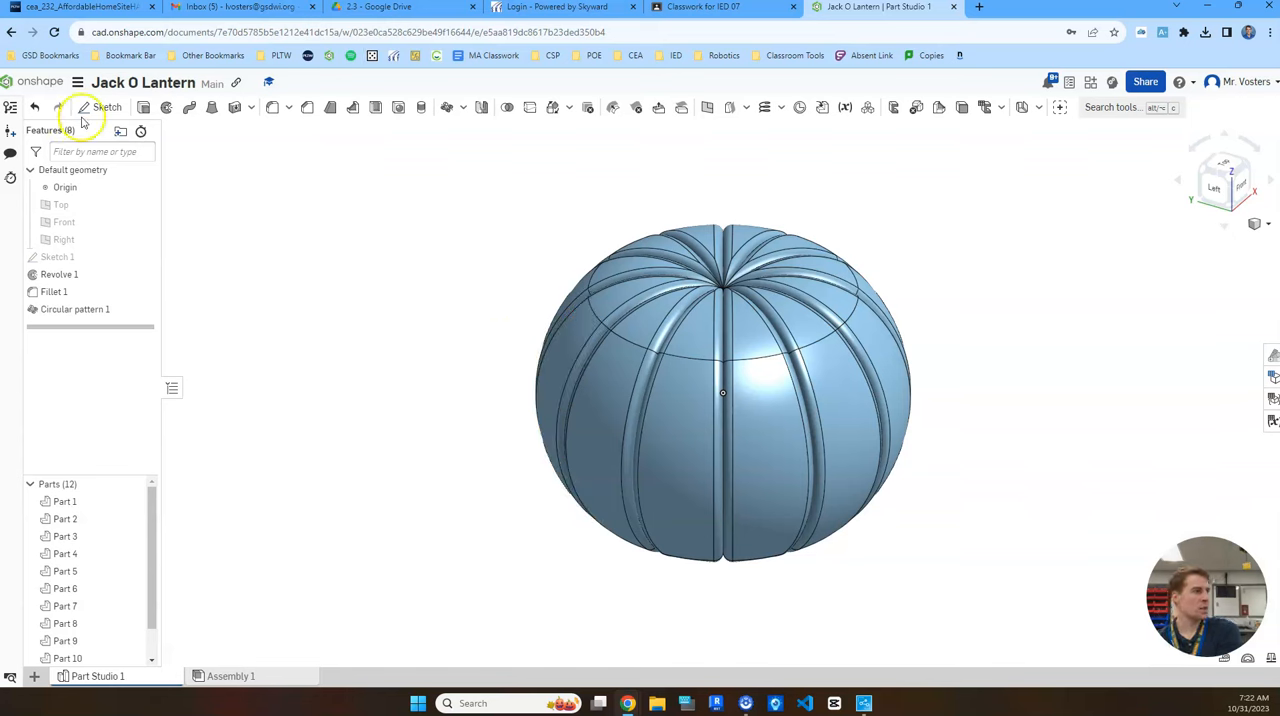
pyautogui.moveTo(108, 108)
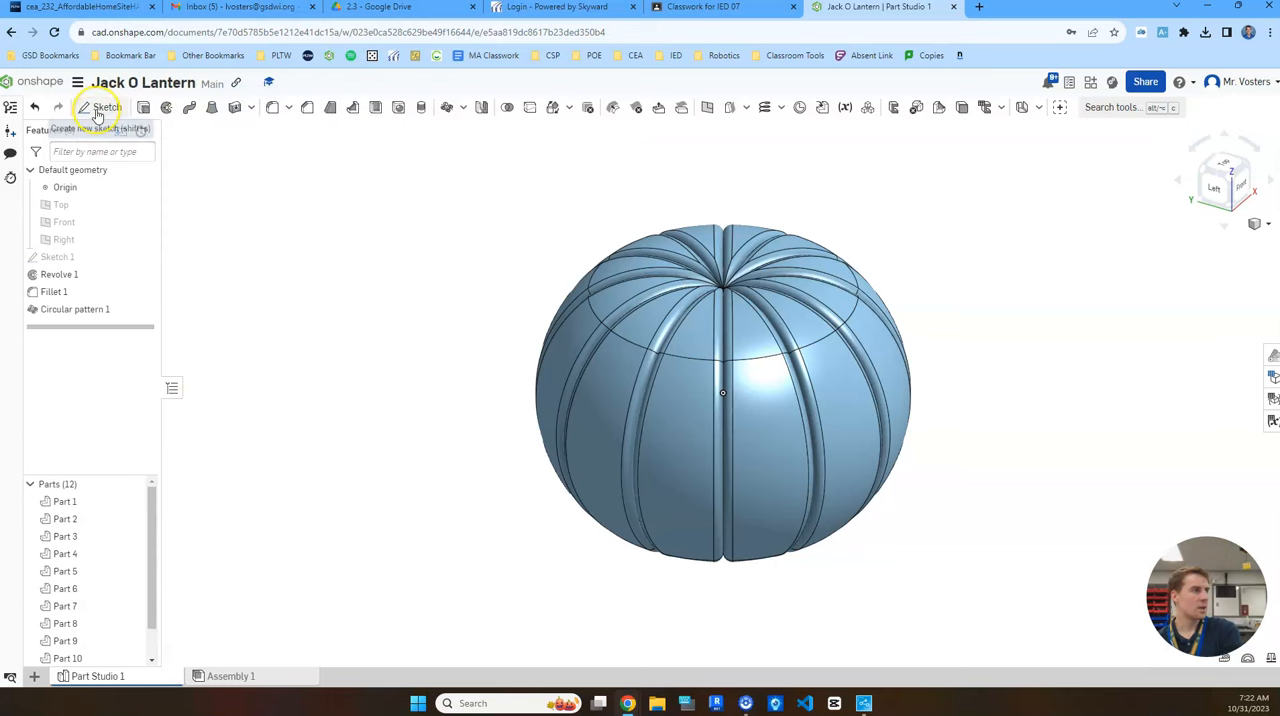
# Discard a stray new sketch, then set Circular pattern 1 to Add with Merge with all into one part
pyautogui.click(100, 108)
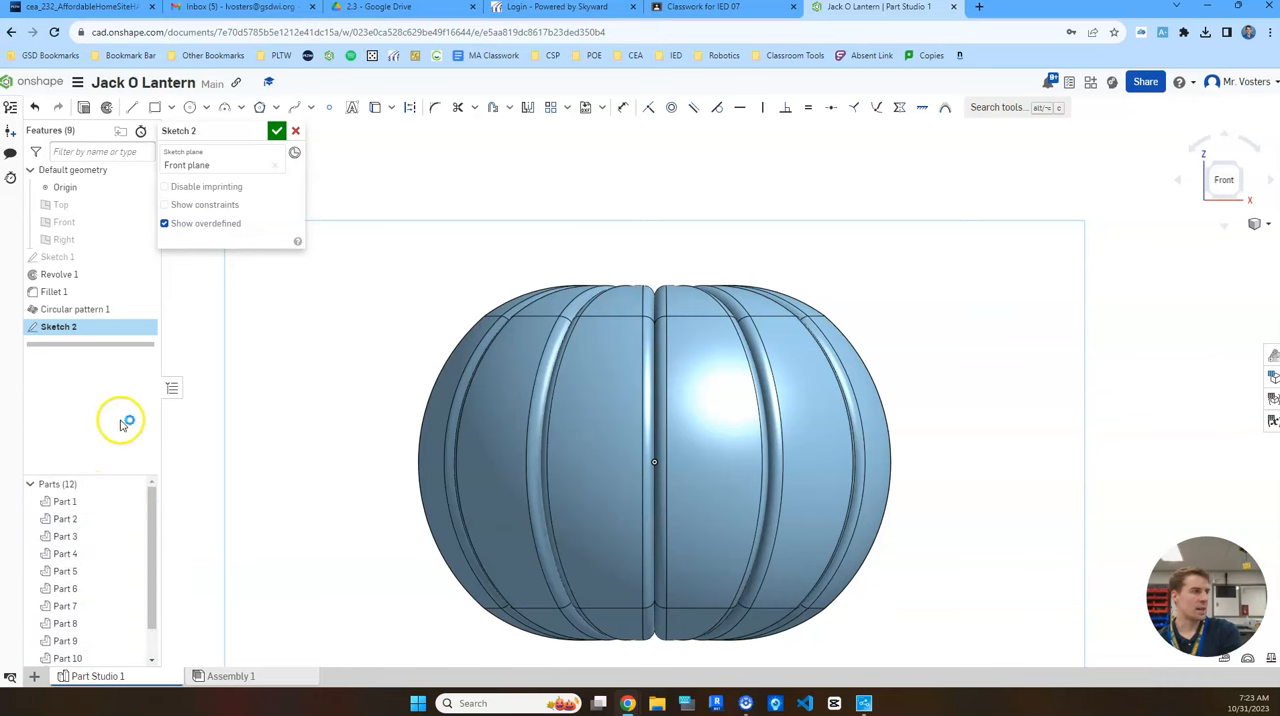
pyautogui.click(296, 130)
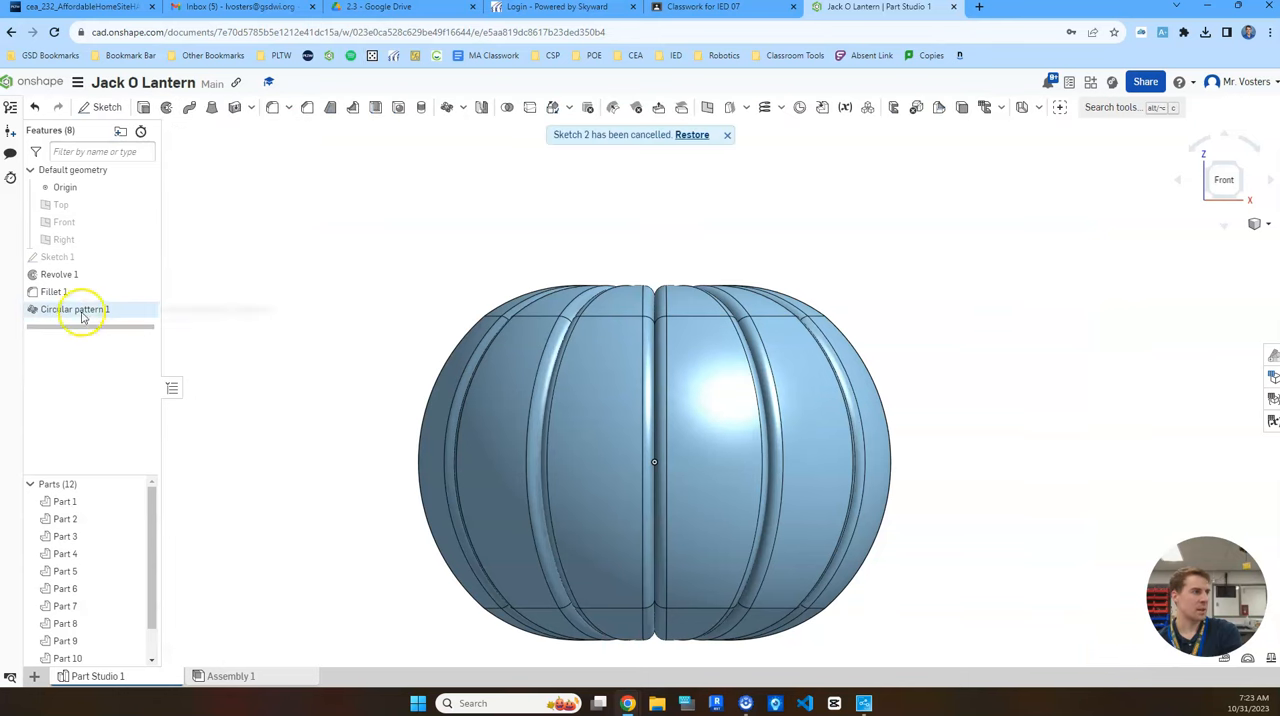
pyautogui.doubleClick(76, 308)
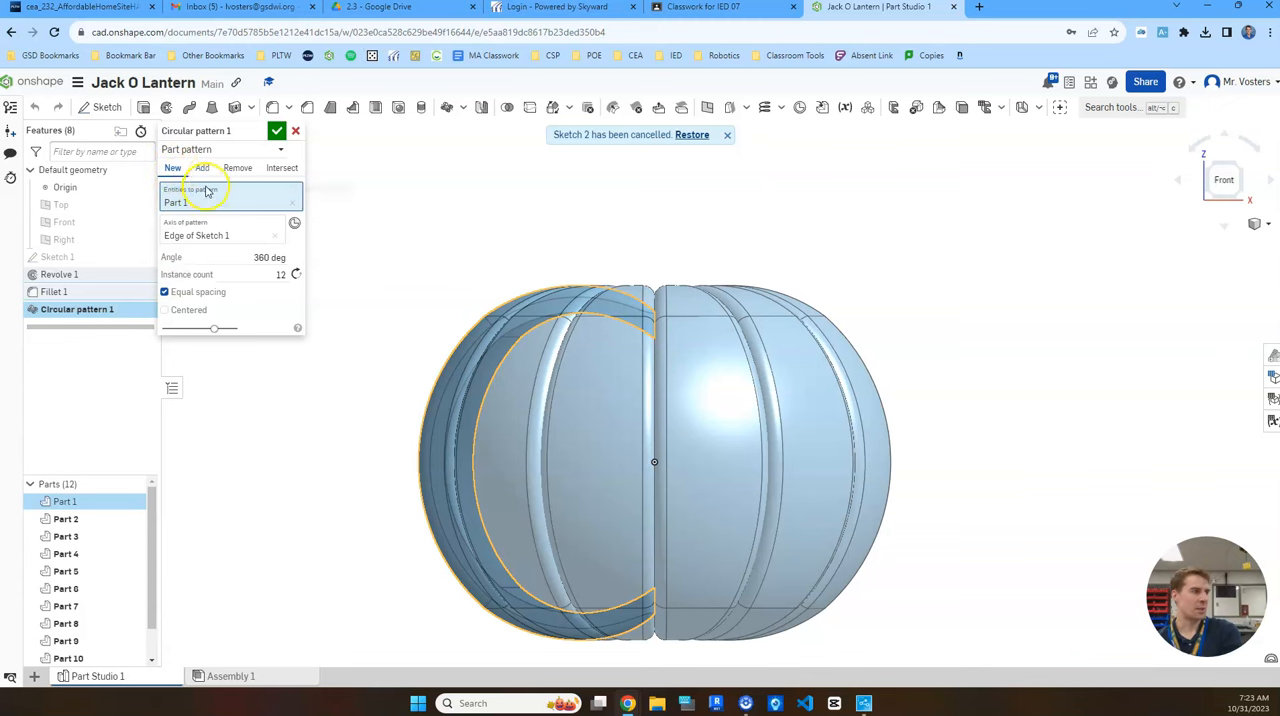
pyautogui.click(202, 168)
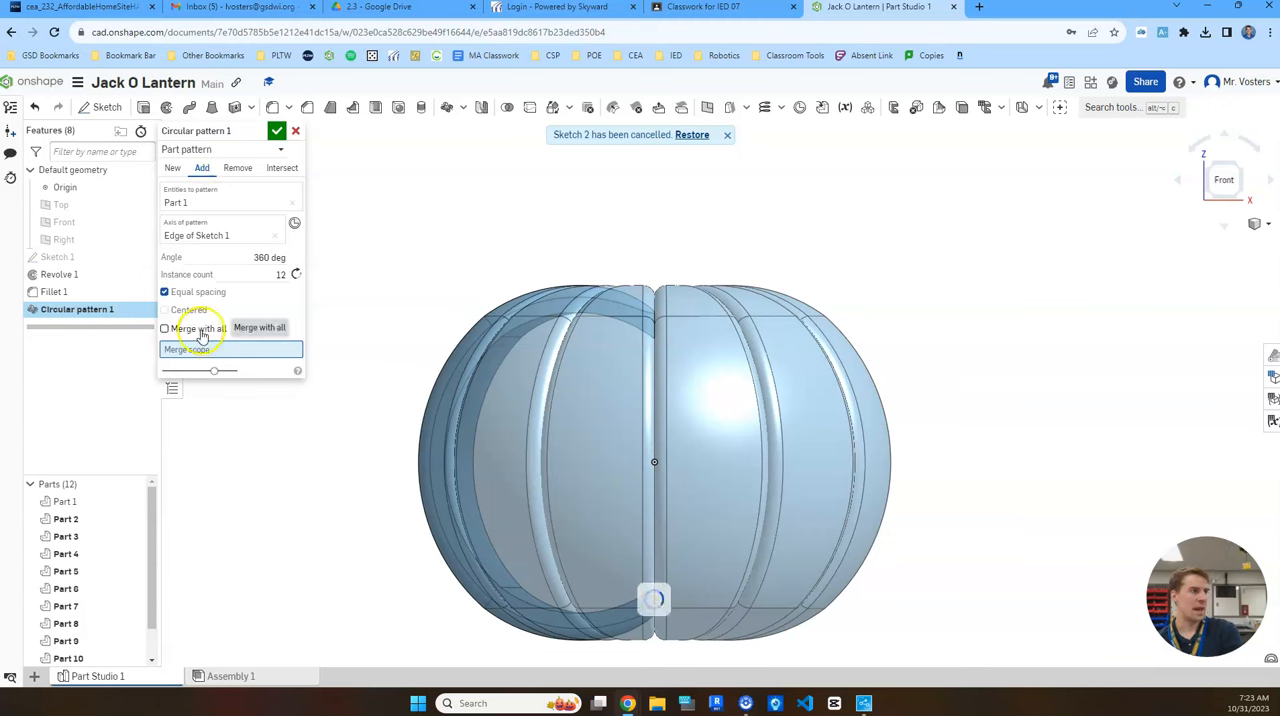
pyautogui.click(164, 328)
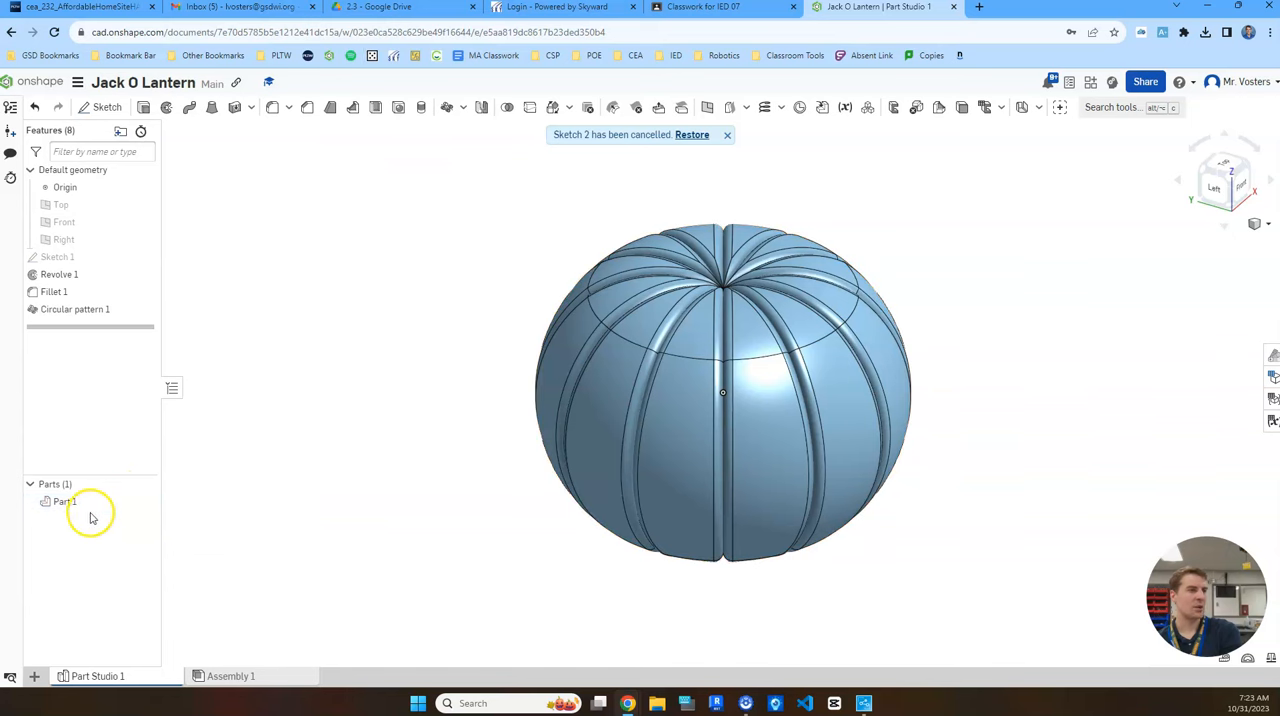
pyautogui.click(64, 500)
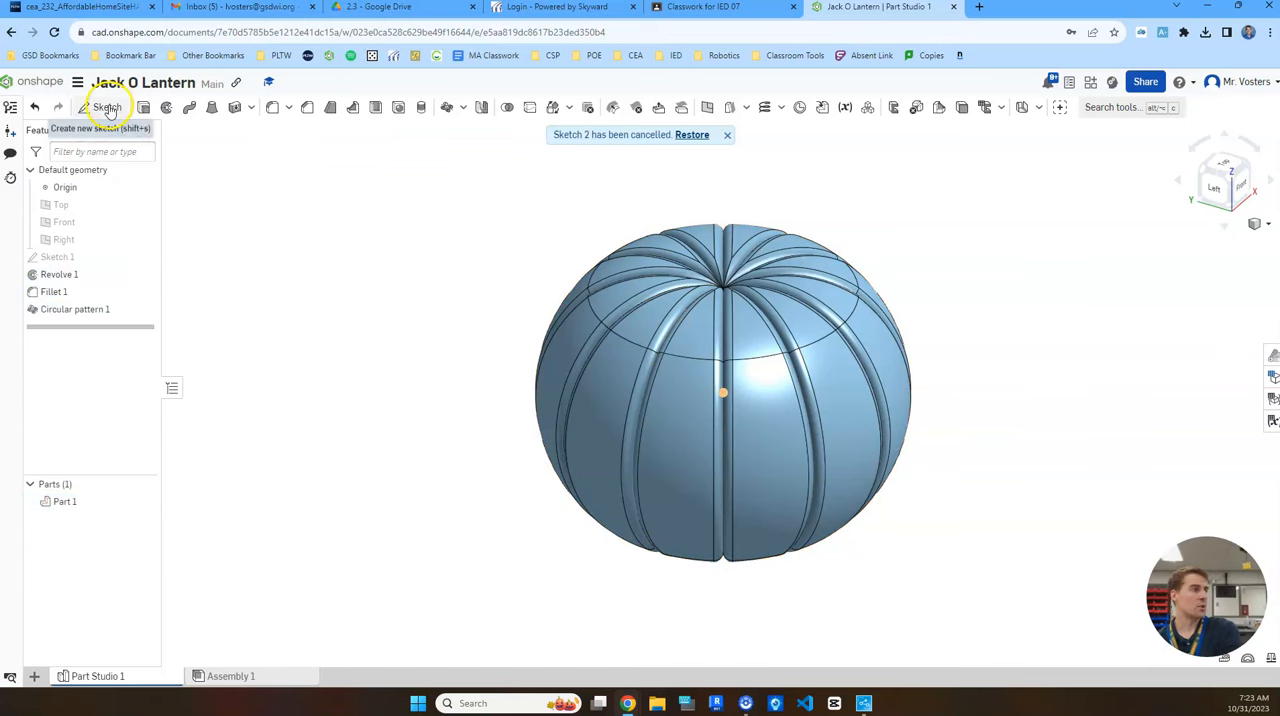
# Start Sketch 2 and hide the pumpkin body so the cross-section is visible
pyautogui.click(108, 108)
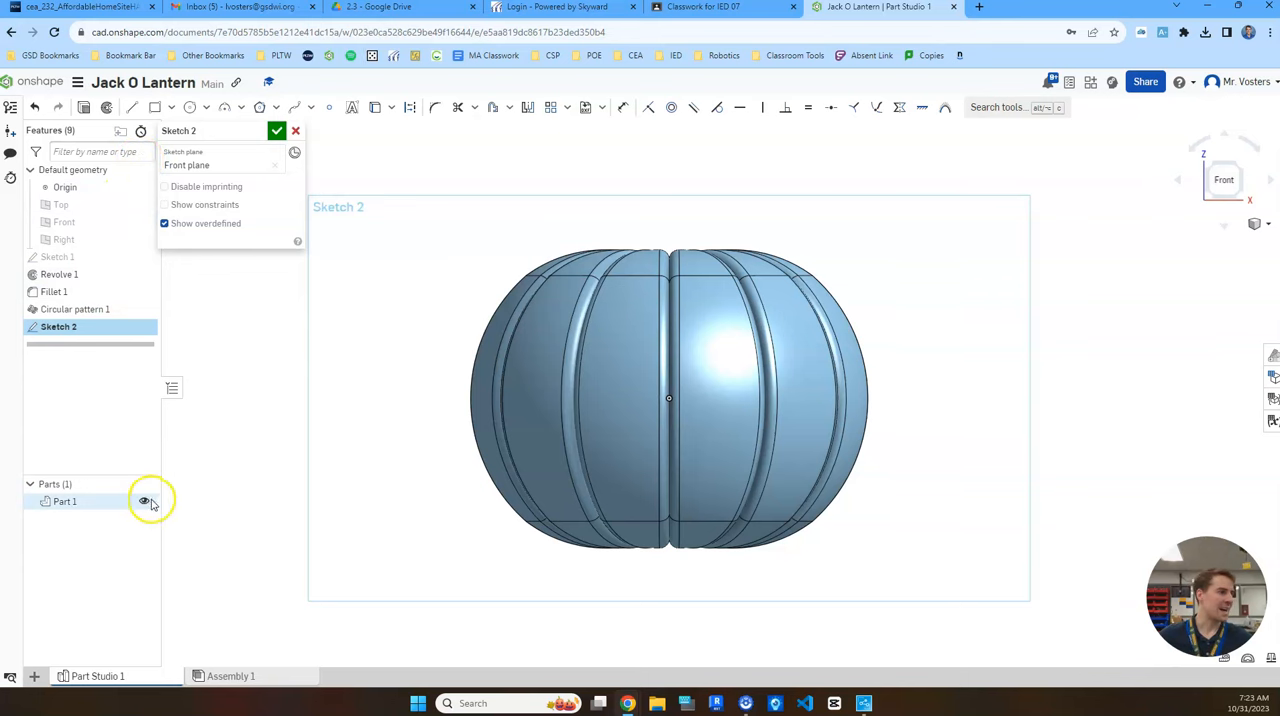
pyautogui.click(144, 500)
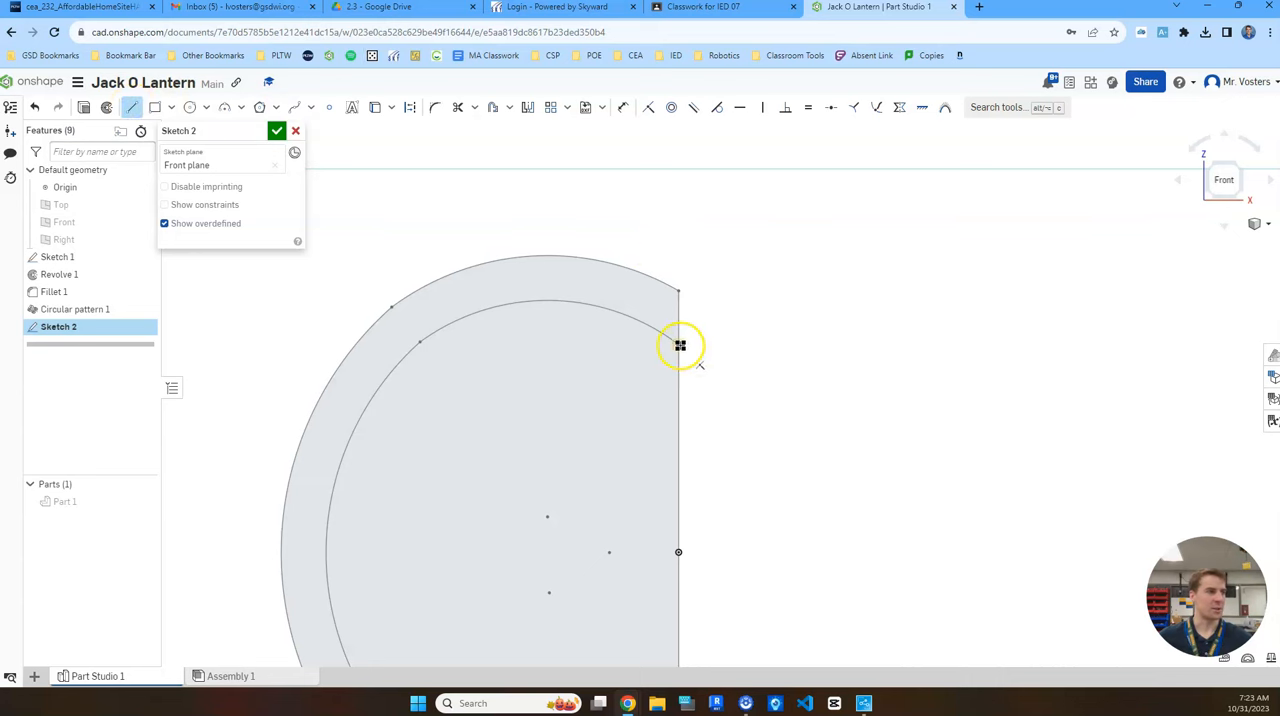
# Draw a narrow closed stem profile rising from the top of the cross-section and accept the sketch
pyautogui.moveTo(680, 344); pyautogui.dragTo(680, 288)
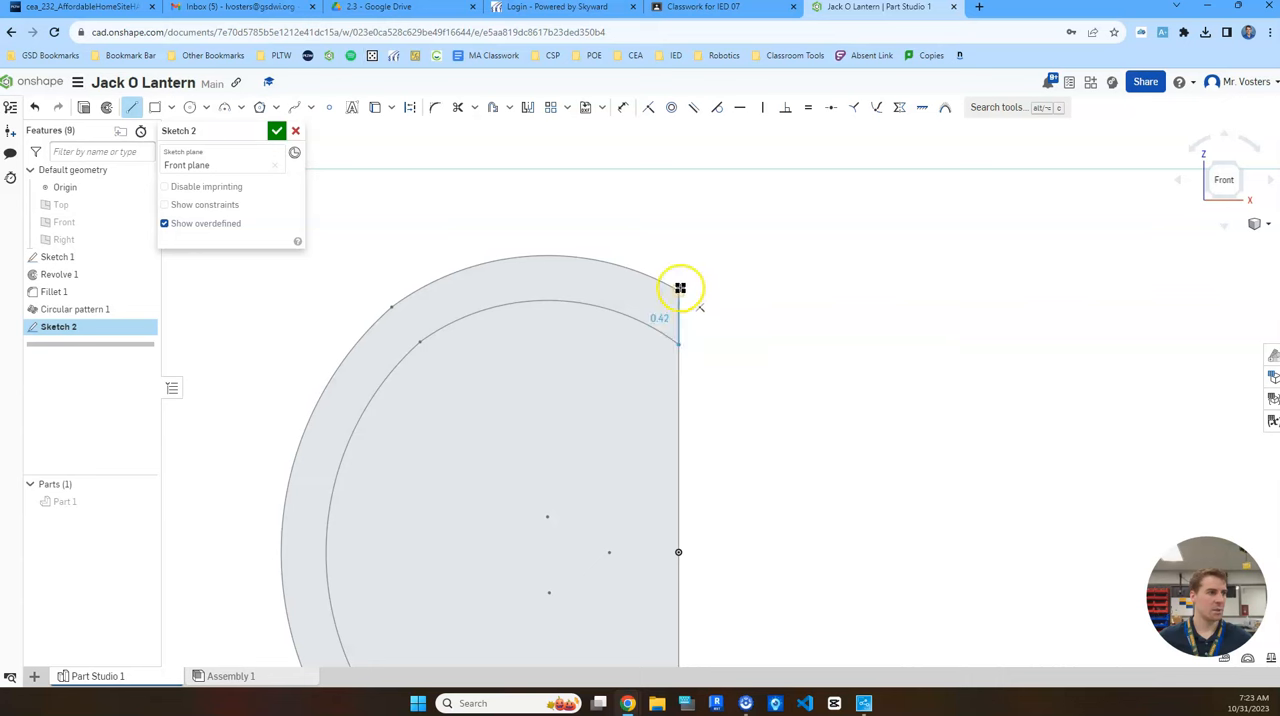
pyautogui.moveTo(680, 288); pyautogui.dragTo(680, 200)
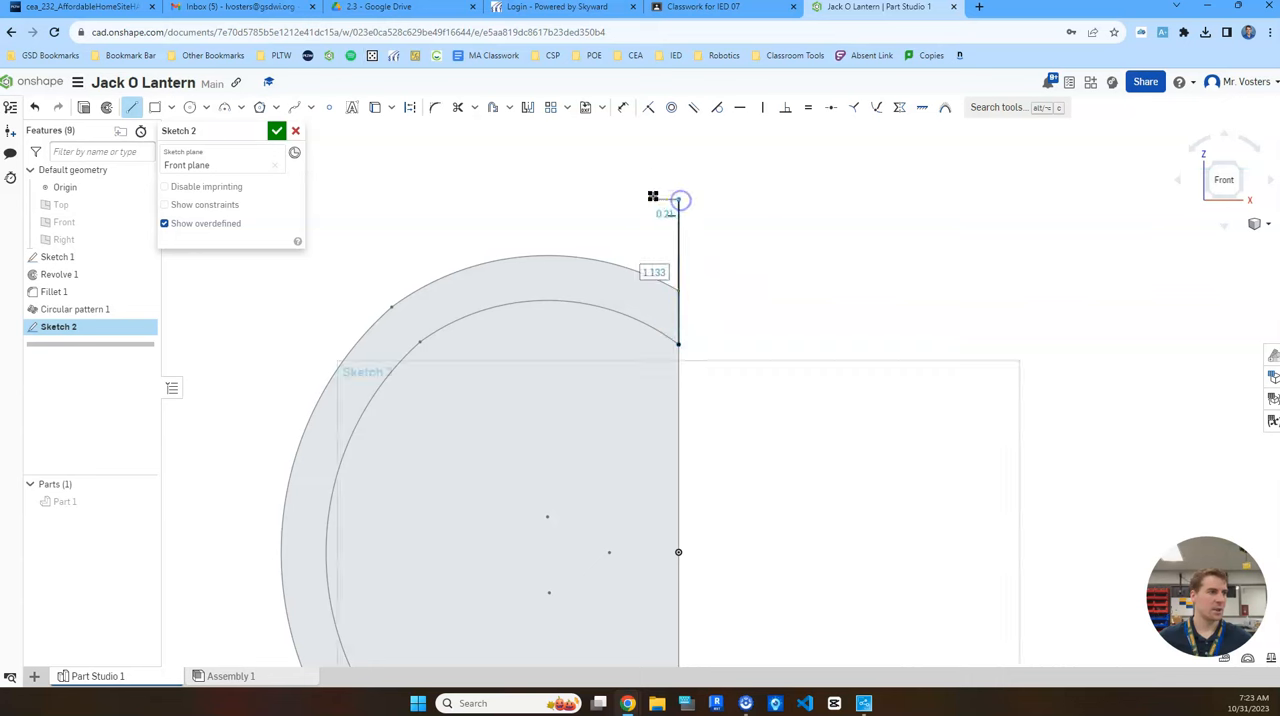
pyautogui.moveTo(680, 200); pyautogui.dragTo(640, 324)
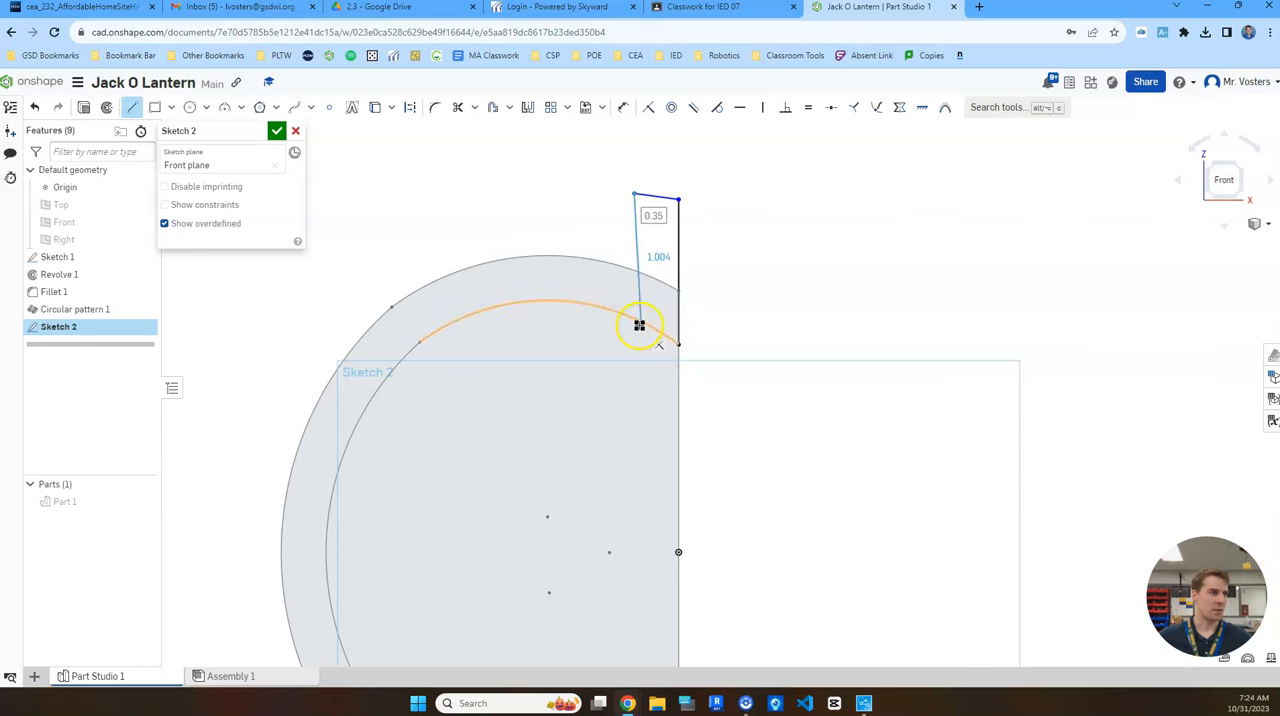
pyautogui.moveTo(640, 326); pyautogui.dragTo(632, 318)
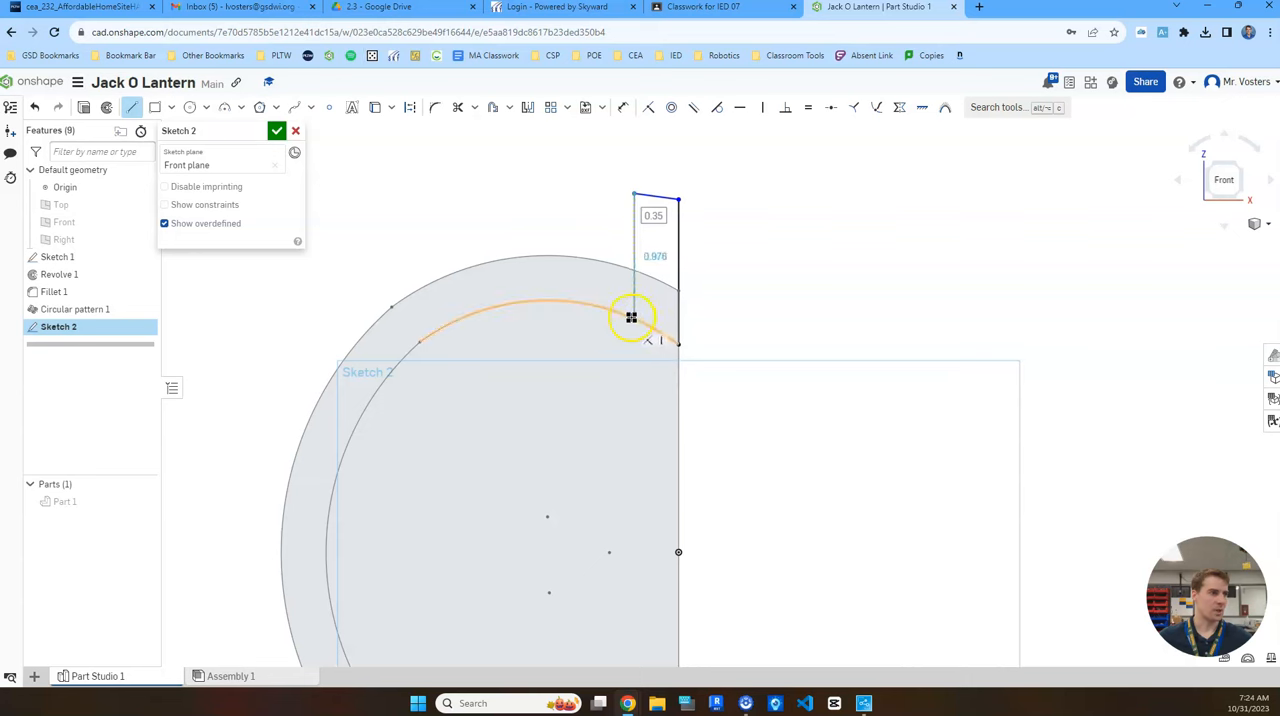
pyautogui.moveTo(632, 316); pyautogui.dragTo(648, 260)
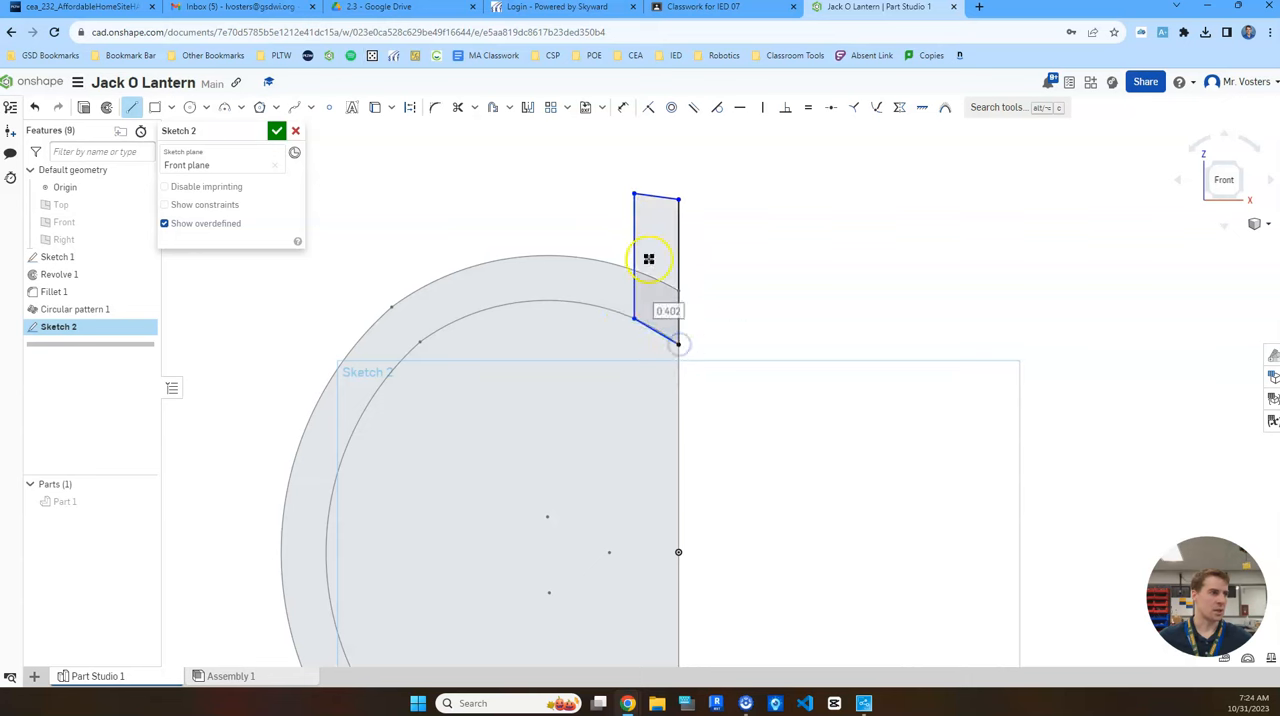
pyautogui.click(276, 132)
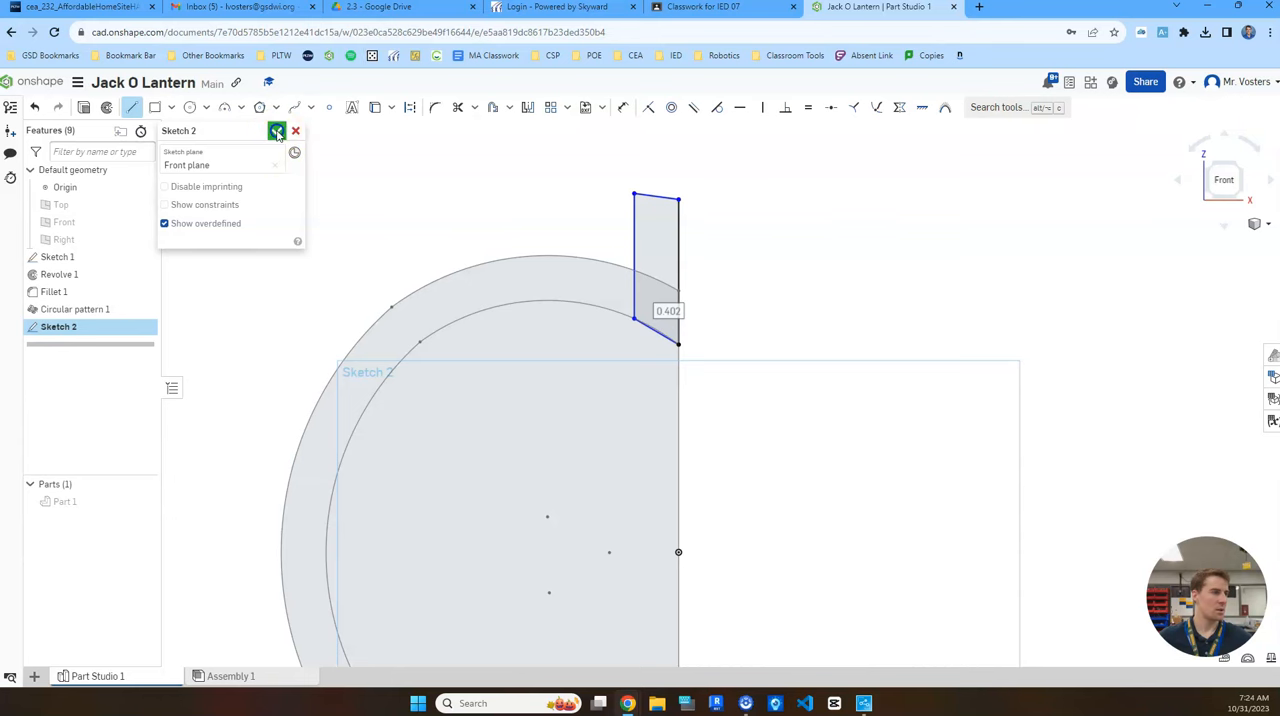
pyautogui.click(276, 130)
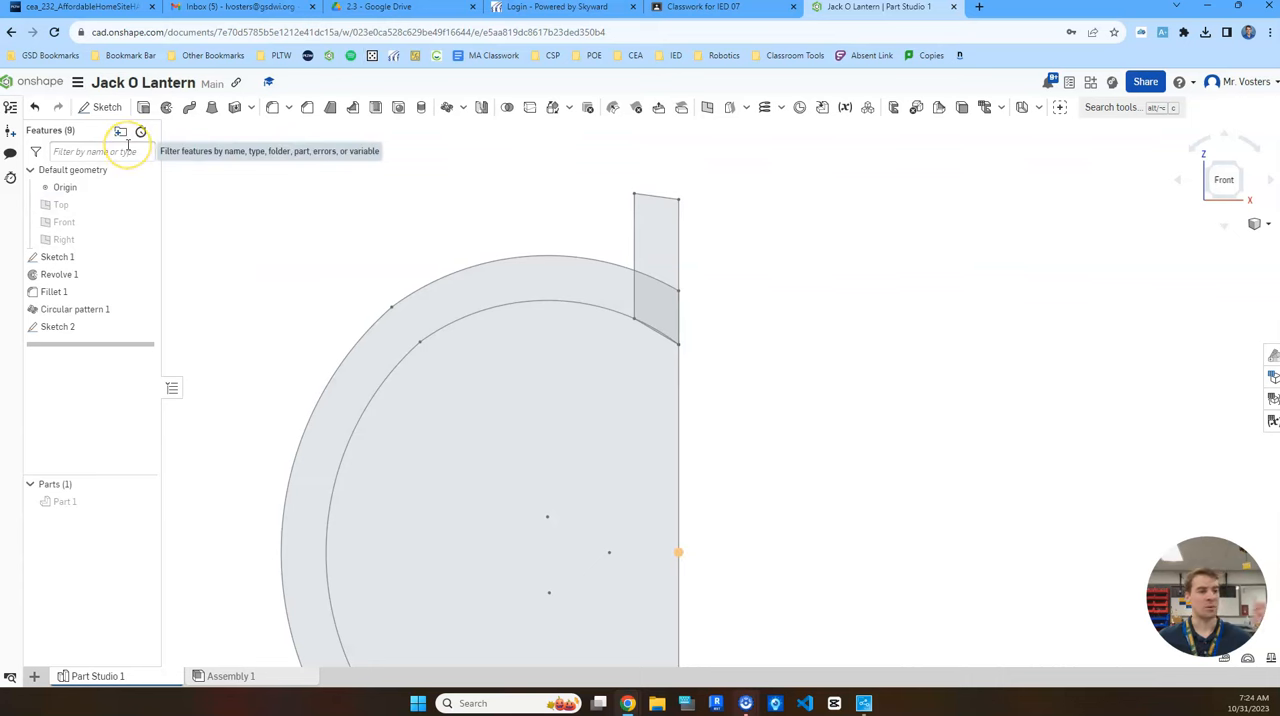
pyautogui.moveTo(128, 84)
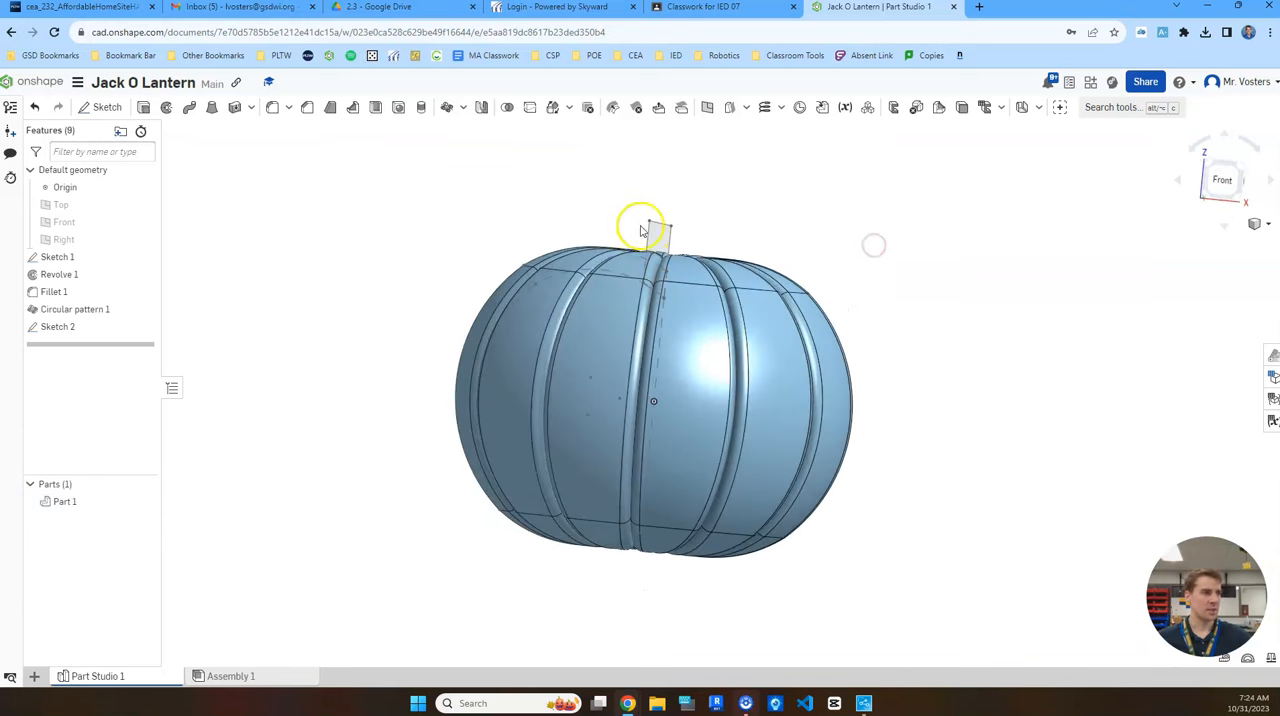
# Revolve the stem profile fully around the pumpkin's centre line as a separate Part 2
pyautogui.click(168, 108)
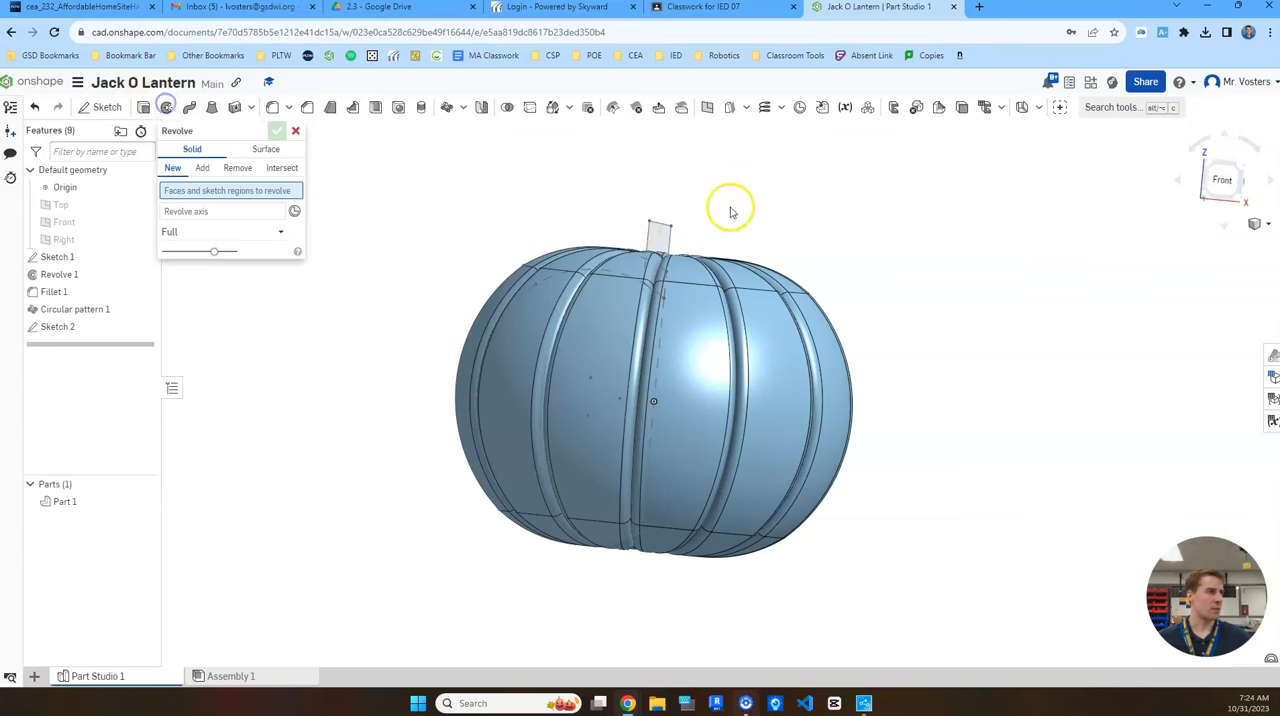
pyautogui.click(656, 250)
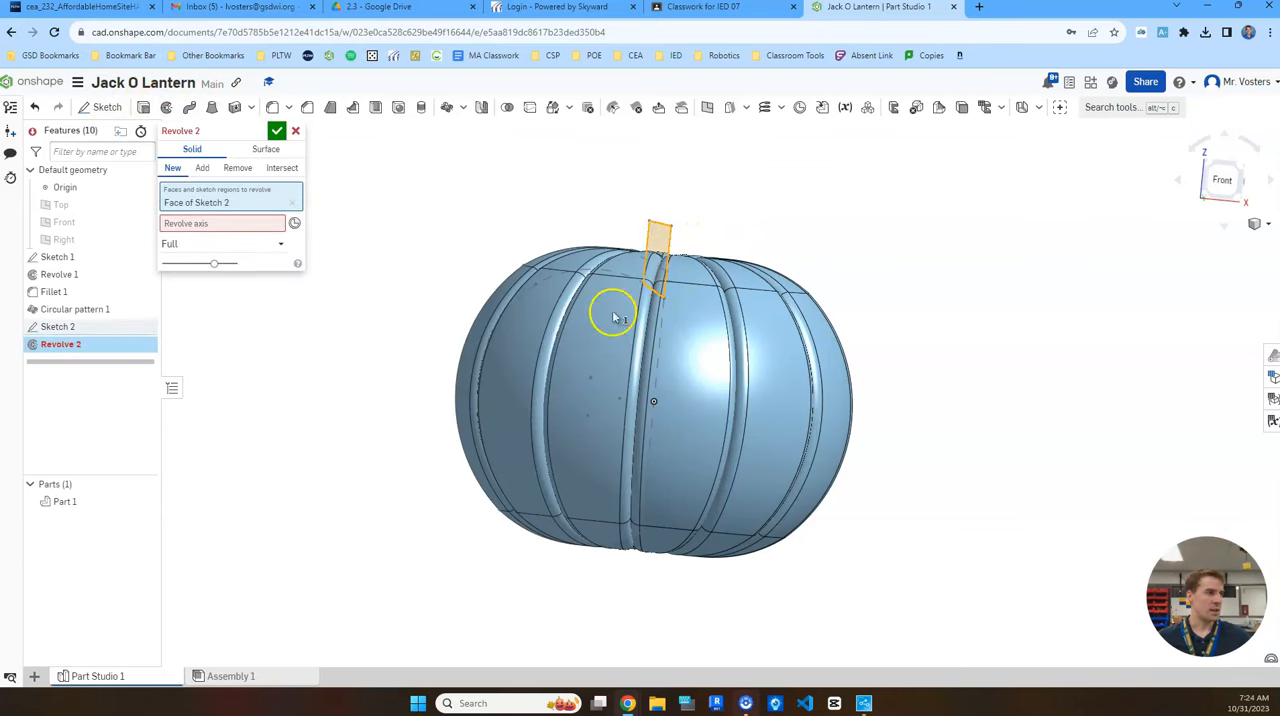
pyautogui.click(144, 500)
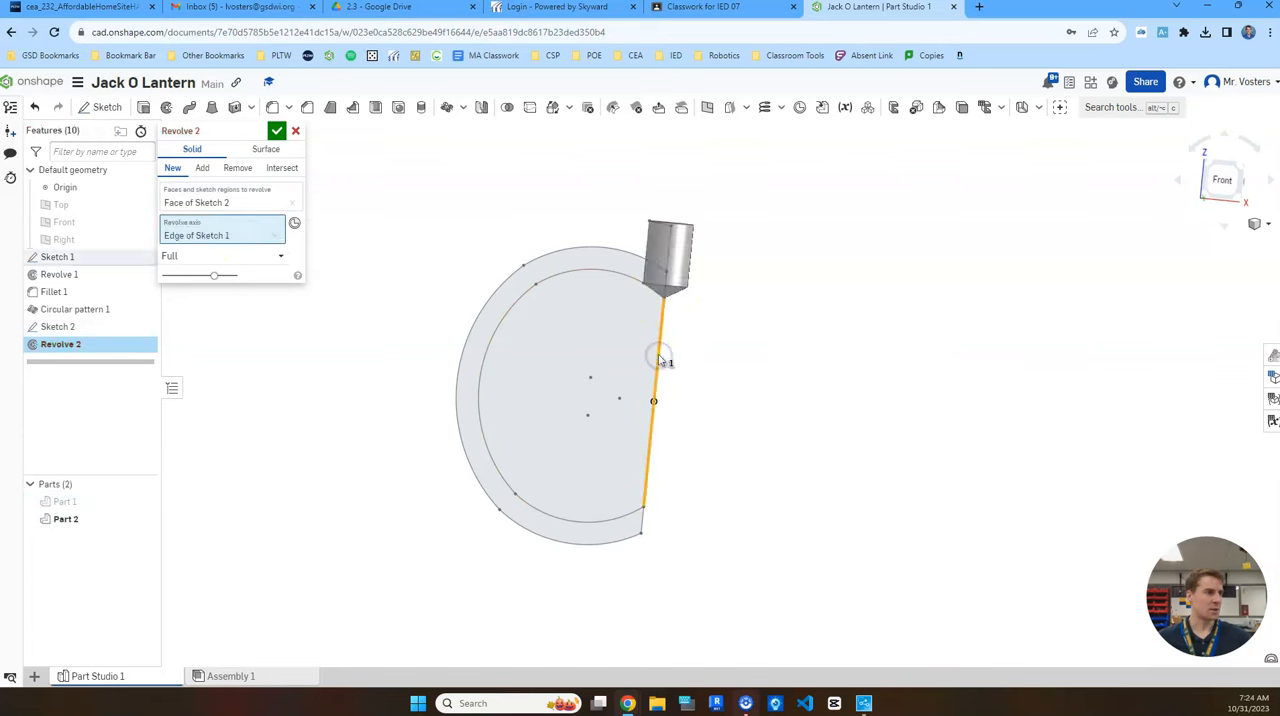
pyautogui.click(276, 132)
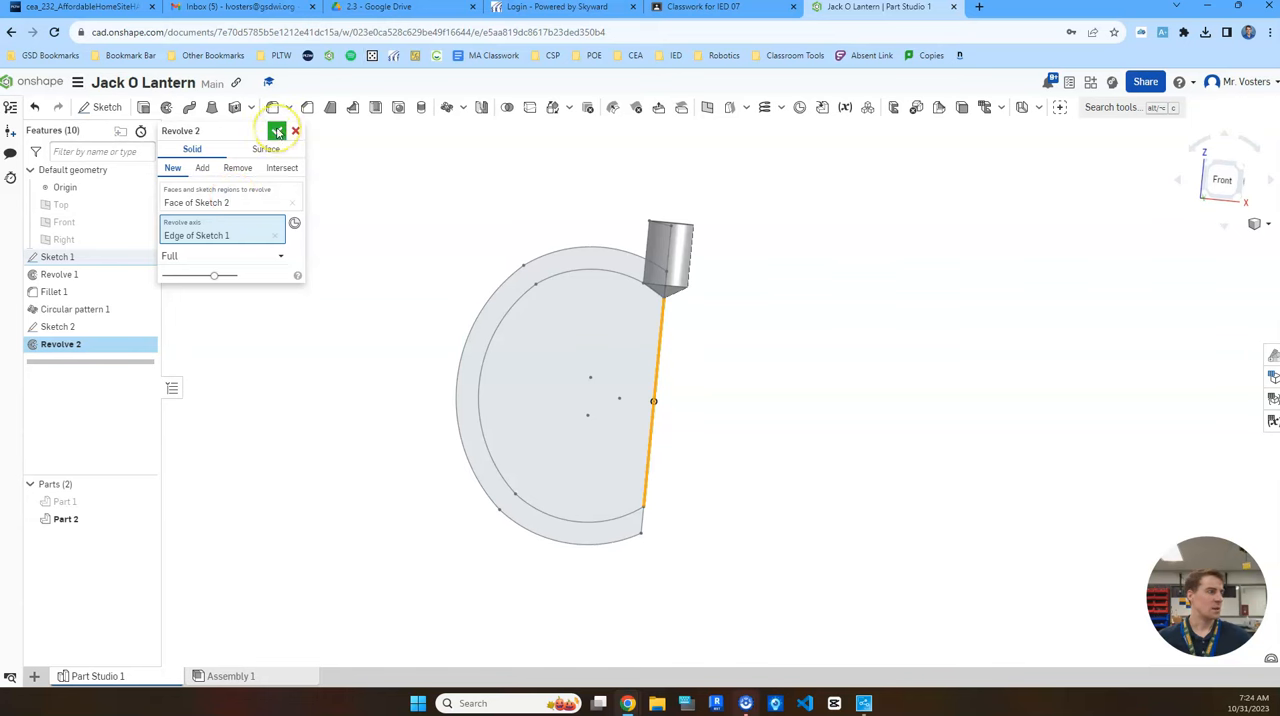
pyautogui.click(276, 132)
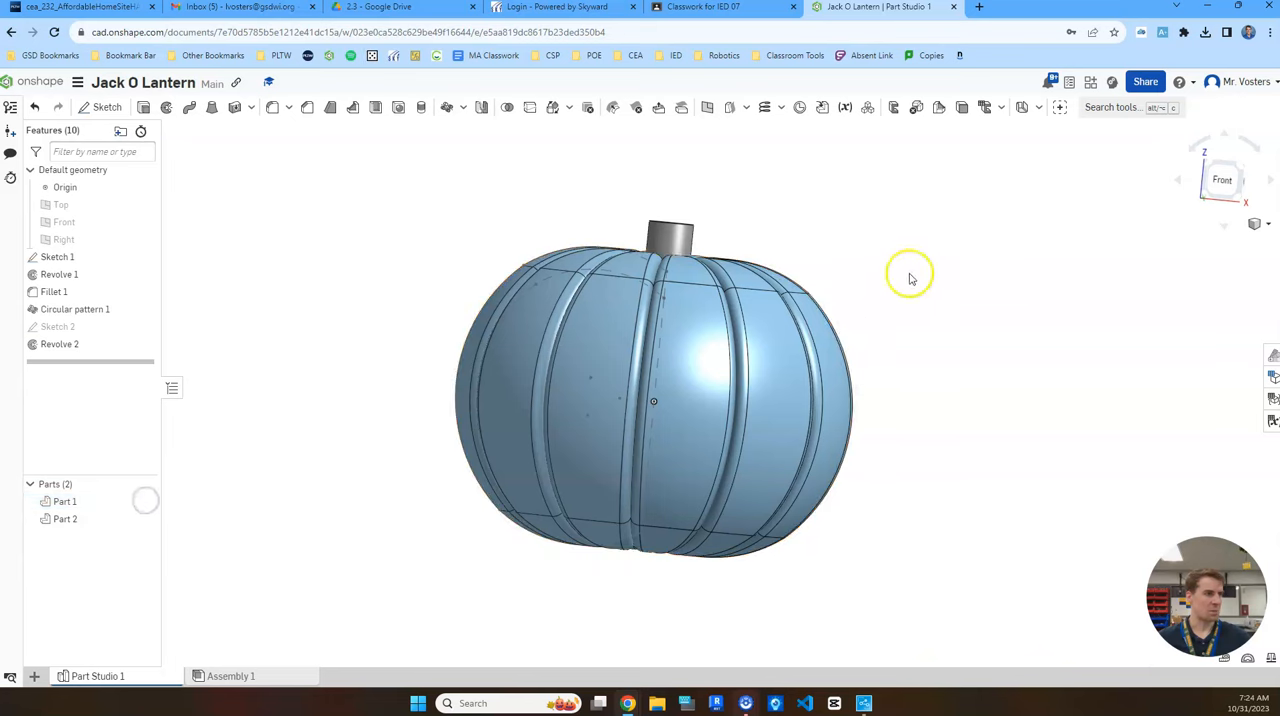
pyautogui.moveTo(910, 276); pyautogui.dragTo(704, 210)
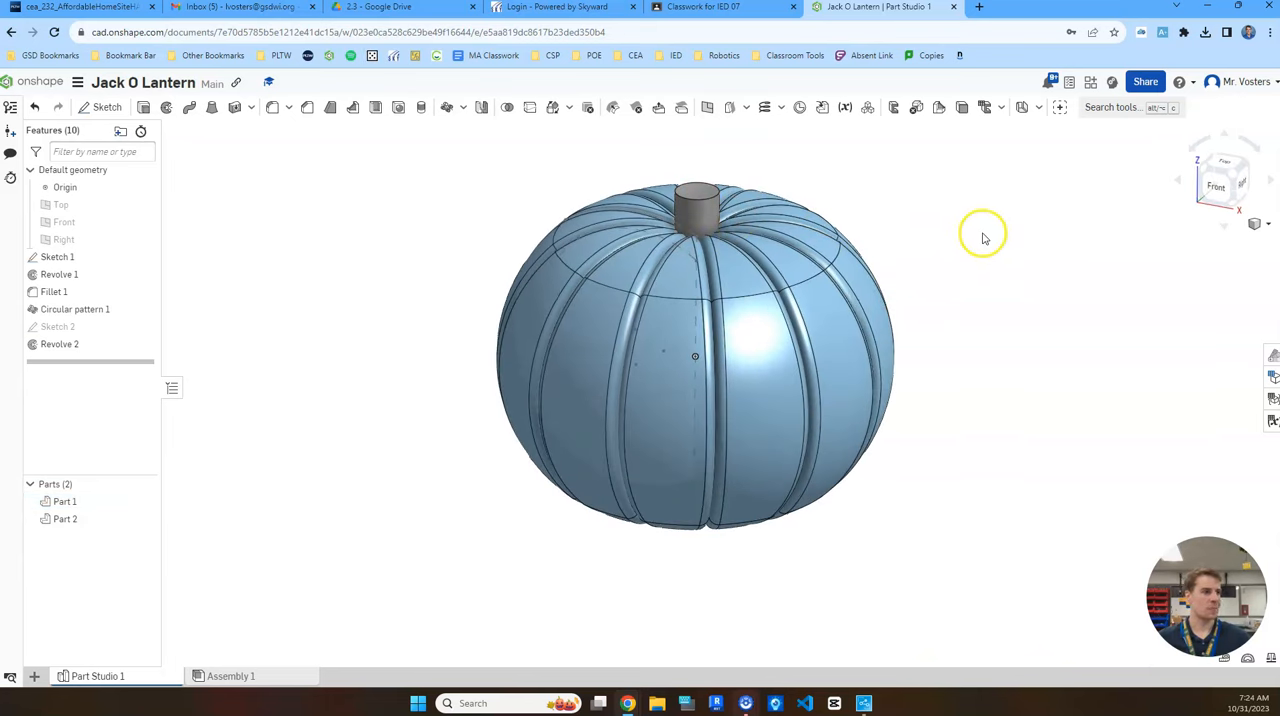
pyautogui.moveTo(306, 108)
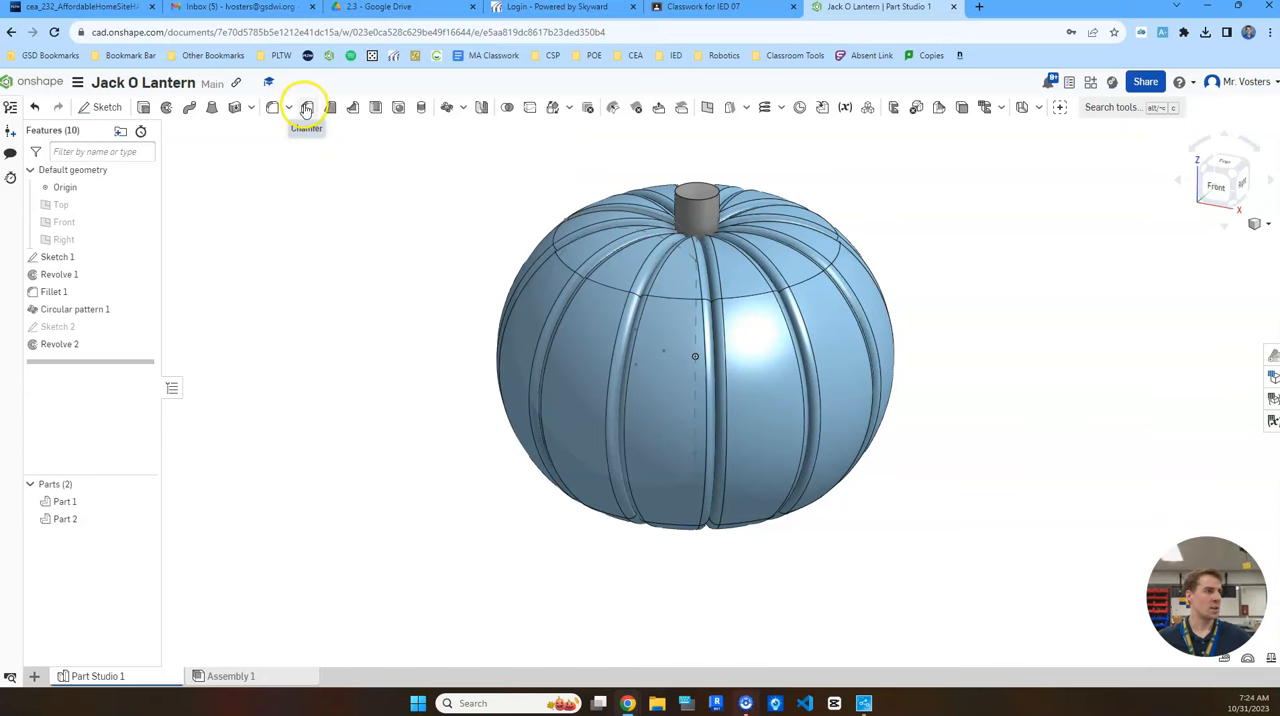
# Round the stem's top edge with a 0.15 in fillet instead of a chamfer
pyautogui.click(306, 108)
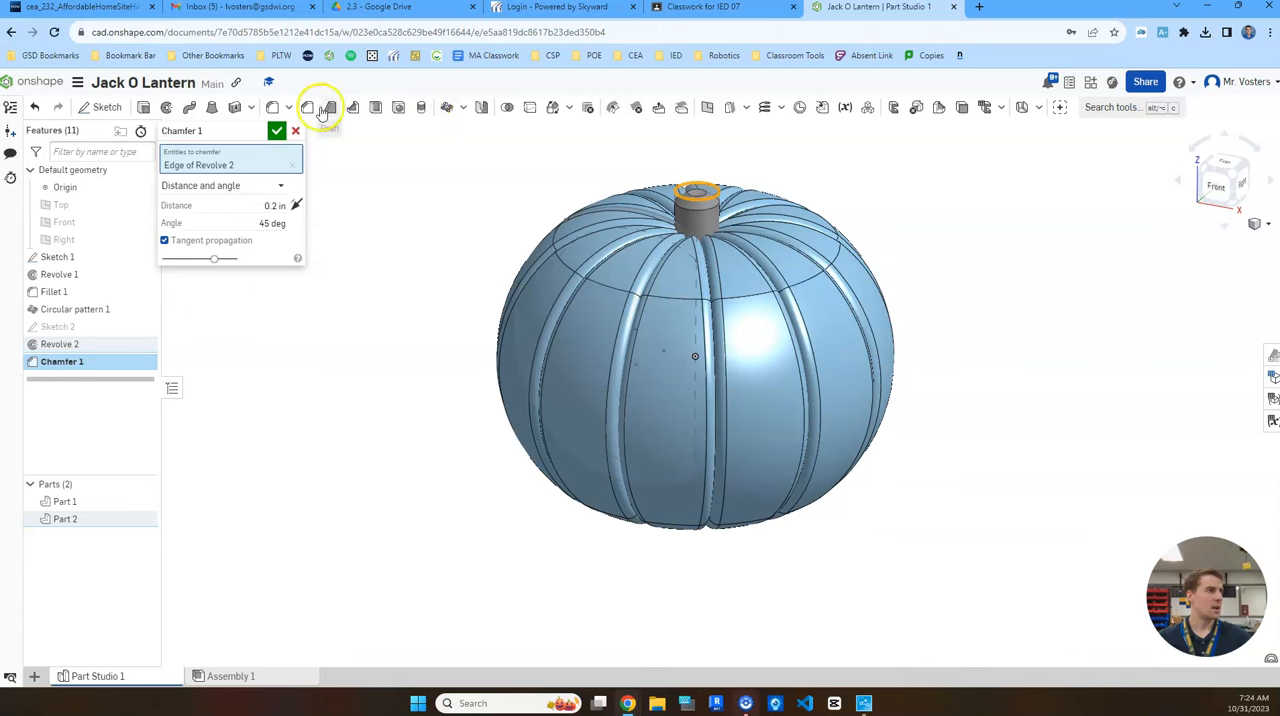
pyautogui.click(272, 108)
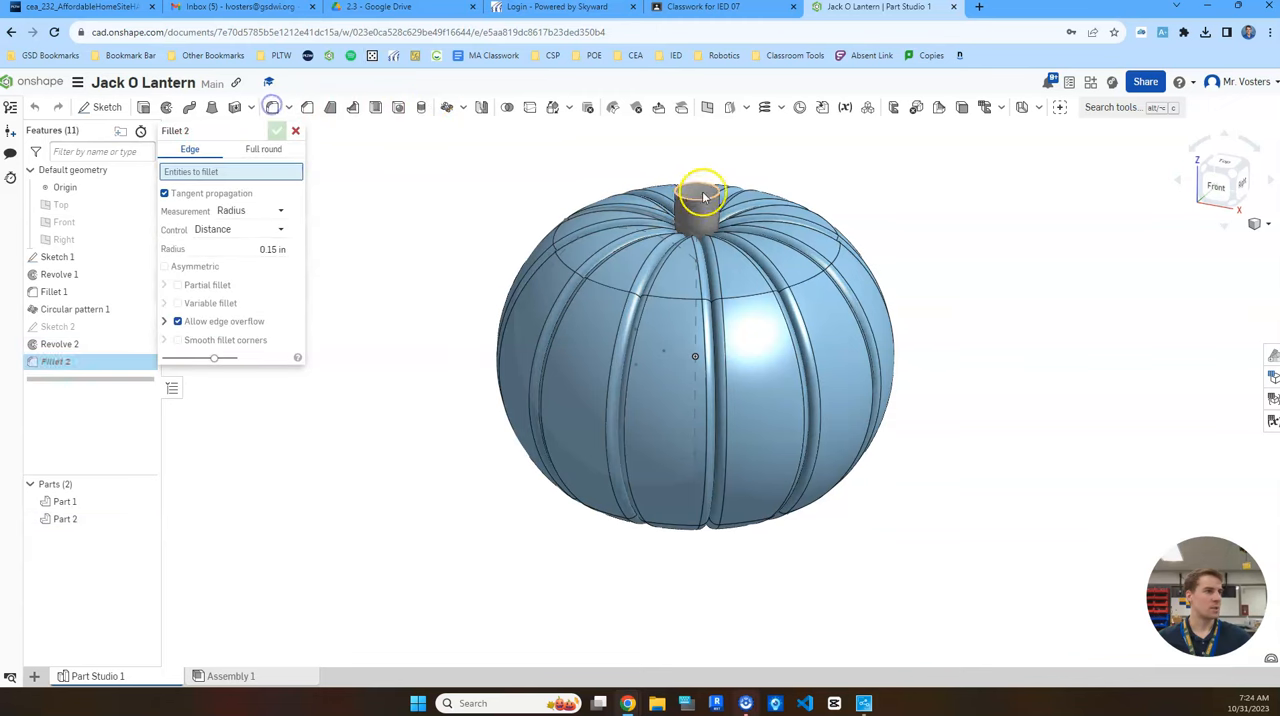
pyautogui.click(700, 194)
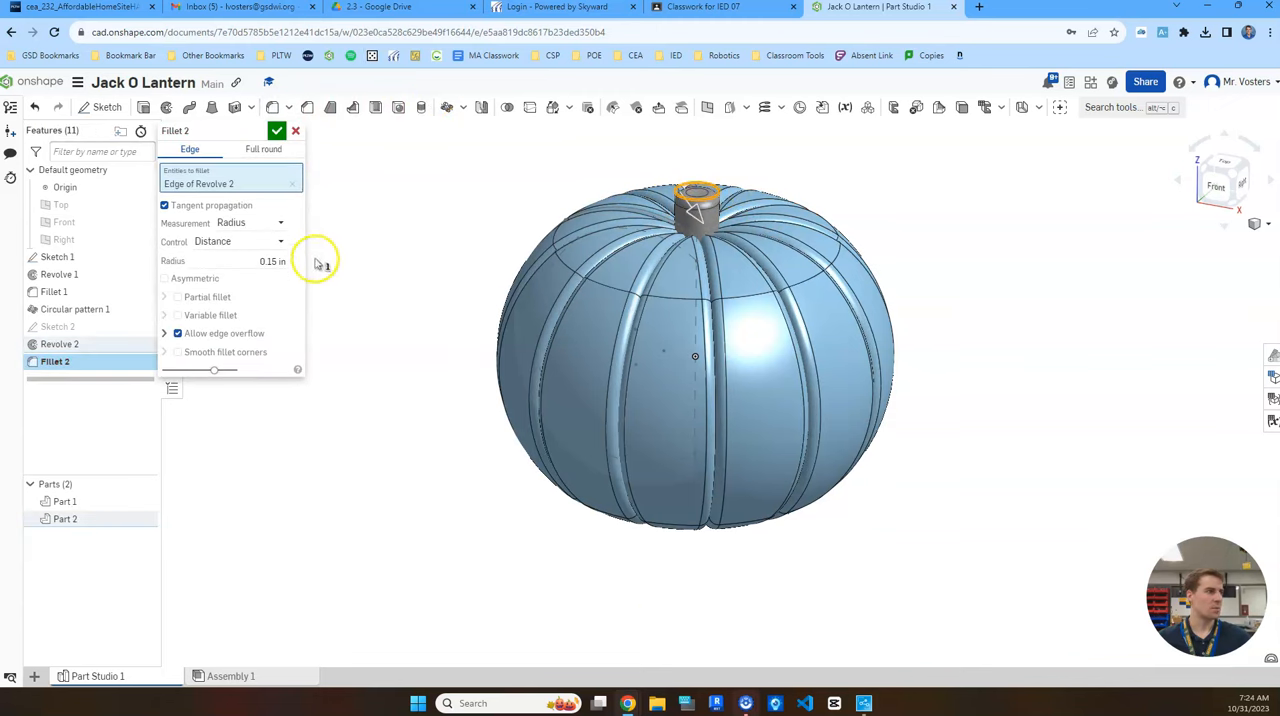
pyautogui.click(276, 130)
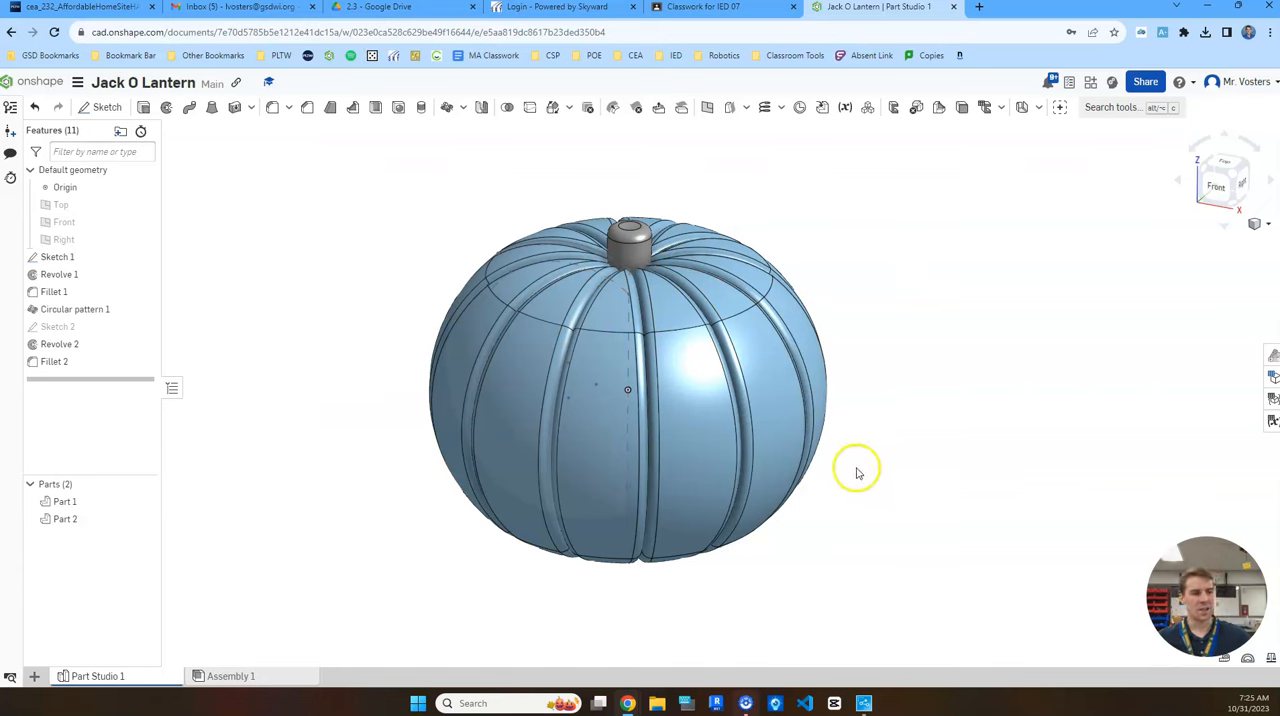
# Colour the pumpkin body (Part 1) orange through its appearance settings
pyautogui.click(64, 518)
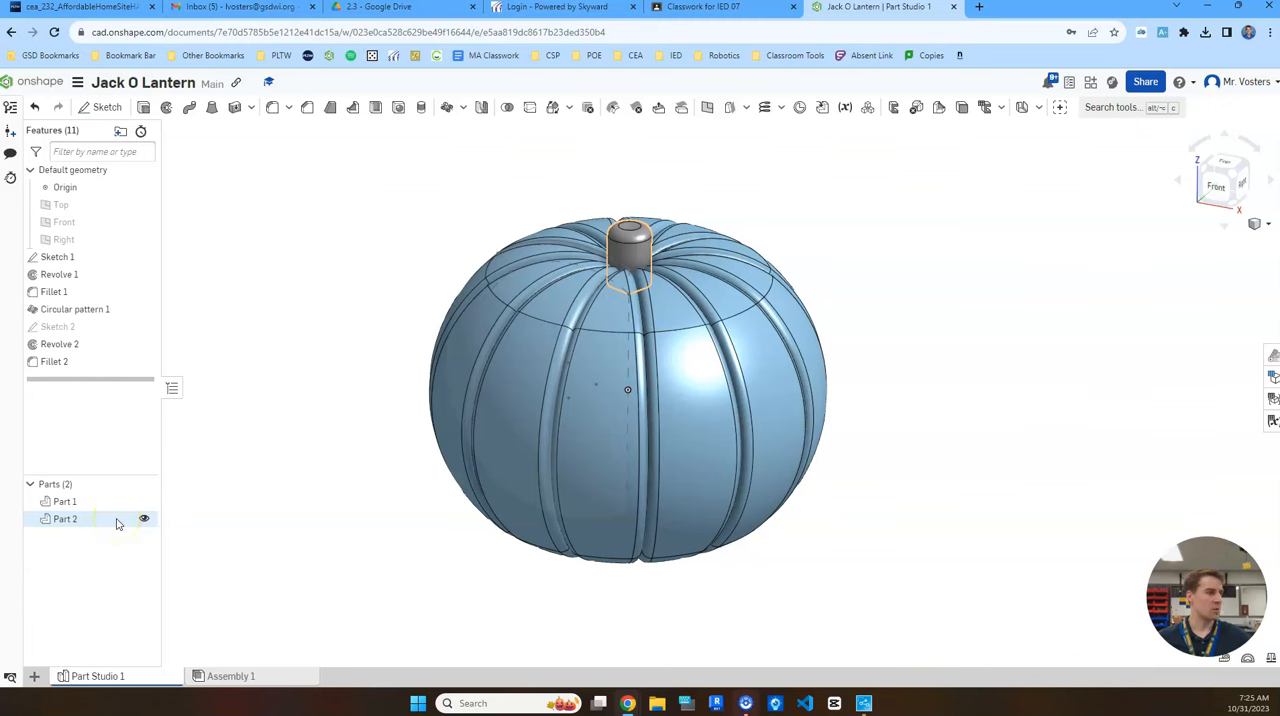
pyautogui.rightClick(64, 500)
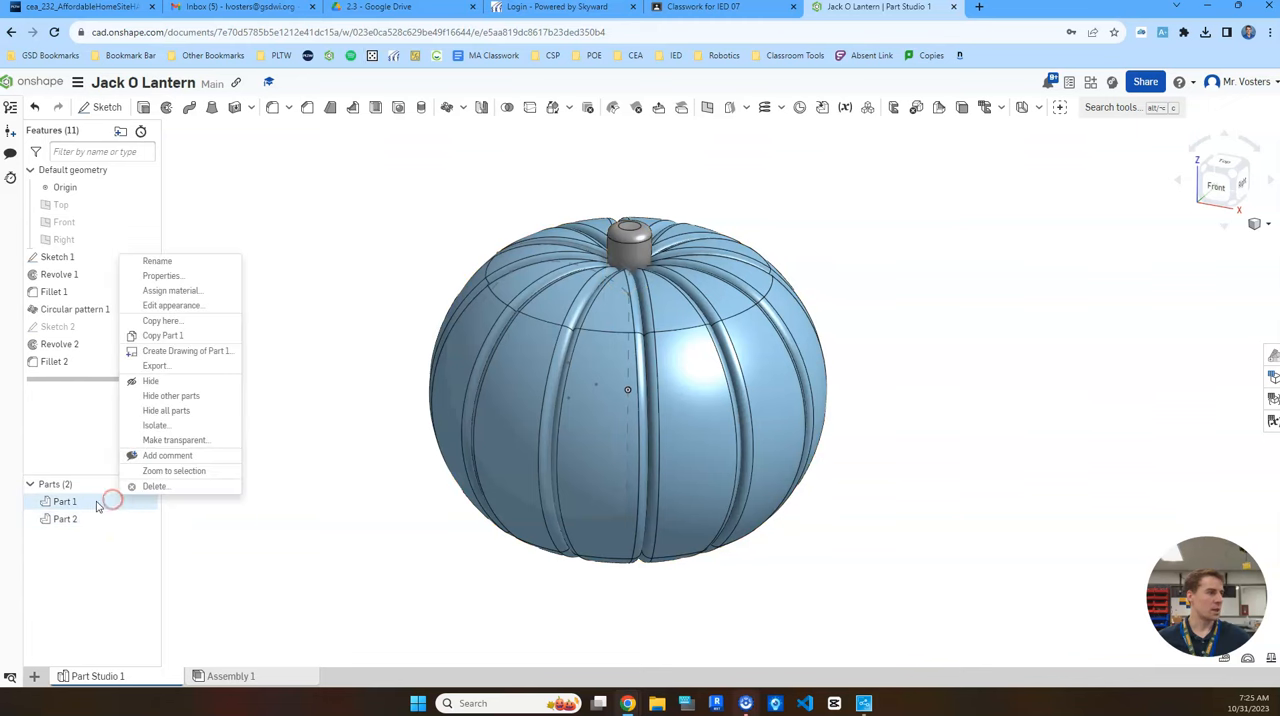
pyautogui.moveTo(192, 304)
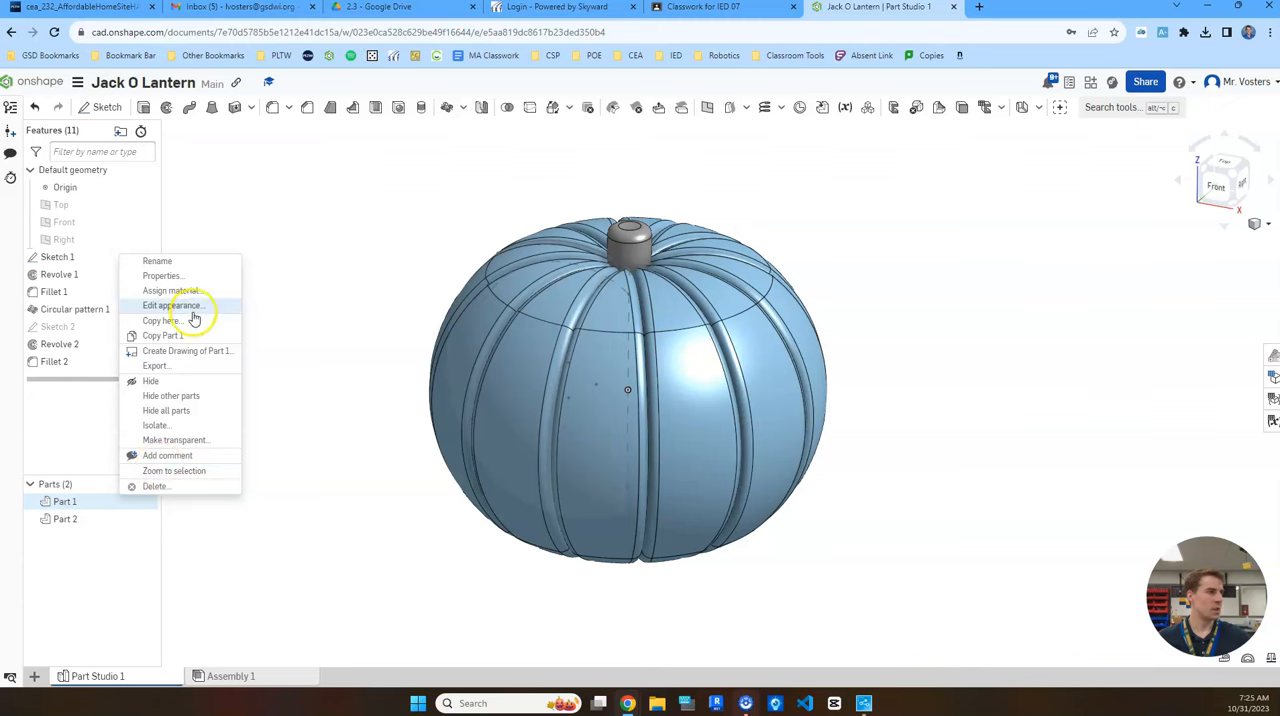
pyautogui.click(172, 304)
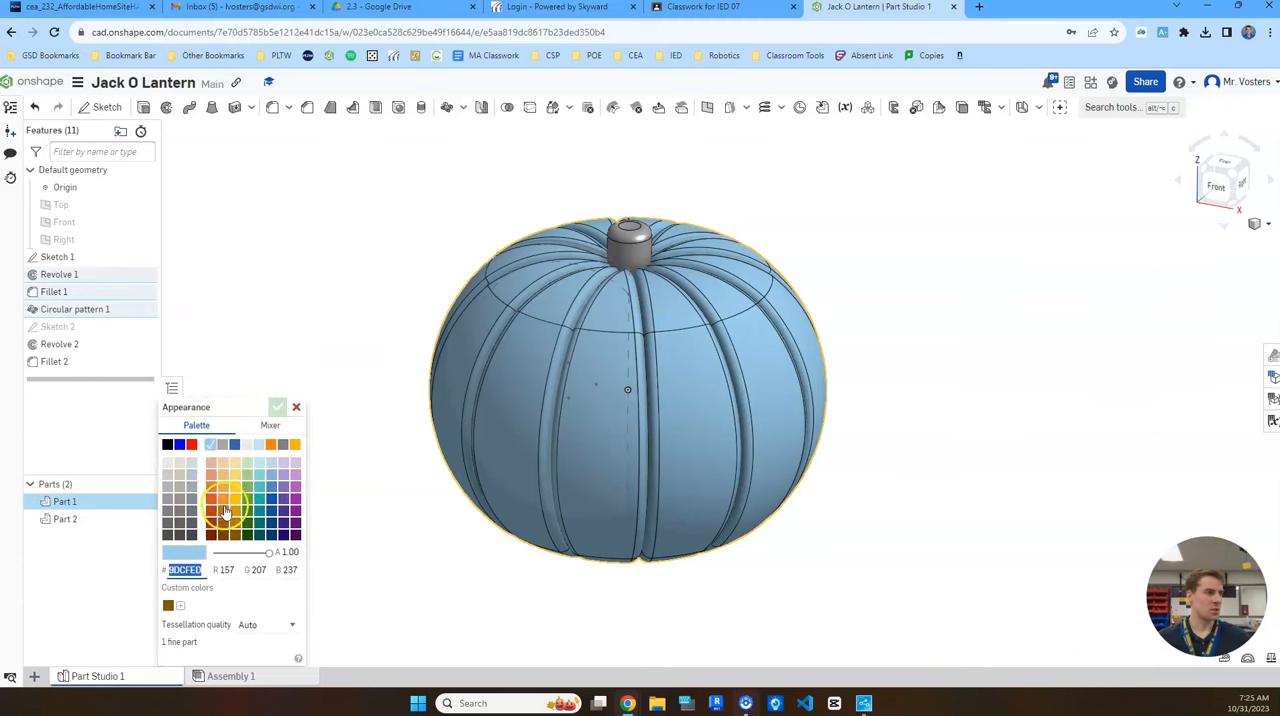
pyautogui.click(224, 500)
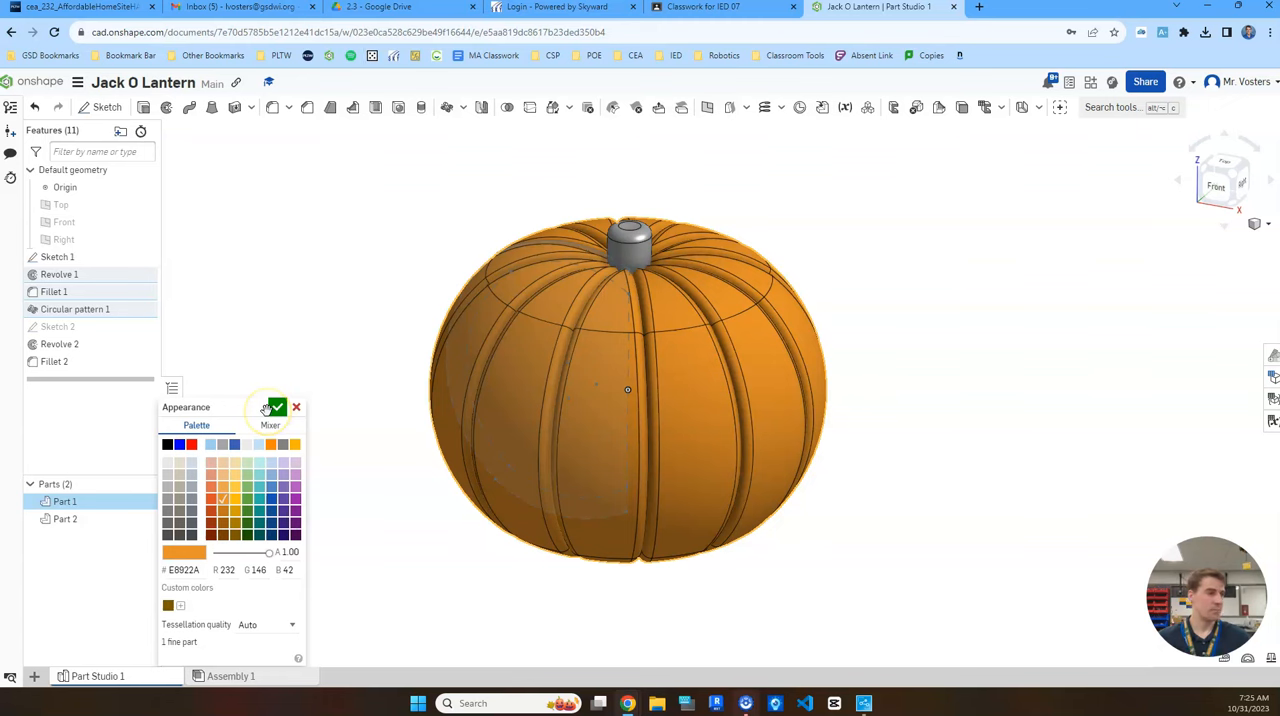
pyautogui.click(276, 408)
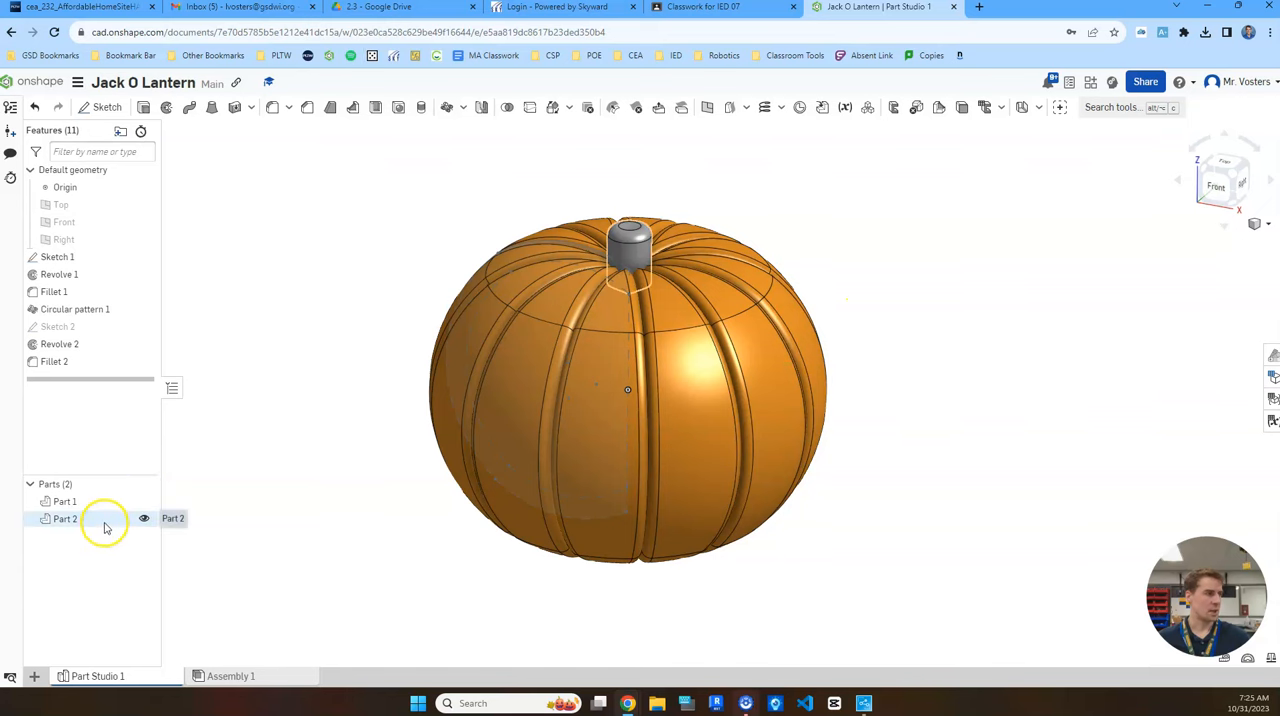
# Colour the stem (Part 2) a darker brownish orange and confirm
pyautogui.rightClick(64, 518)
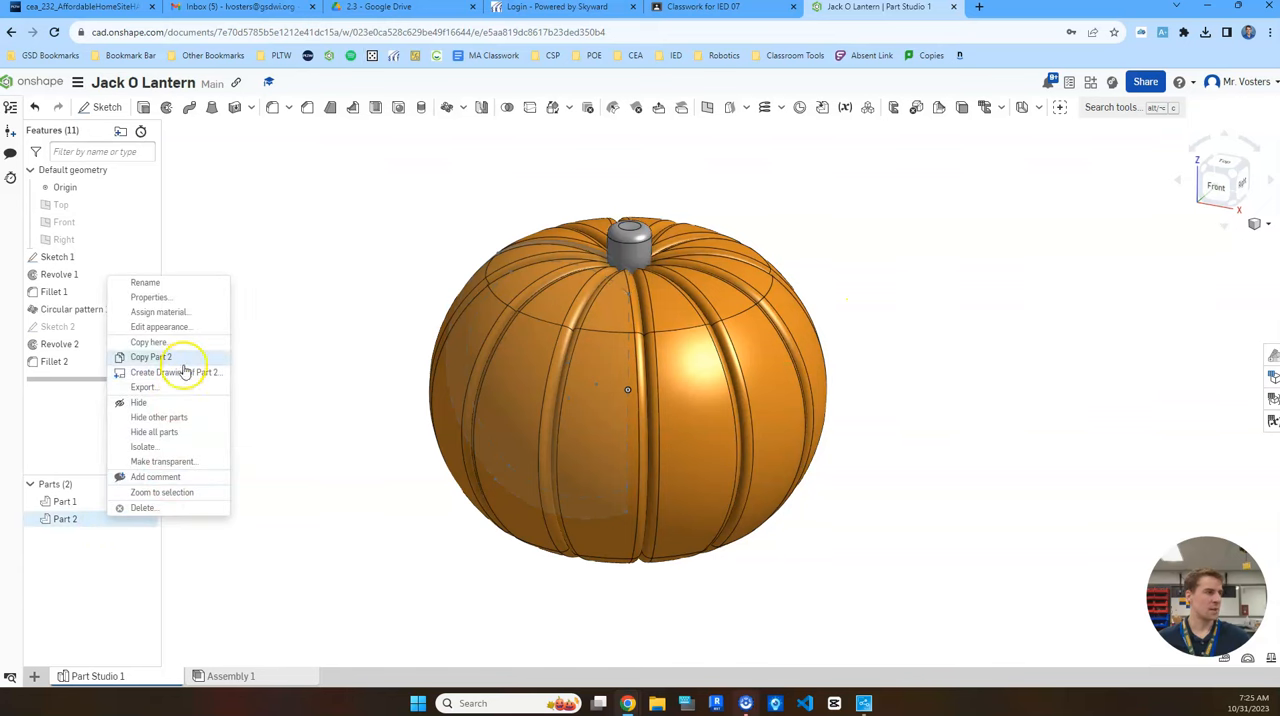
pyautogui.click(160, 328)
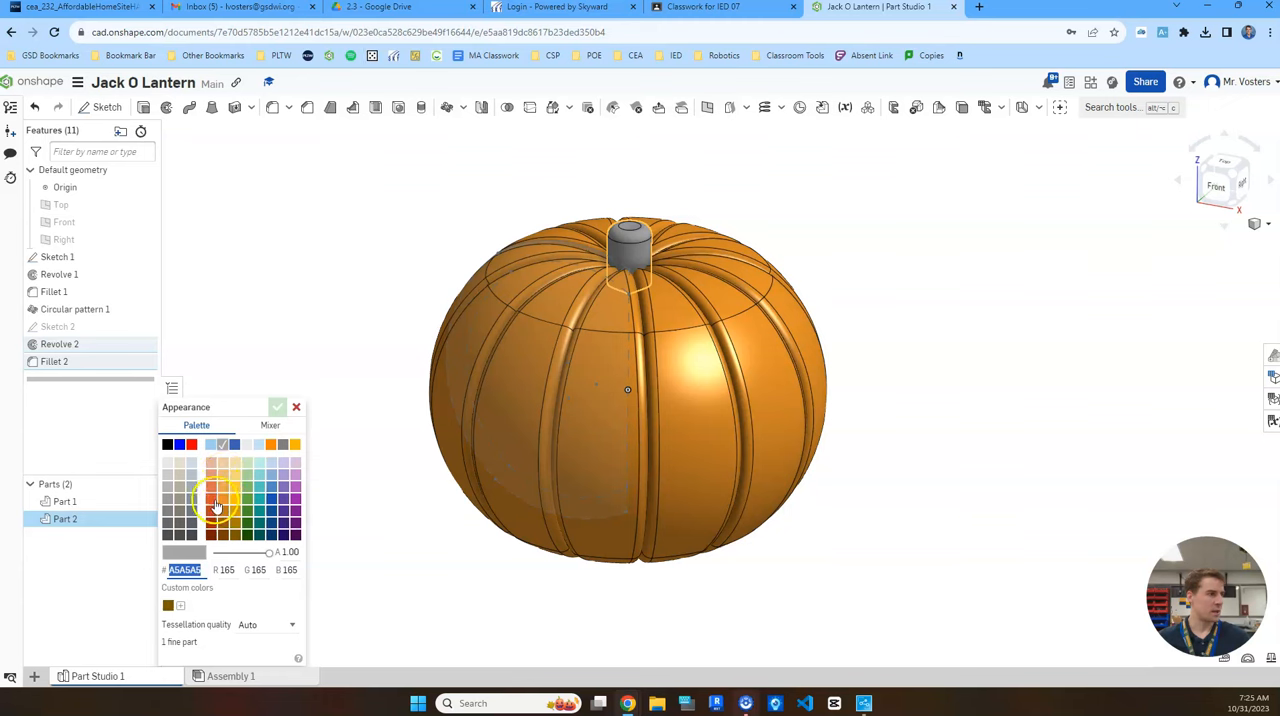
pyautogui.click(224, 520)
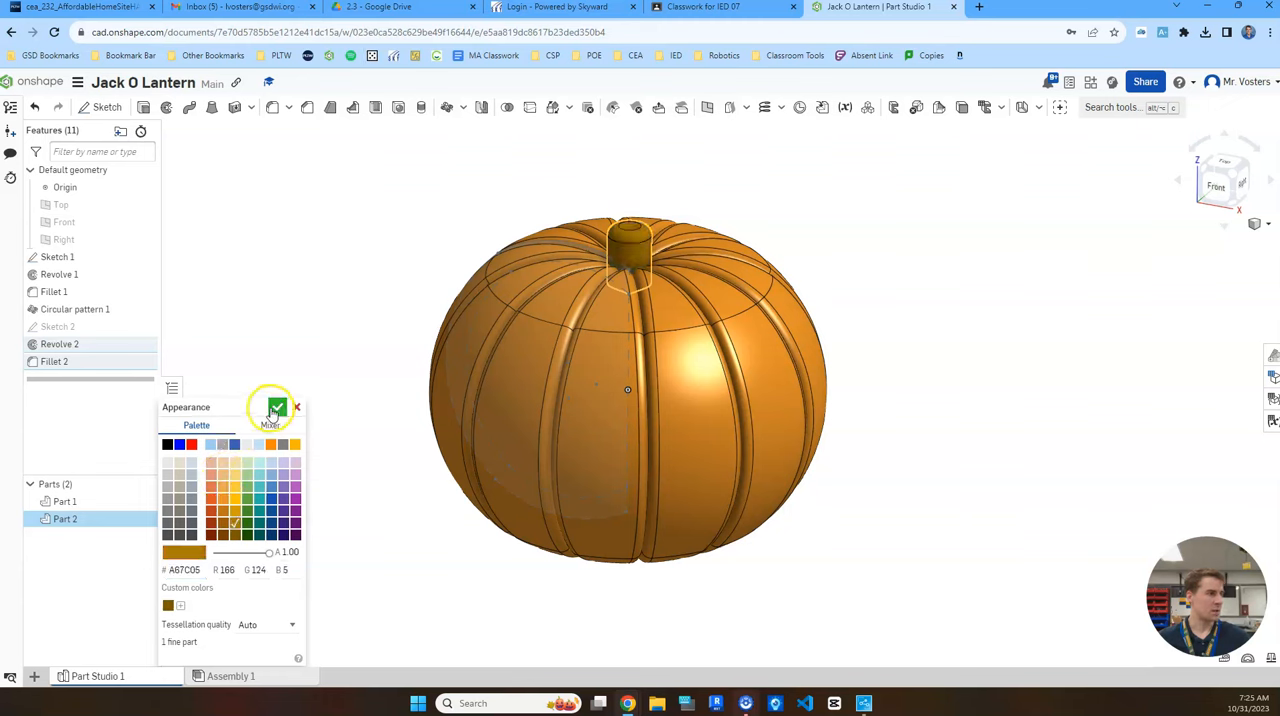
pyautogui.click(298, 408)
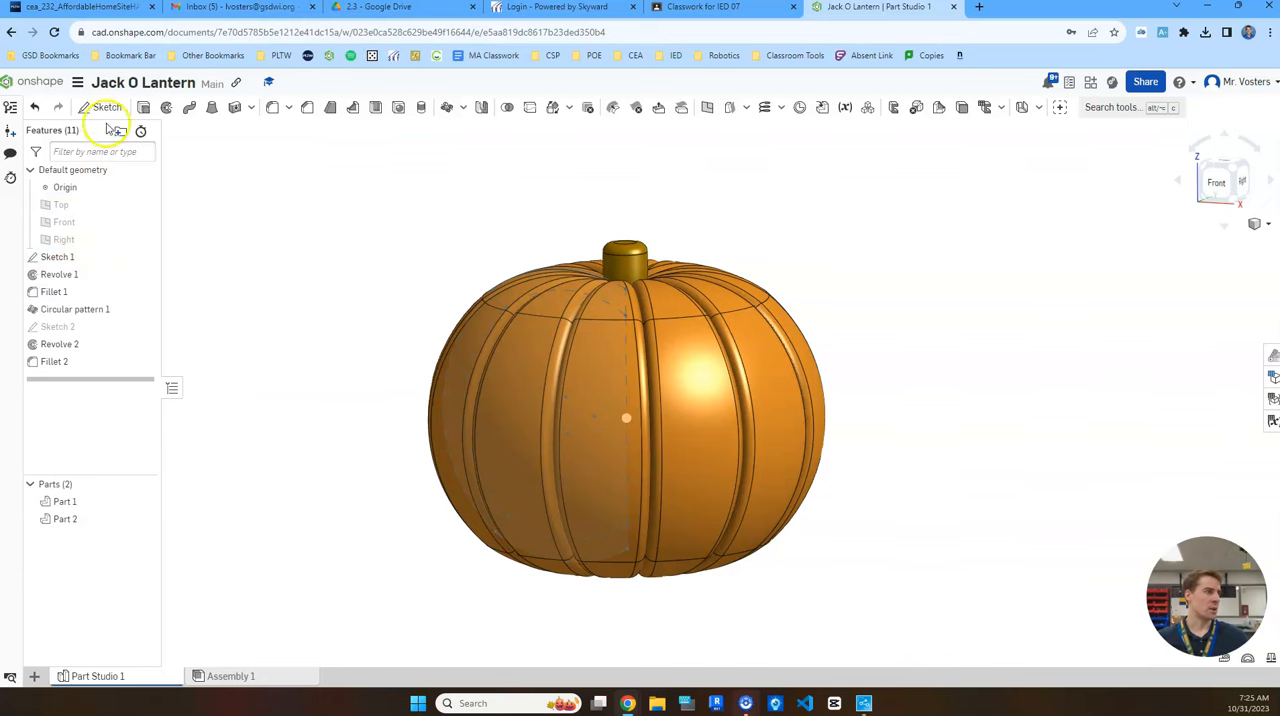
# Start Sketch 3 on the Front plane and draw the angular nose outline
pyautogui.click(106, 108)
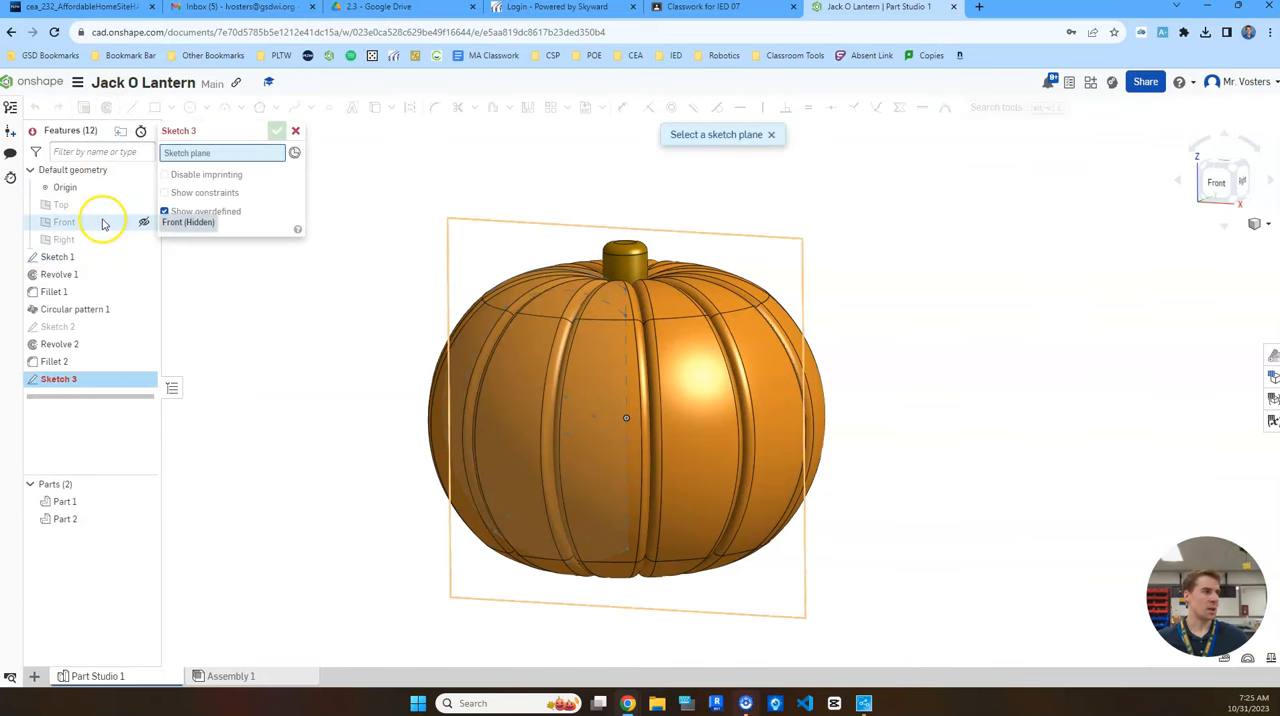
pyautogui.click(64, 222)
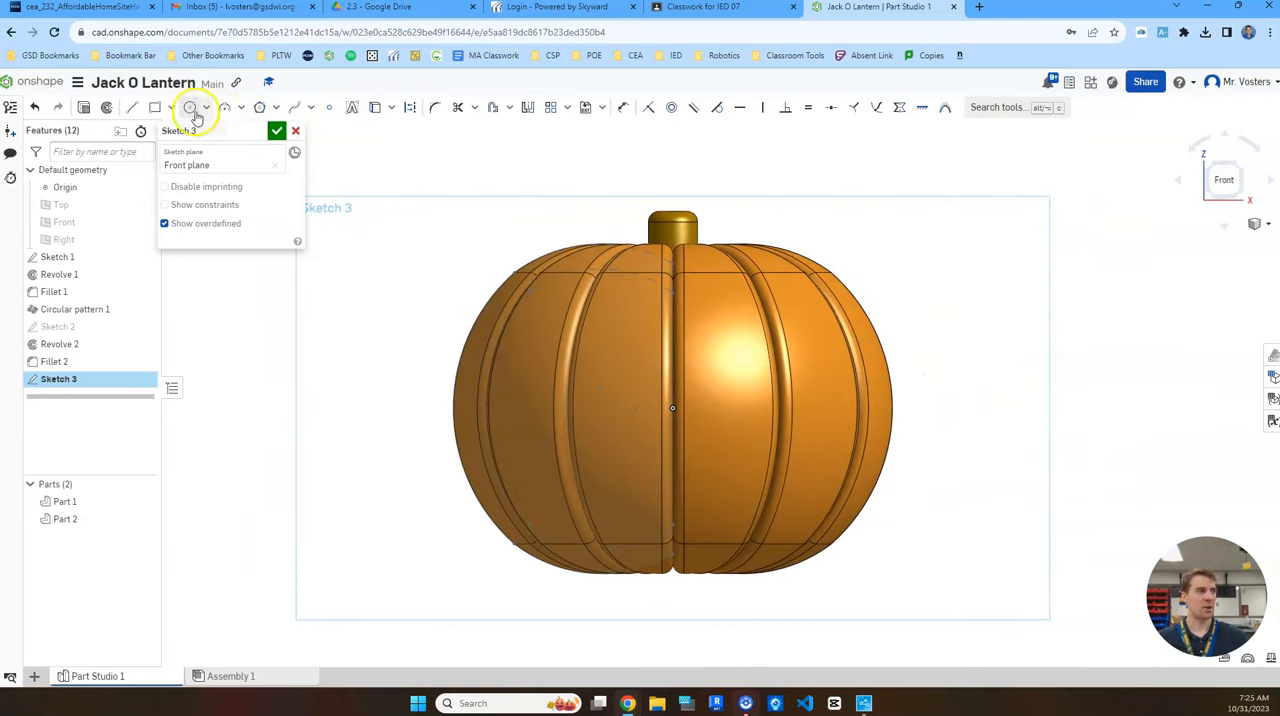
pyautogui.moveTo(190, 108)
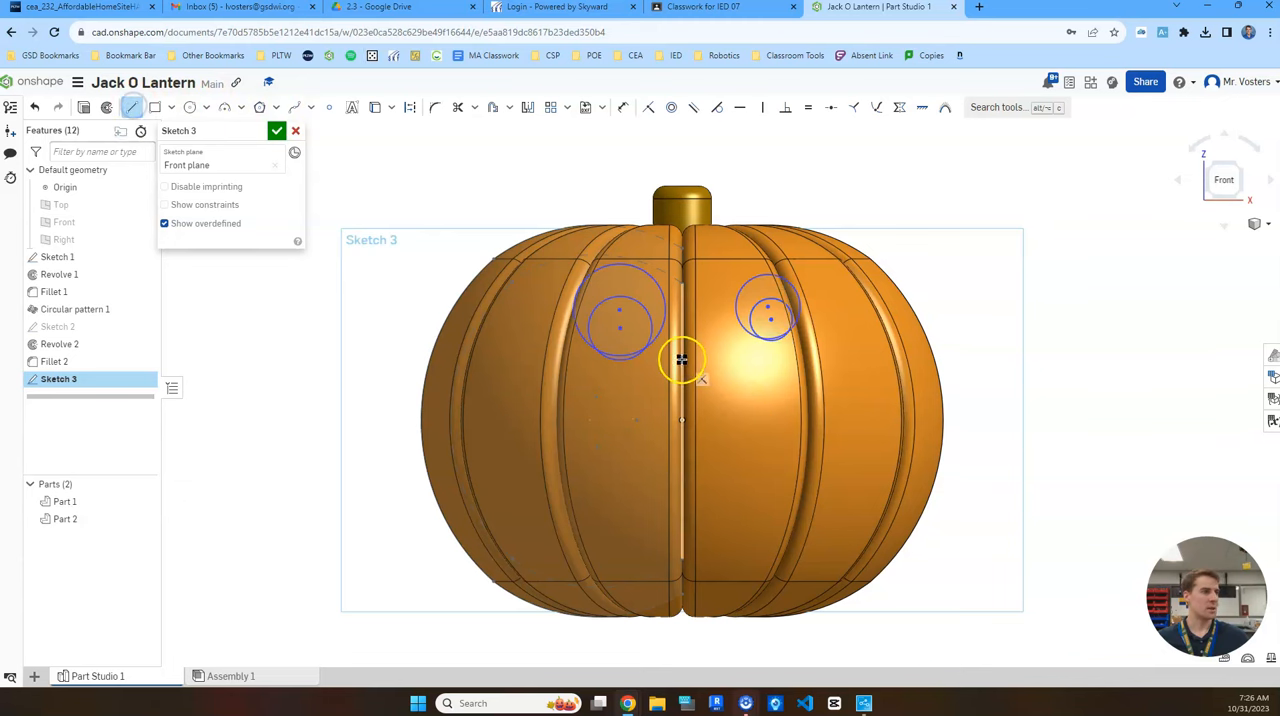
pyautogui.moveTo(682, 360); pyautogui.dragTo(782, 400)
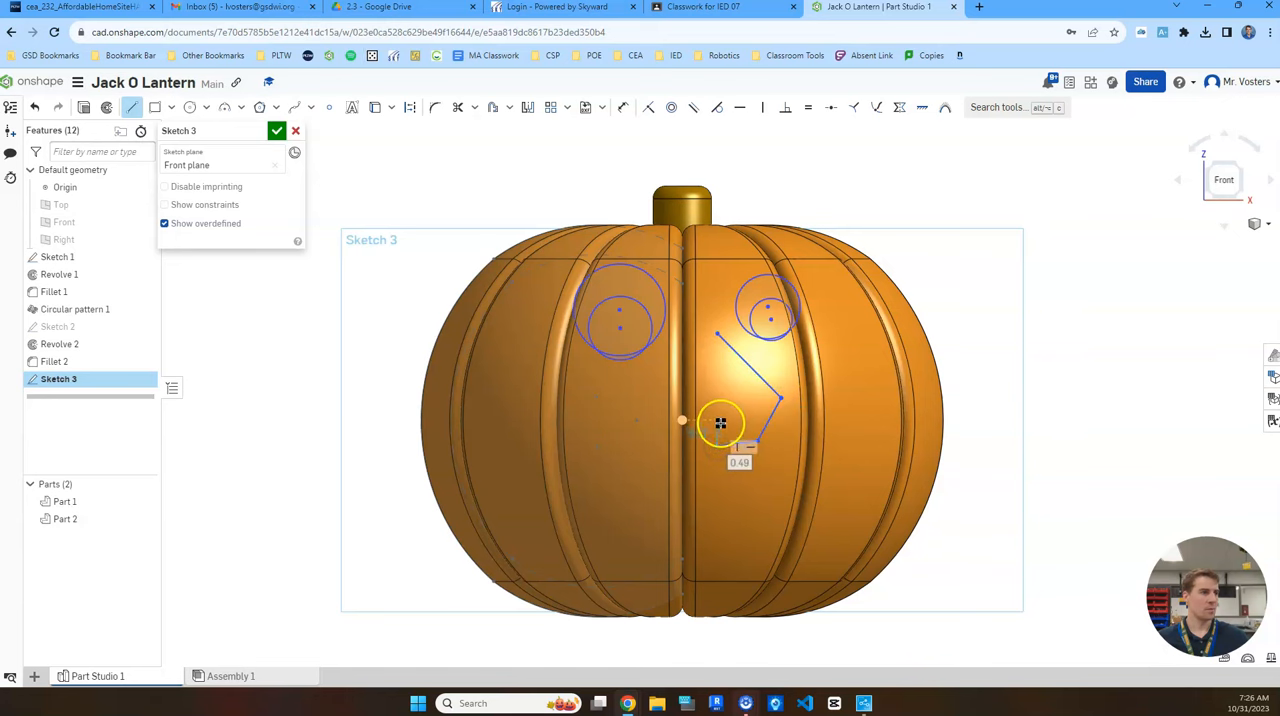
pyautogui.moveTo(720, 422); pyautogui.dragTo(716, 348)
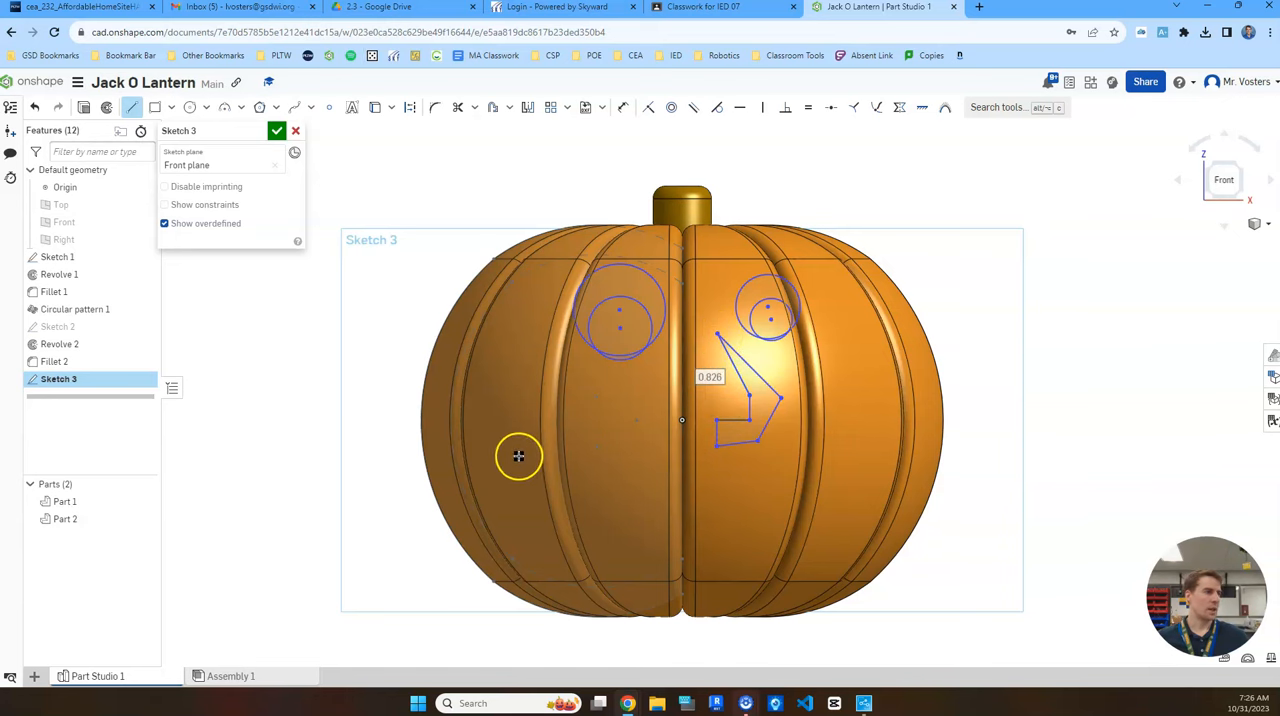
pyautogui.moveTo(518, 456); pyautogui.dragTo(538, 560)
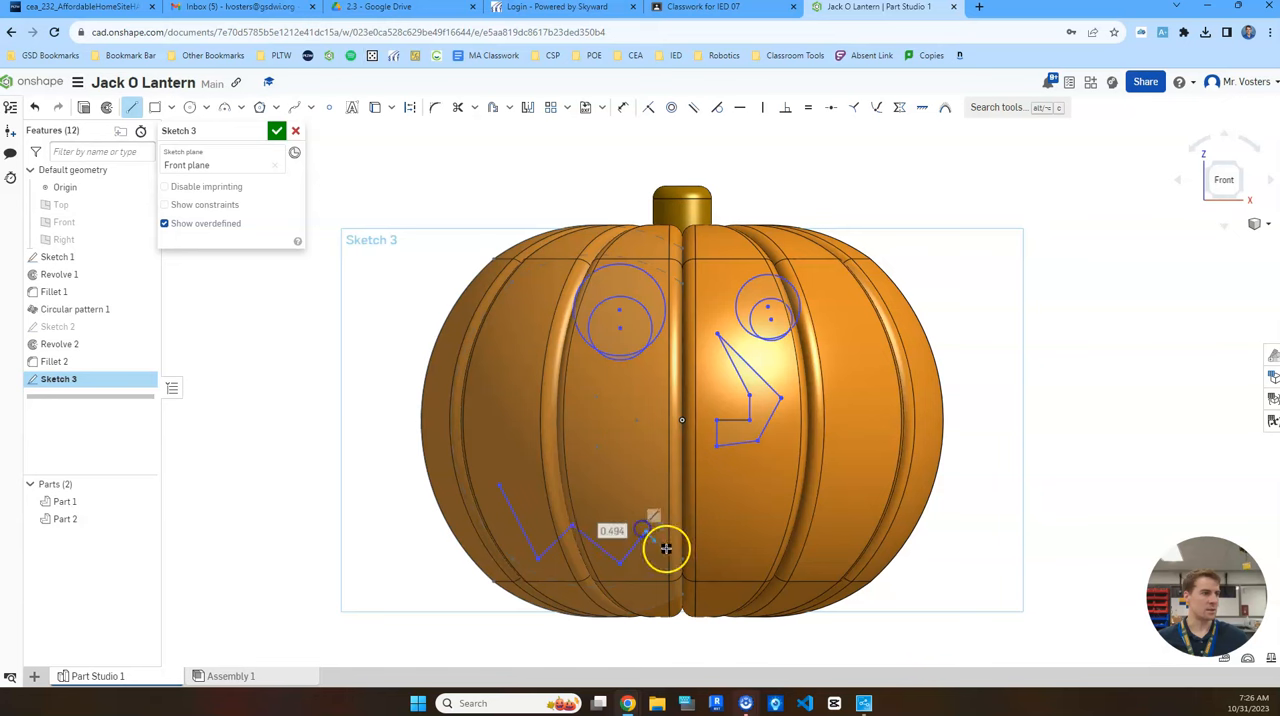
# Draw the zigzag mouth across the face and switch to Trim for the crescent eyes
pyautogui.moveTo(656, 548); pyautogui.dragTo(770, 528)
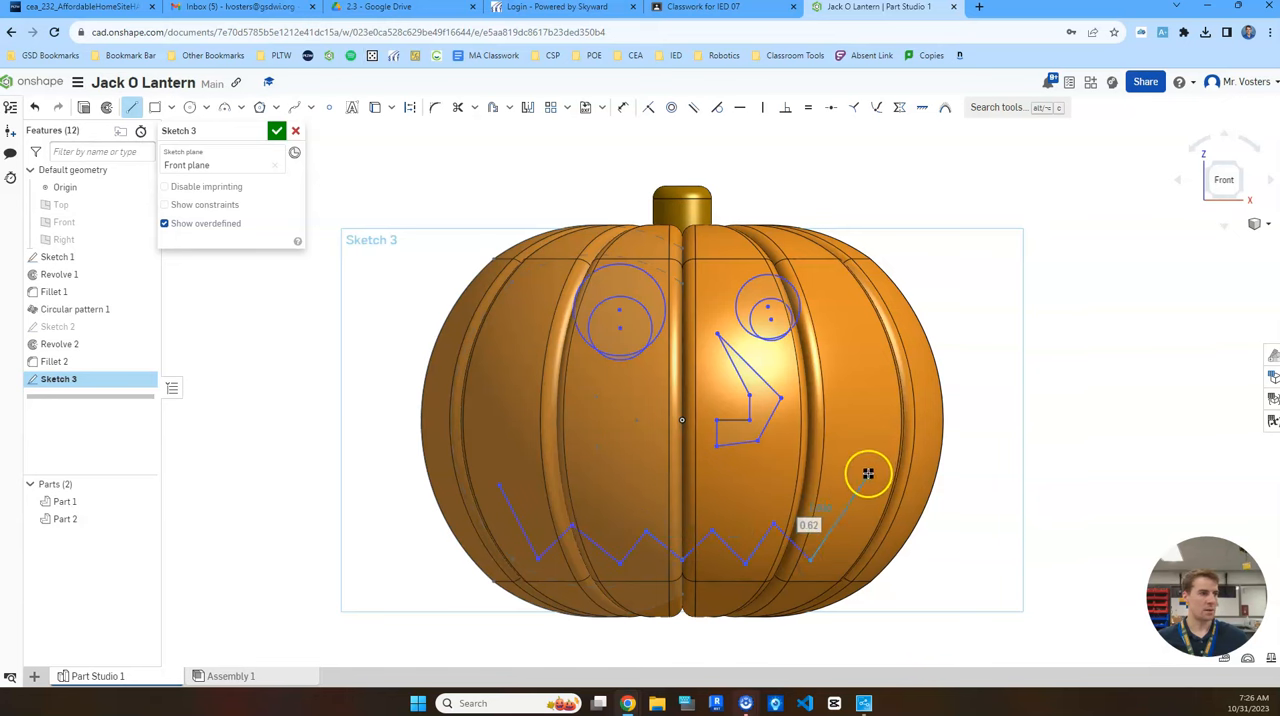
pyautogui.moveTo(868, 472); pyautogui.dragTo(756, 484)
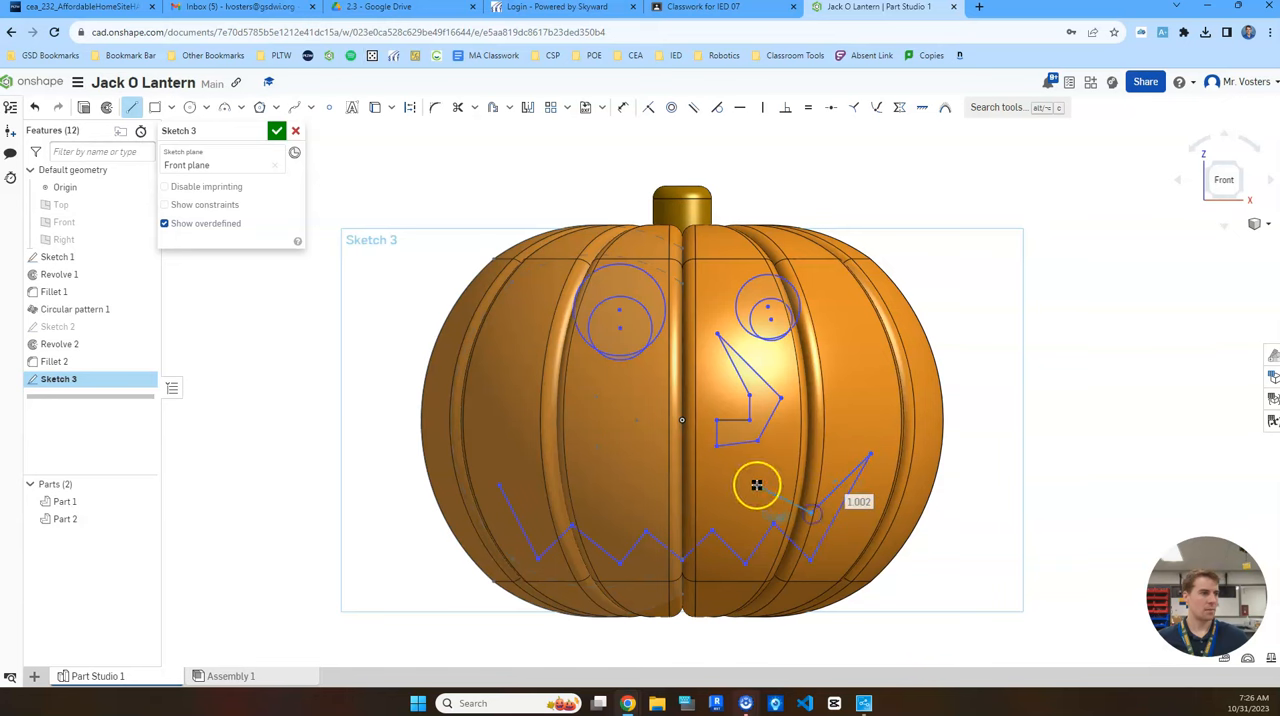
pyautogui.moveTo(756, 484); pyautogui.dragTo(676, 512)
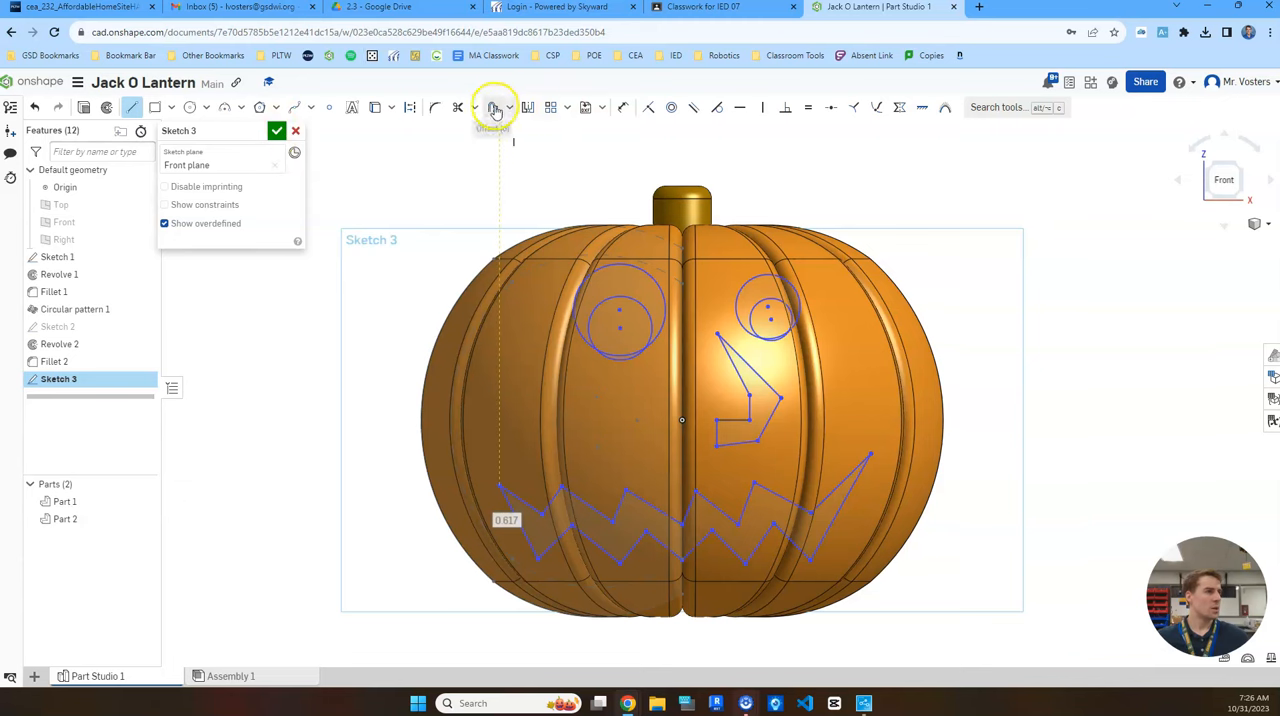
pyautogui.click(456, 108)
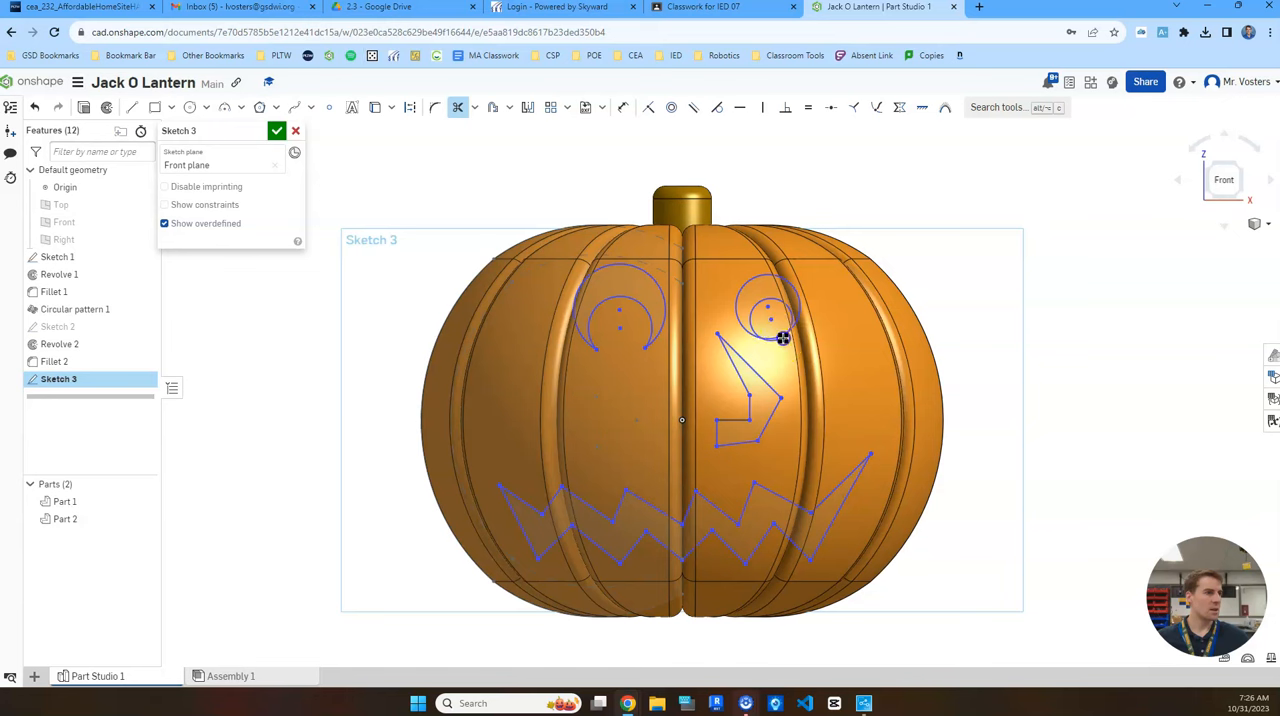
pyautogui.moveTo(868, 372)
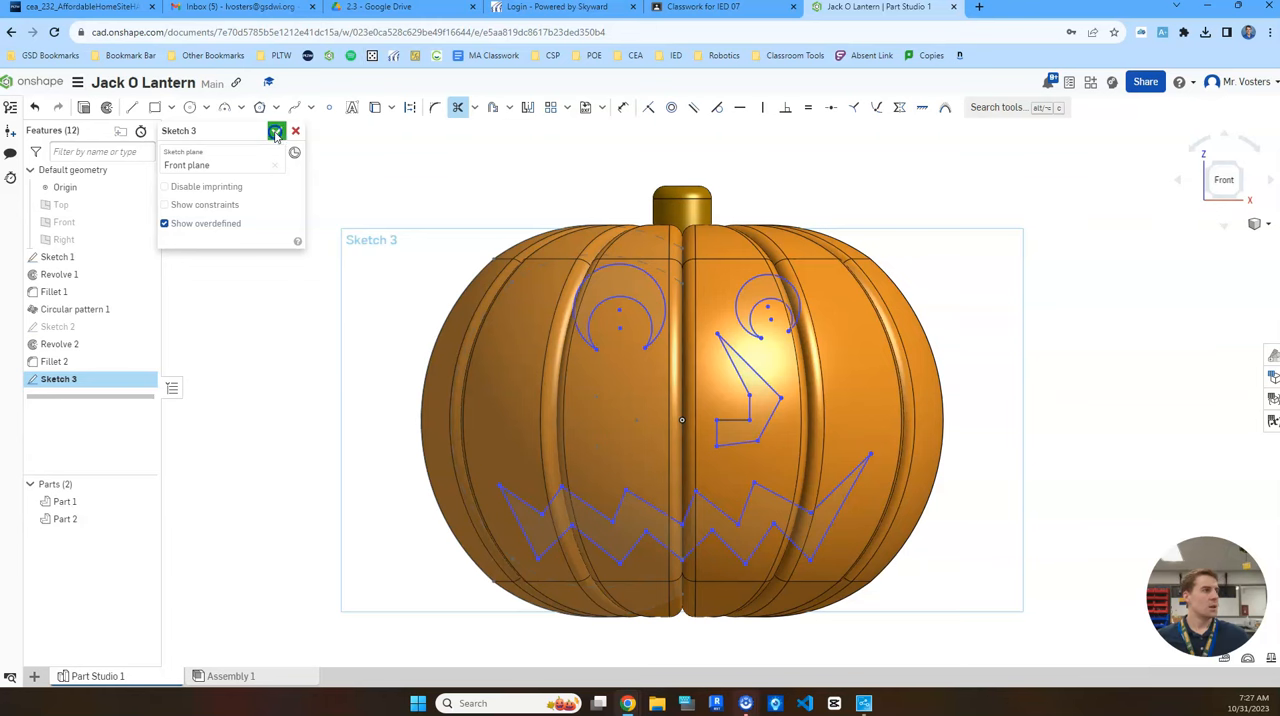
# Cut the eyes, nose and mouth Through all as a Remove extrude (Extrude 1)
pyautogui.click(276, 132)
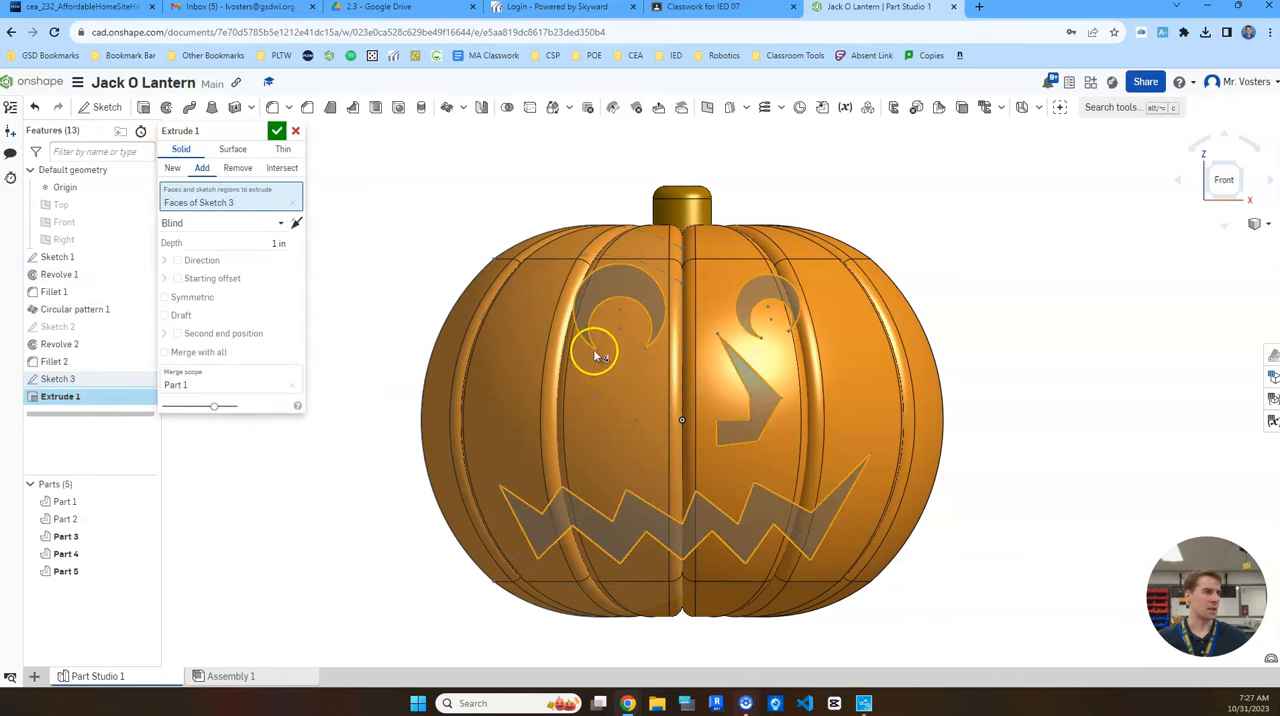
pyautogui.click(238, 168)
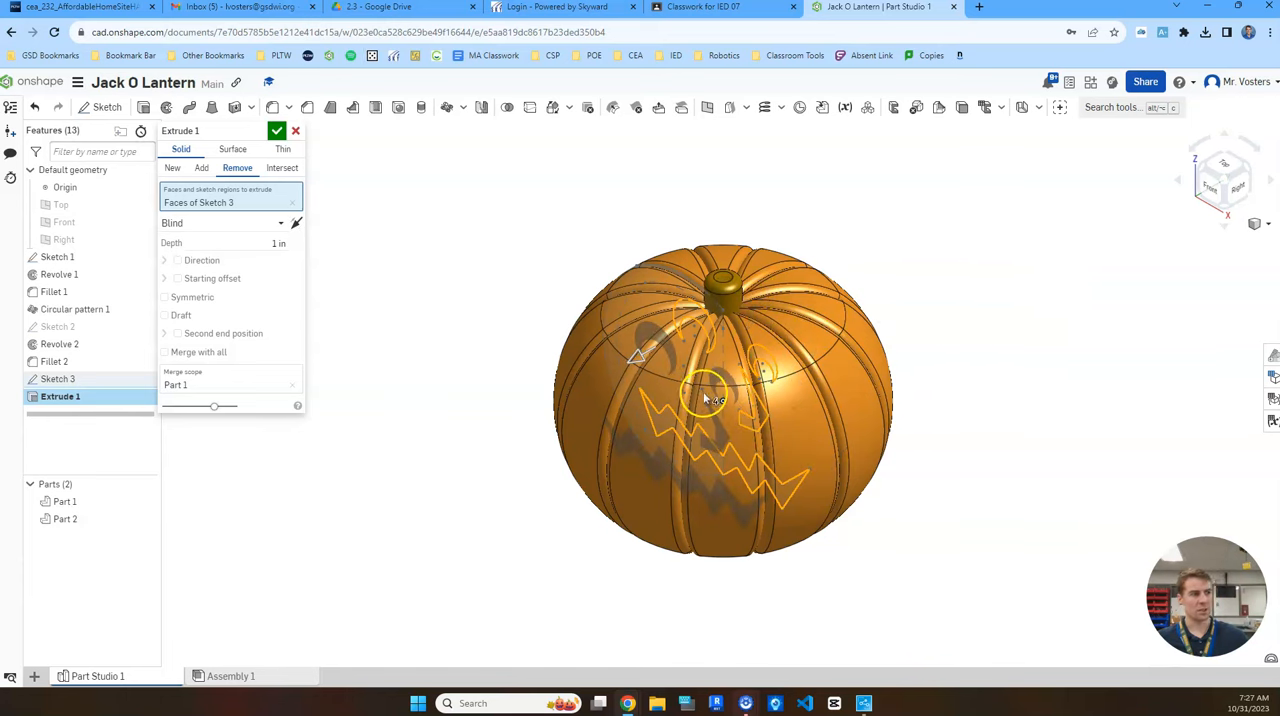
pyautogui.click(222, 222)
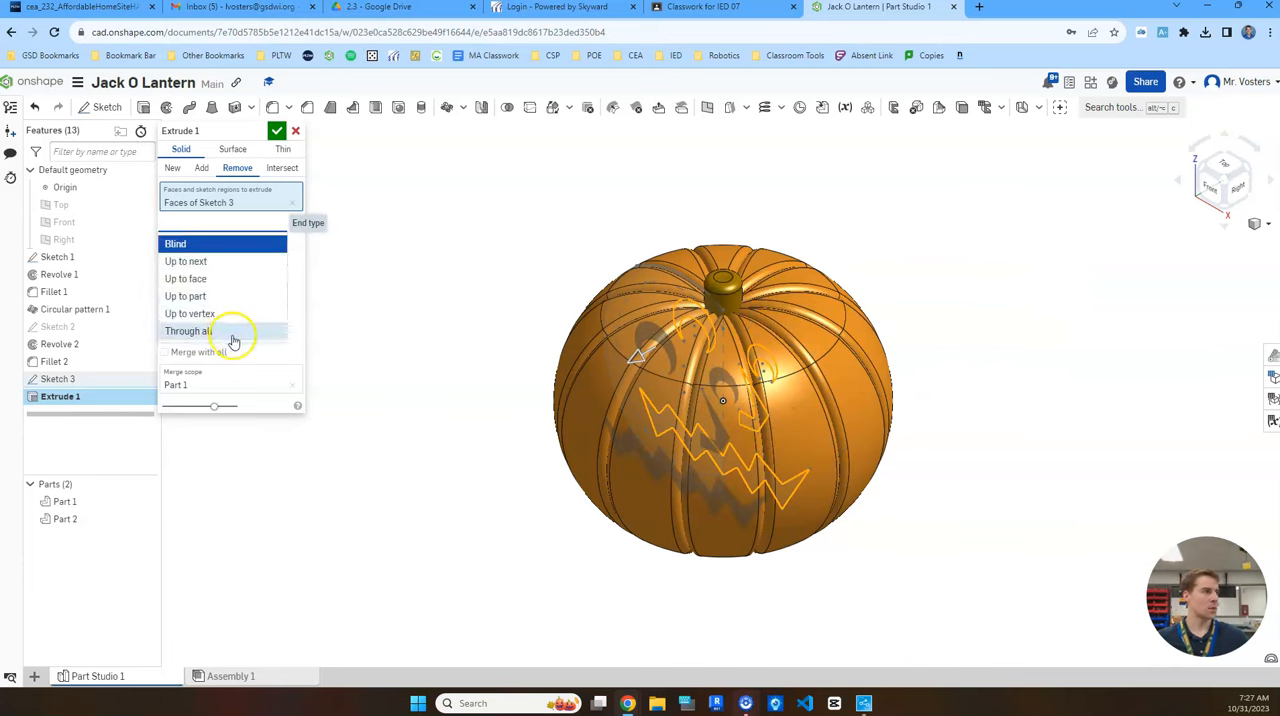
pyautogui.click(188, 332)
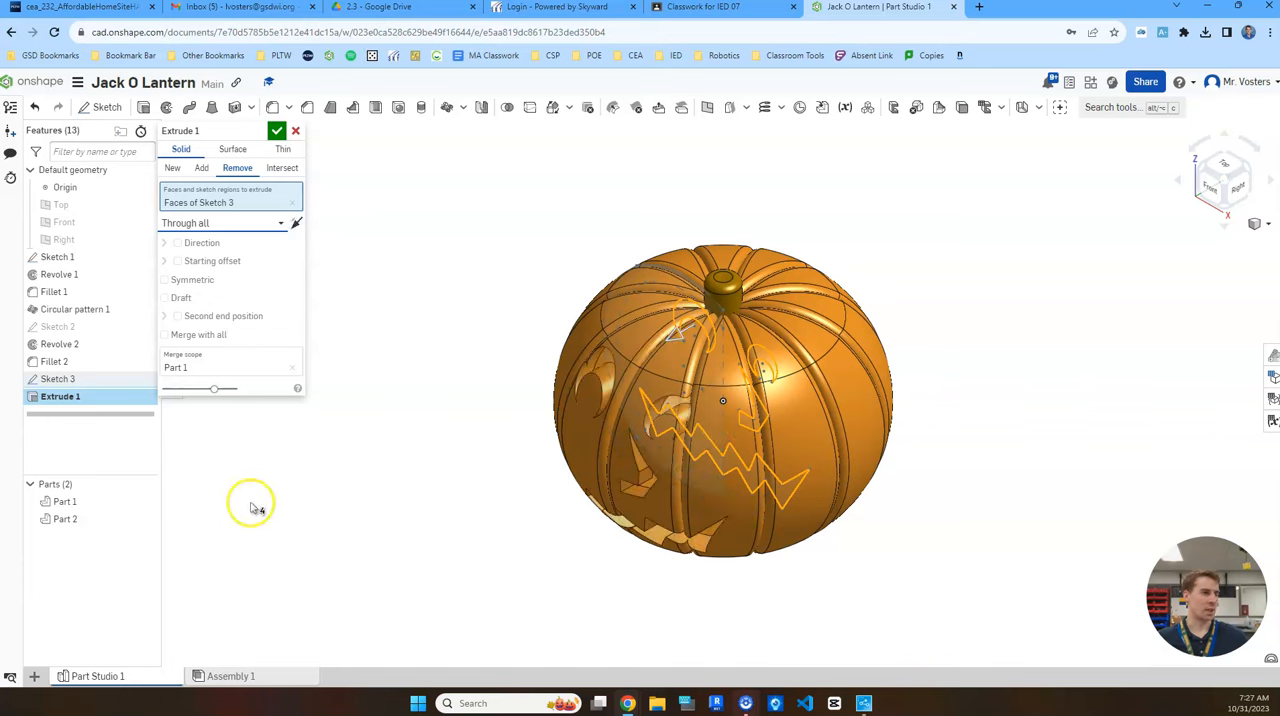
pyautogui.moveTo(316, 300)
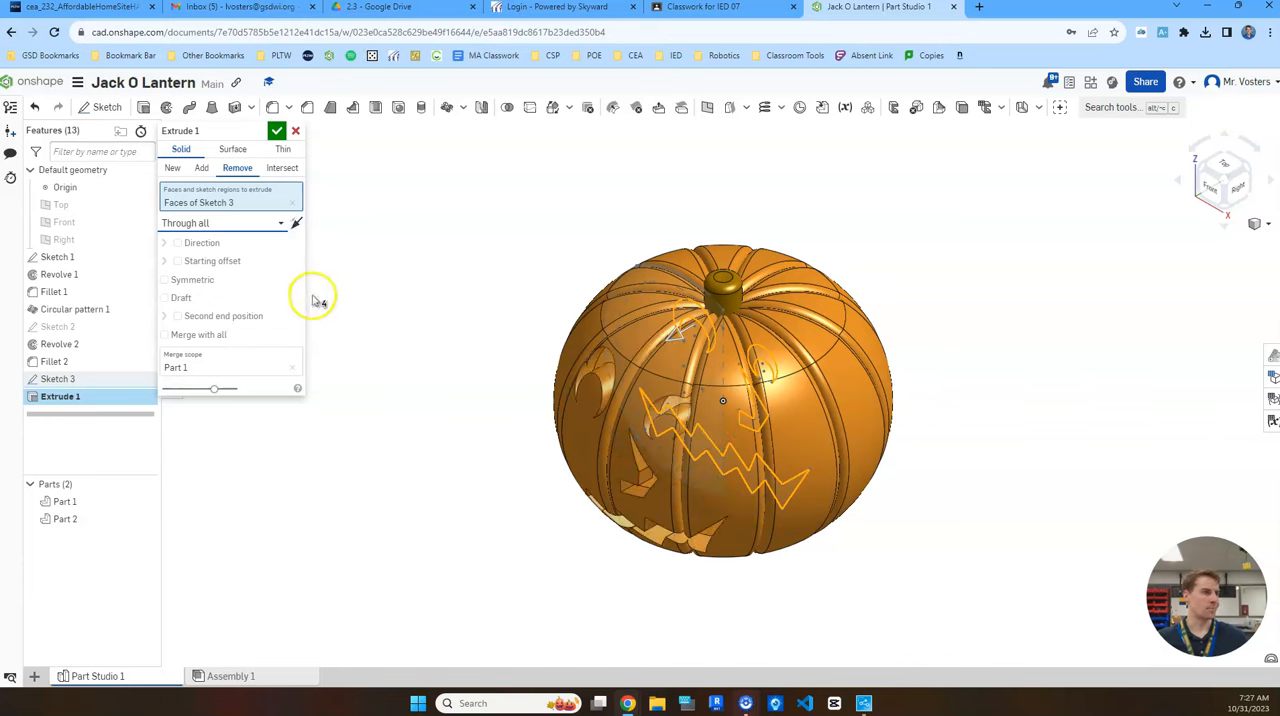
pyautogui.click(276, 132)
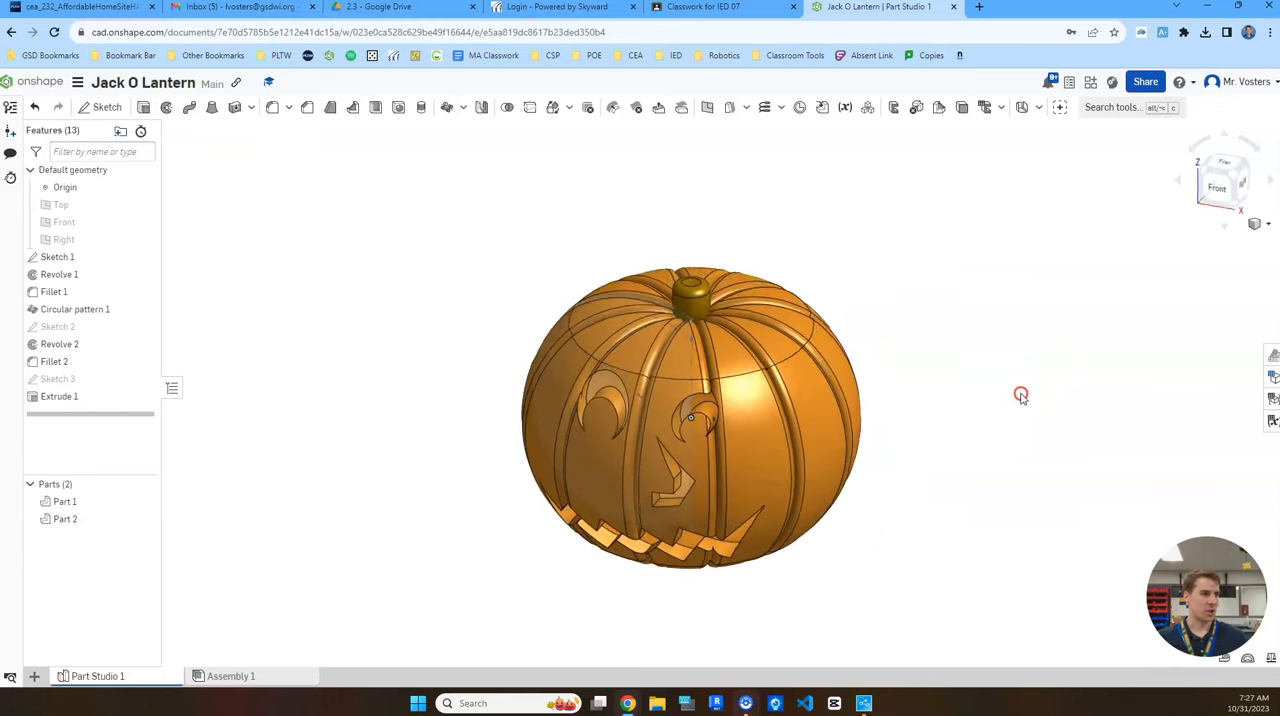
pyautogui.moveTo(1020, 392); pyautogui.dragTo(1036, 378)
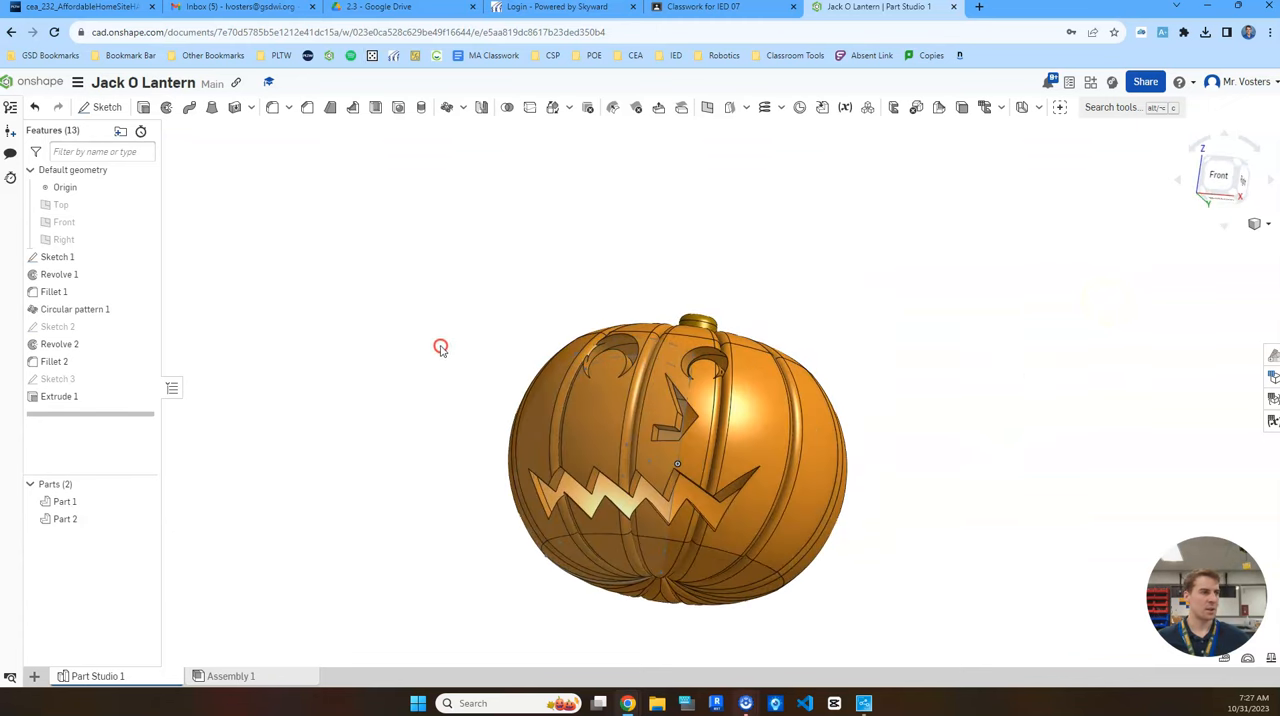
pyautogui.moveTo(440, 348); pyautogui.dragTo(710, 524)
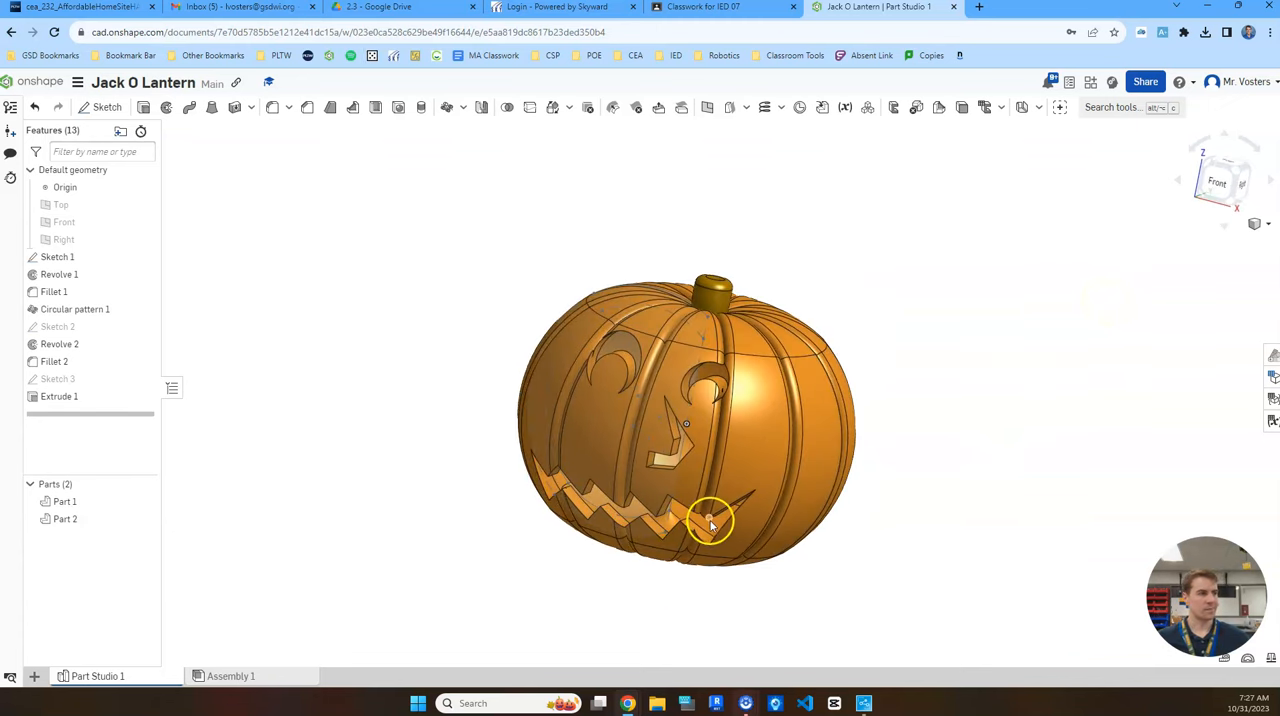
pyautogui.moveTo(1058, 272)
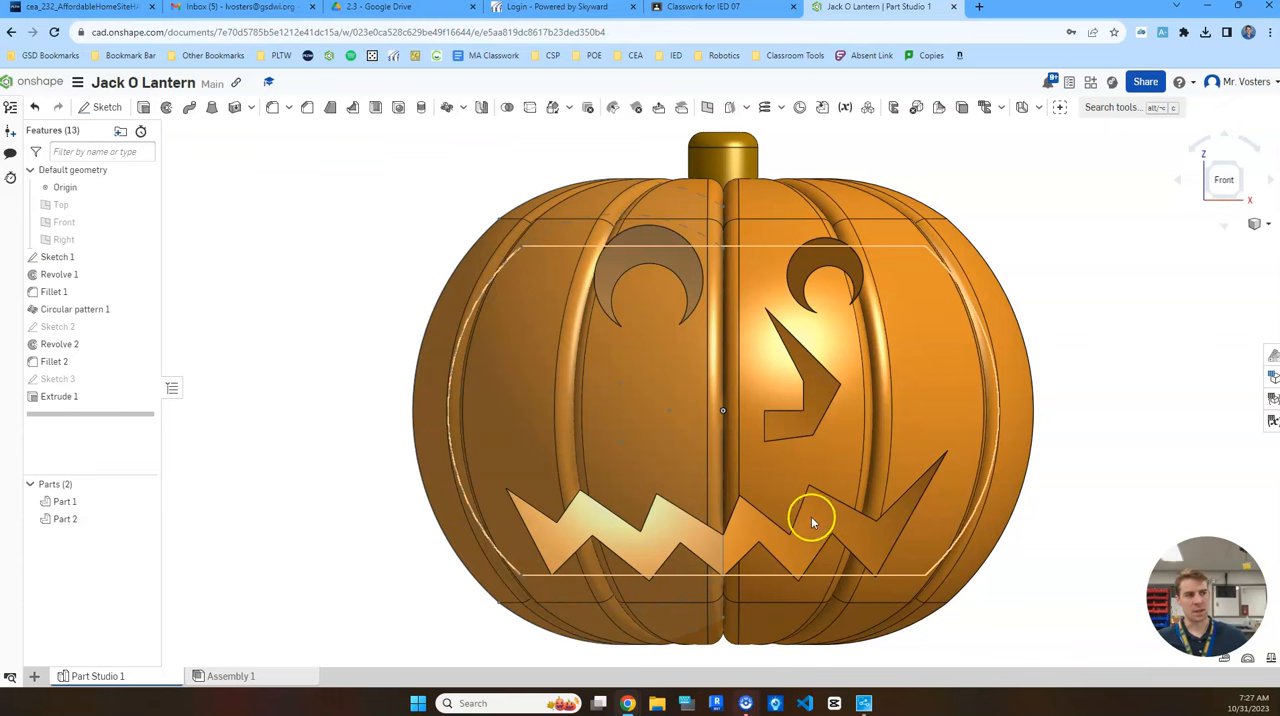
pyautogui.click(810, 520)
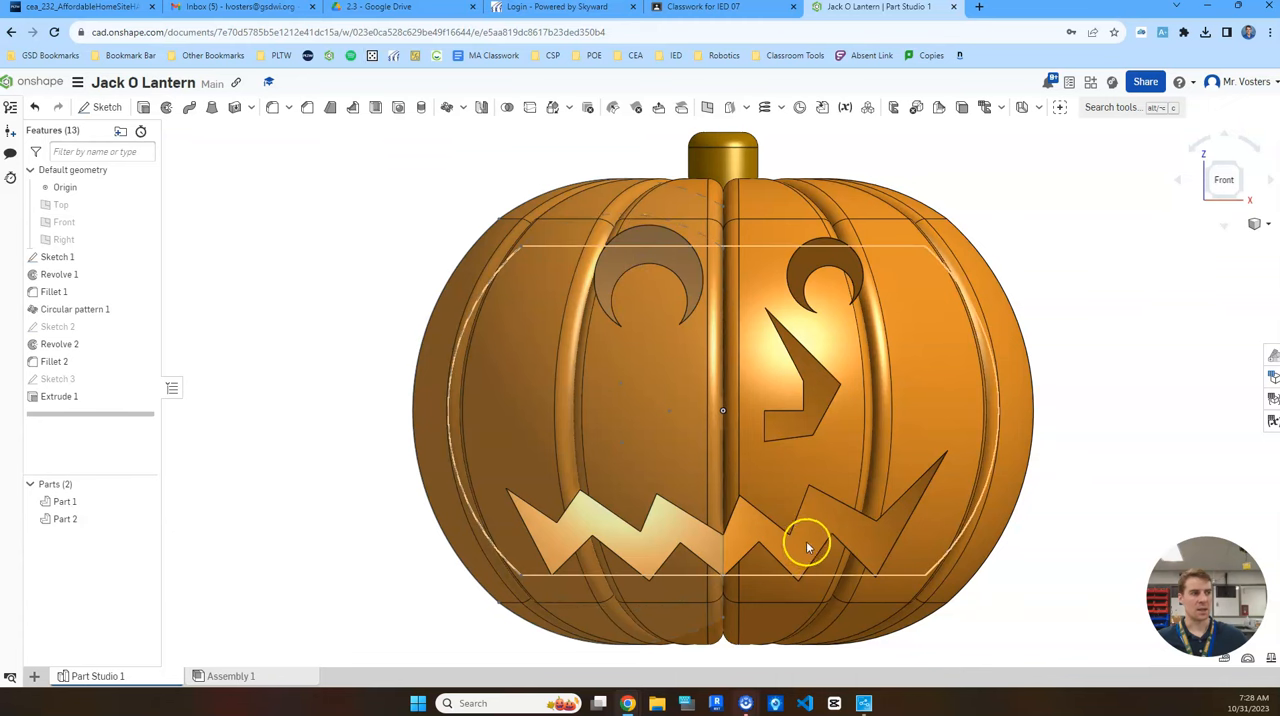
# Add a black face appearance to the carved eye, nose and mouth inner faces
pyautogui.rightClick(808, 548)
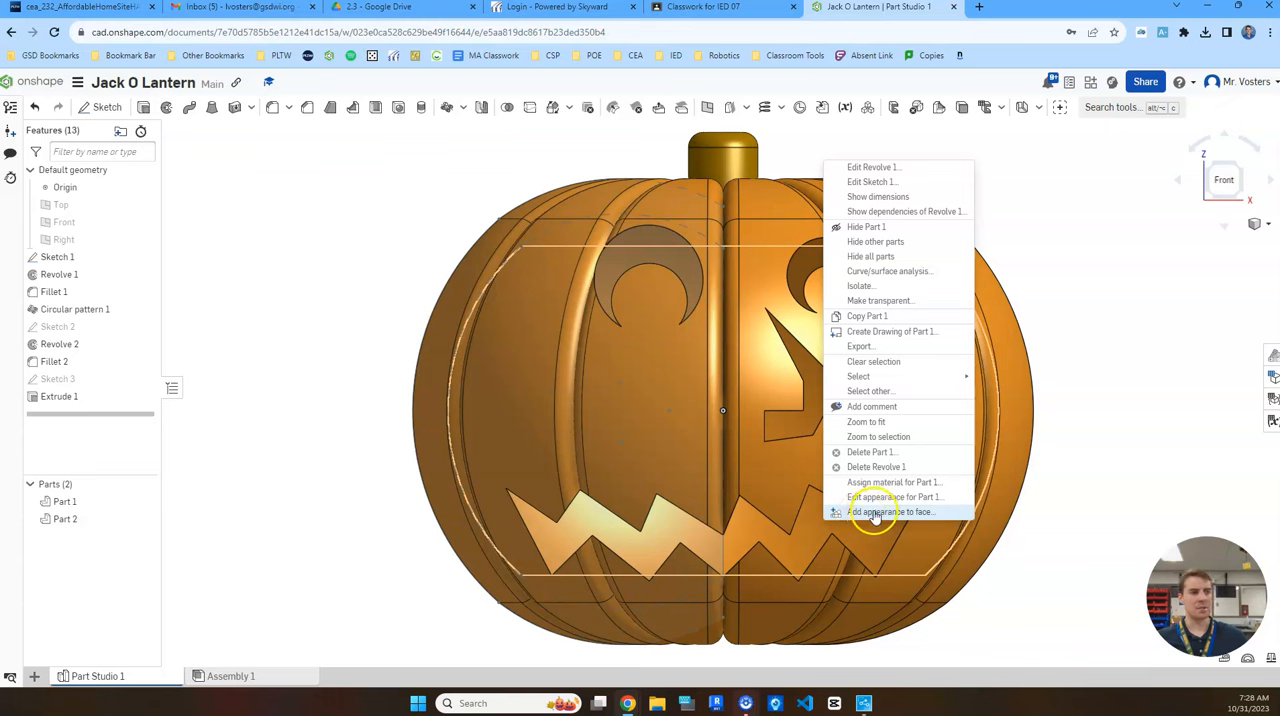
pyautogui.click(888, 512)
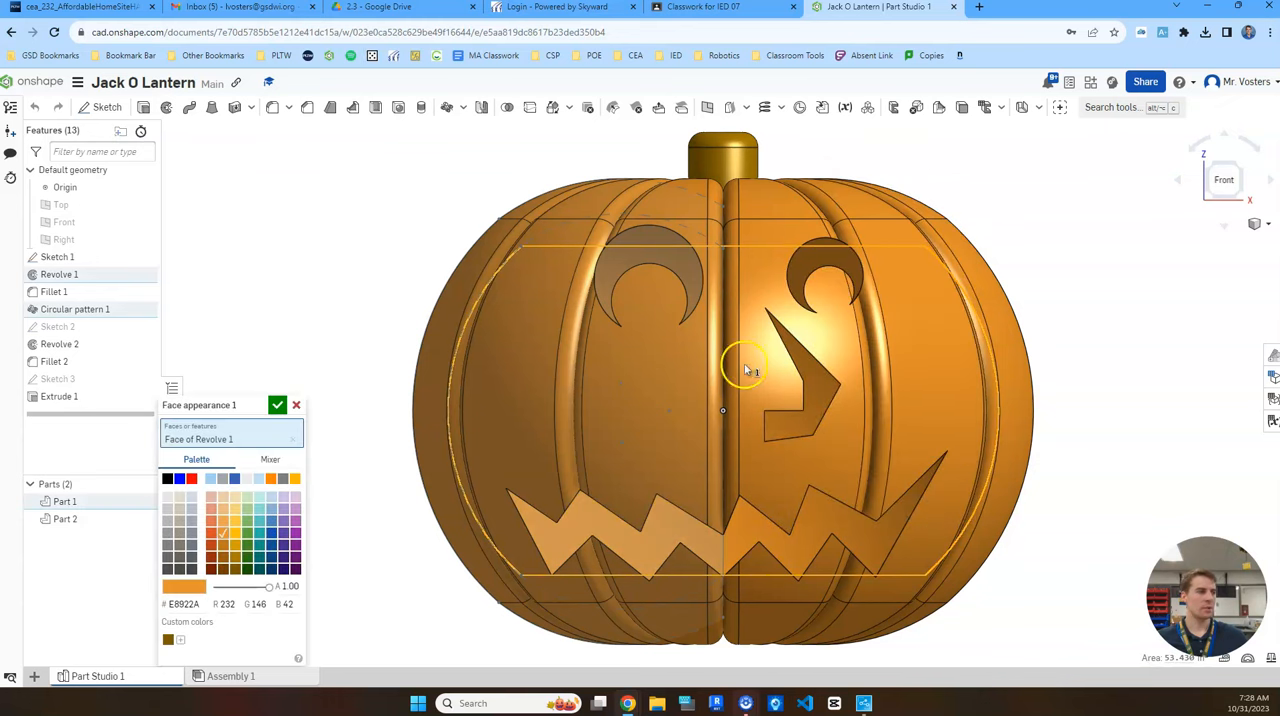
pyautogui.click(168, 478)
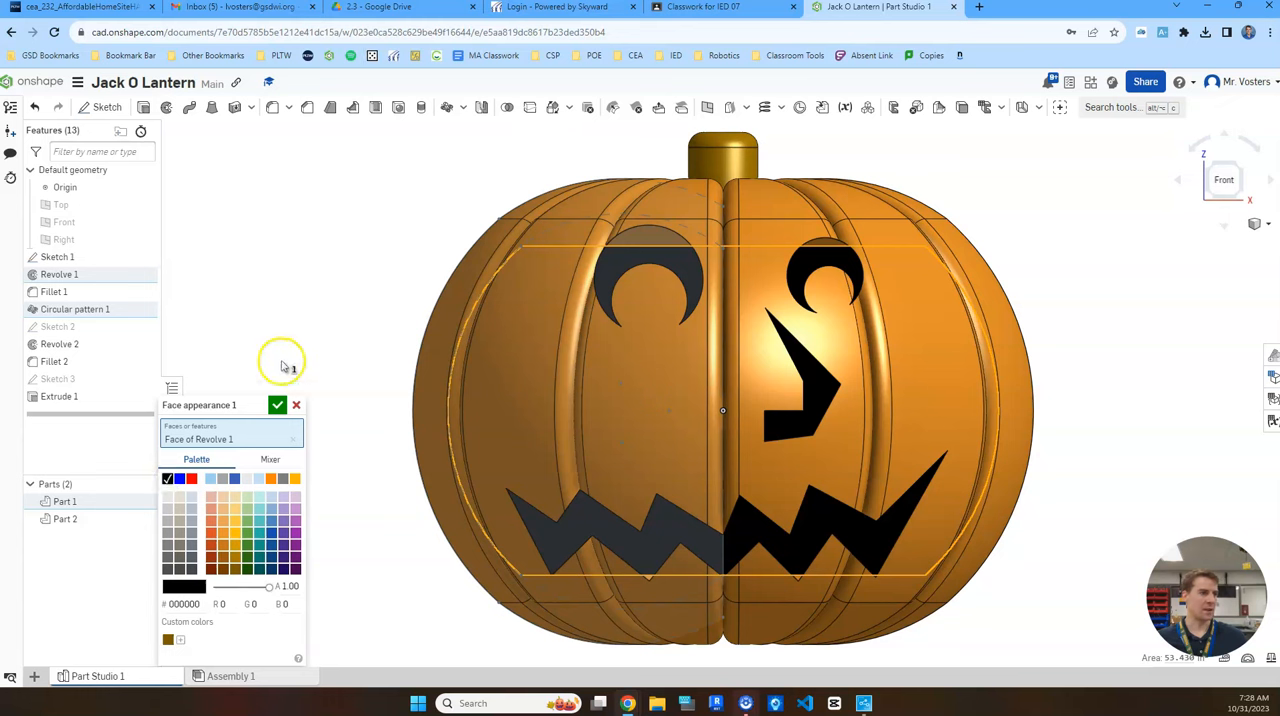